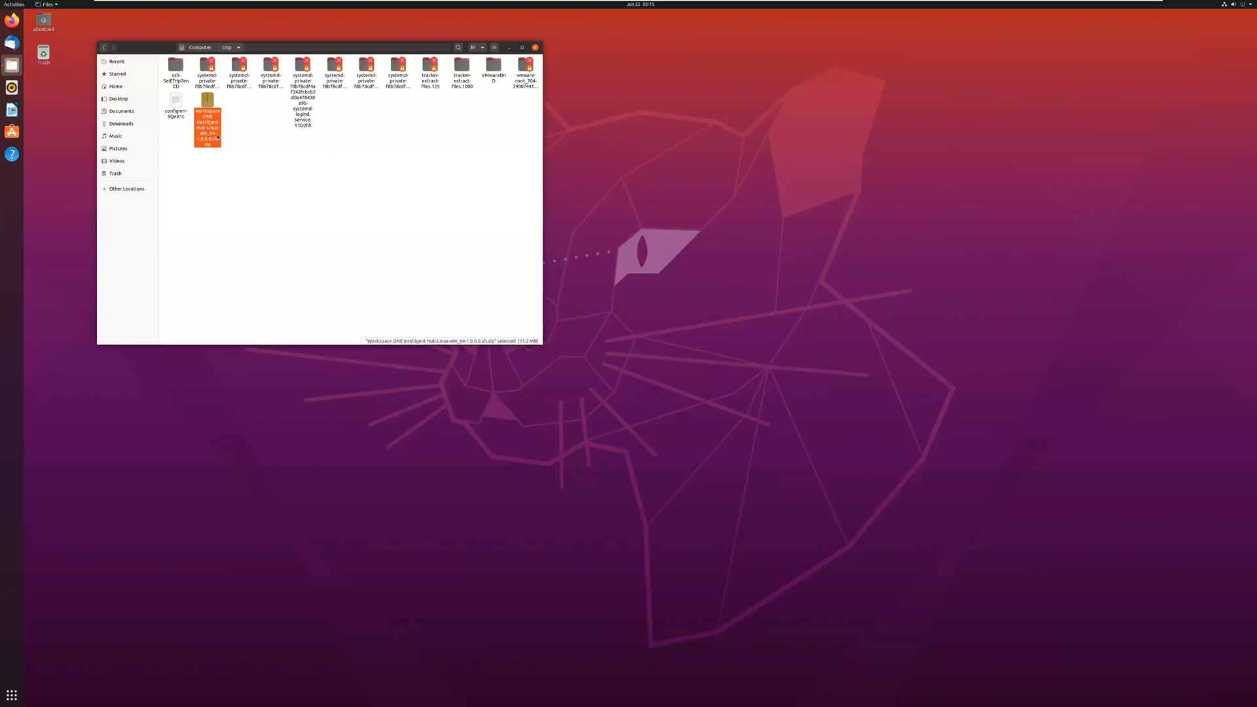
mouse_move(209, 163)
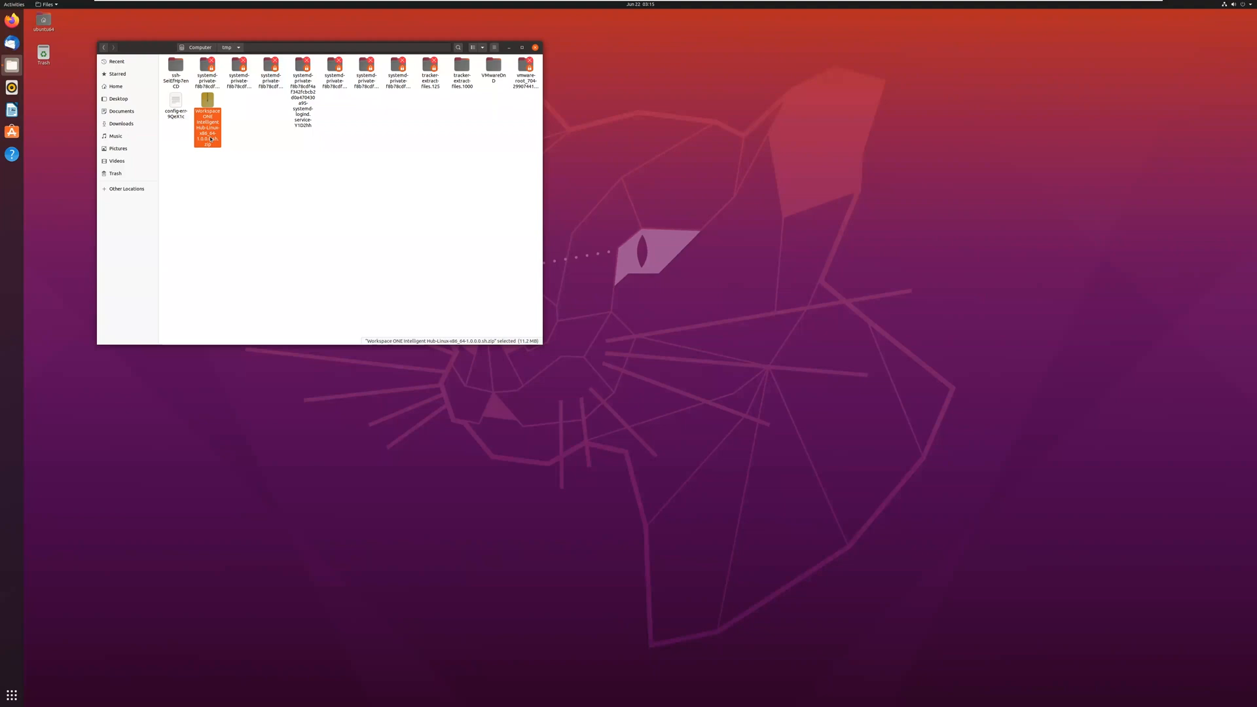
Step: Extract the Workspace ONE Intelligent Hub zip in /tmp and bring up Show Applications
right_click(206, 127)
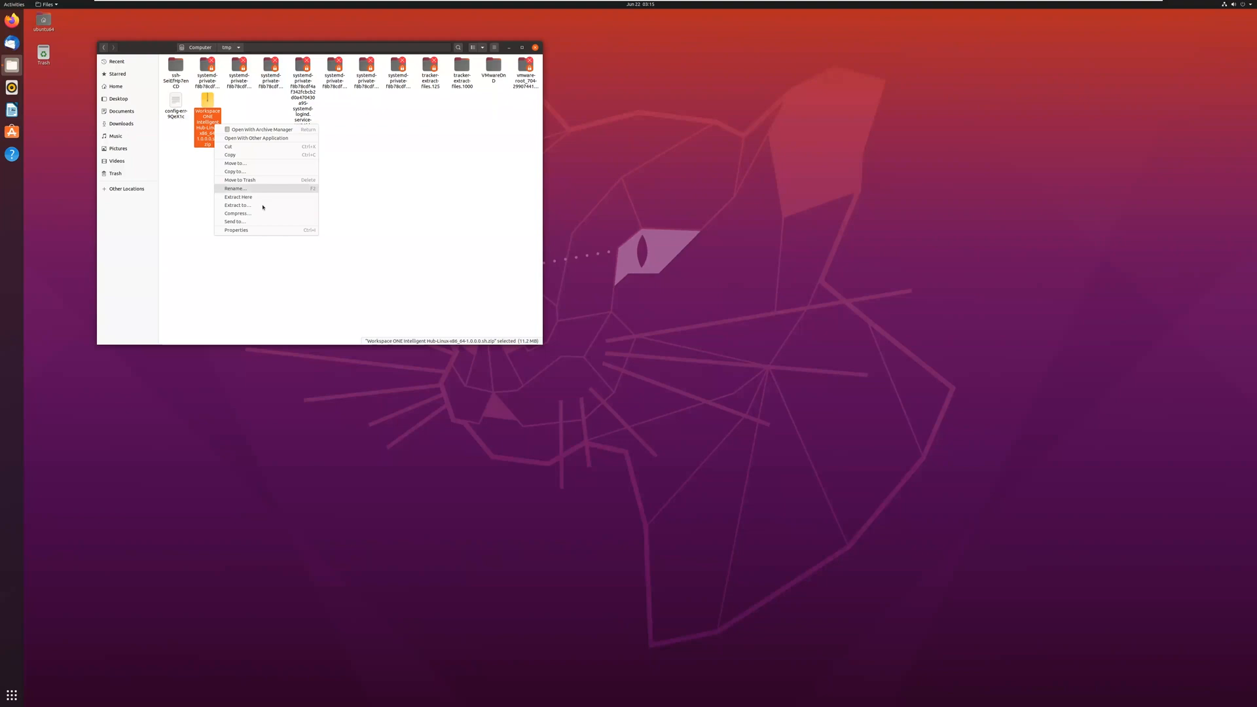
click(263, 207)
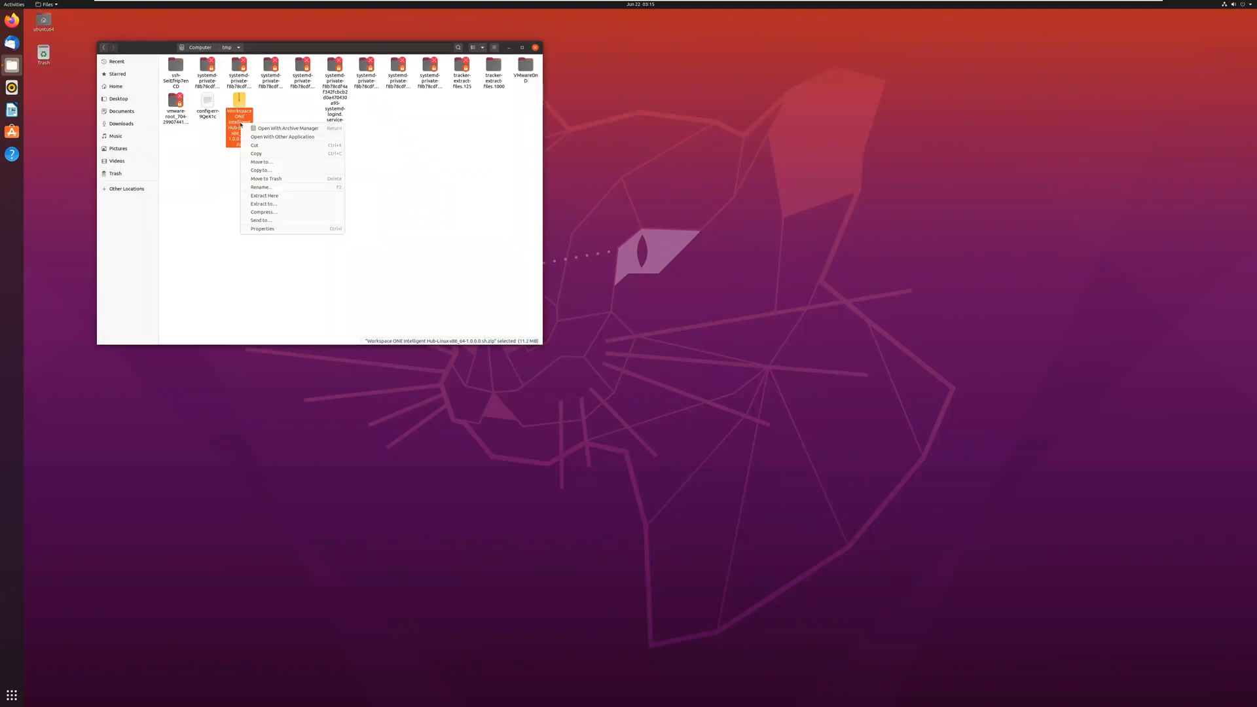
click(264, 196)
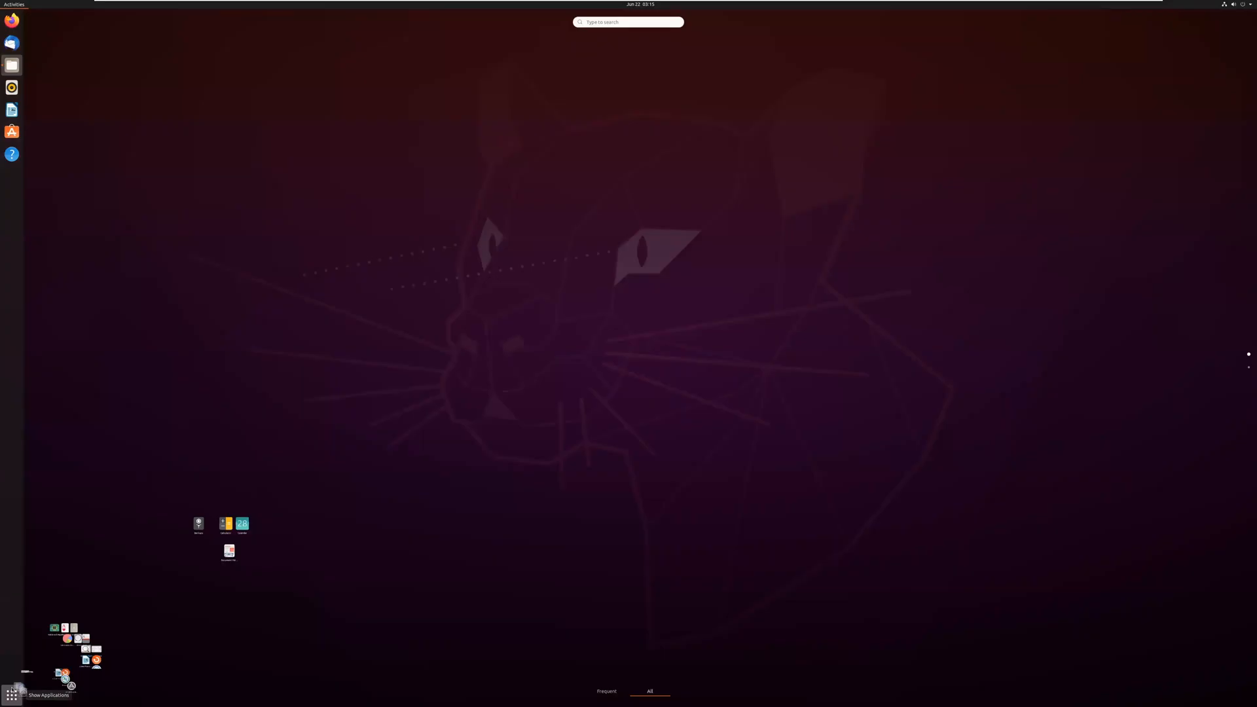
Step: Launch Terminal from the Activities search and focus its new window
text(terminal)
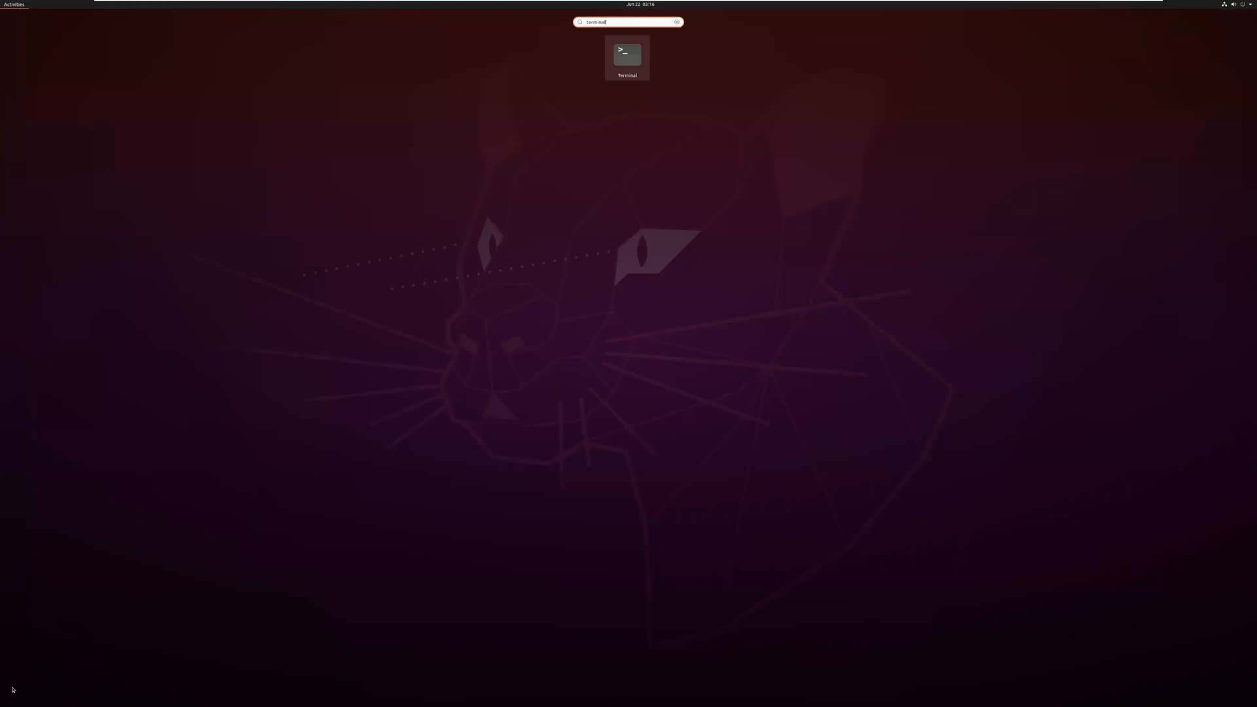
click(627, 54)
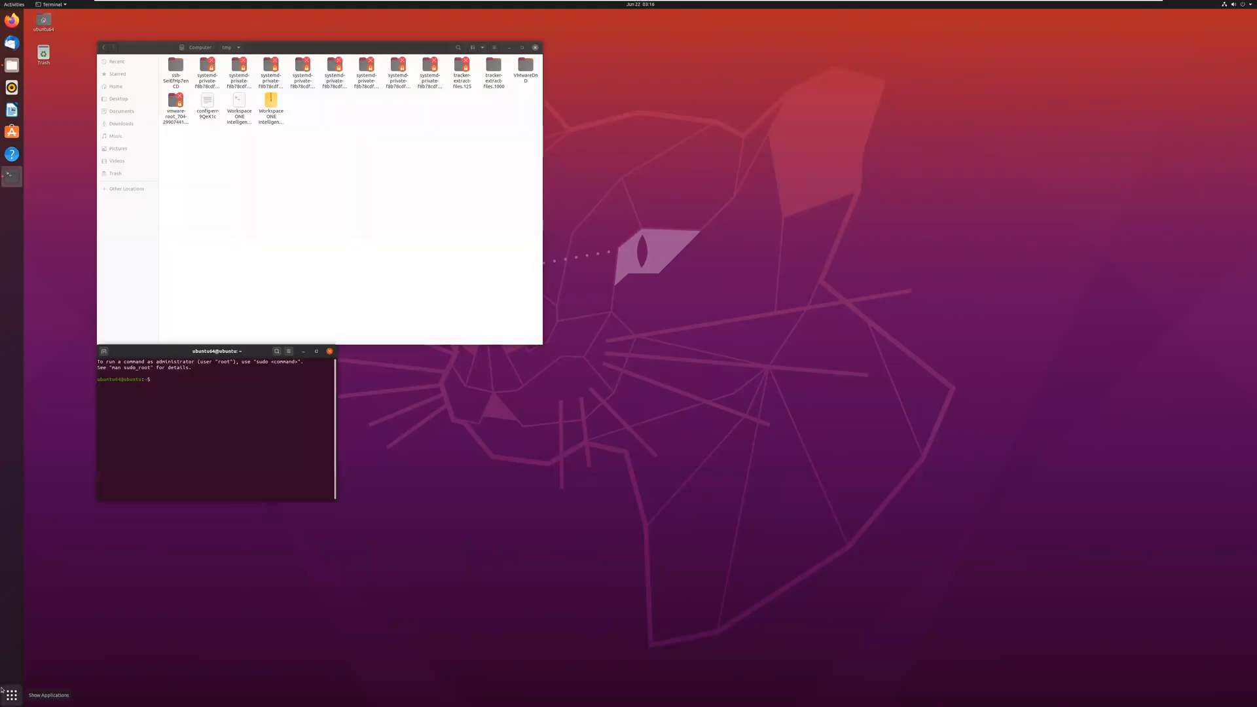
click(288, 351)
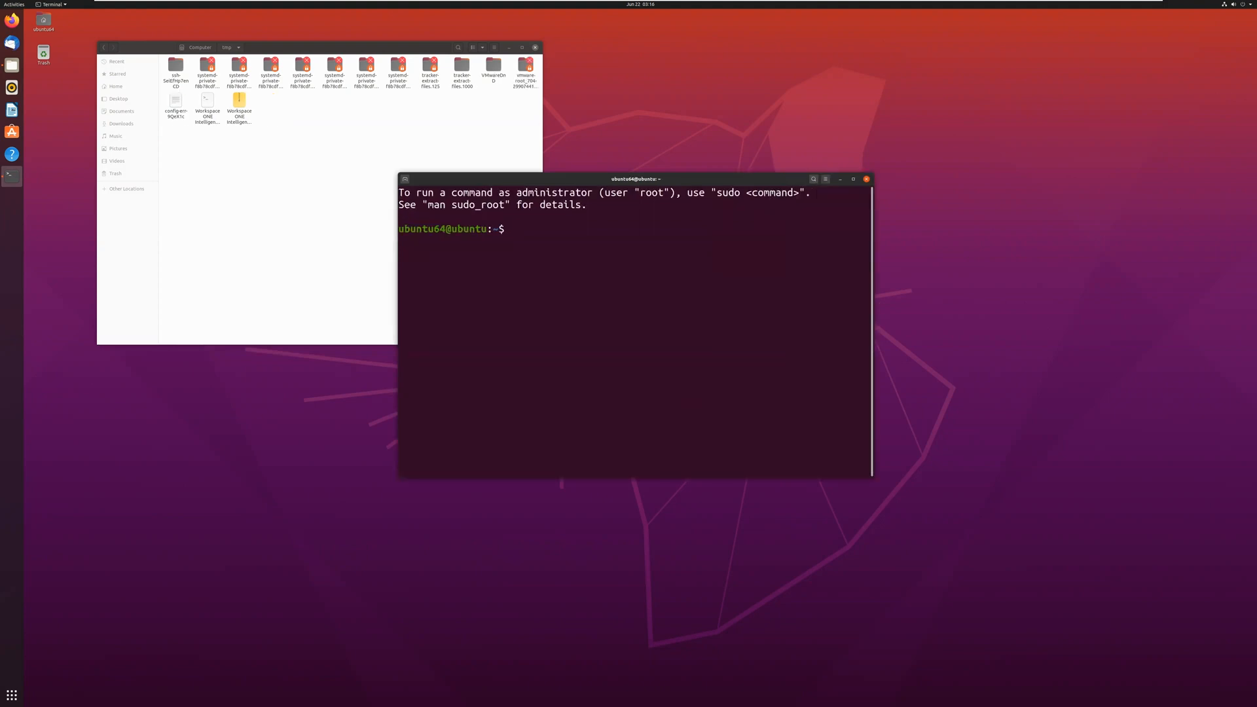
Step: Get a root shell with sudo -i, move into /tmp and list its files
text(sudo)
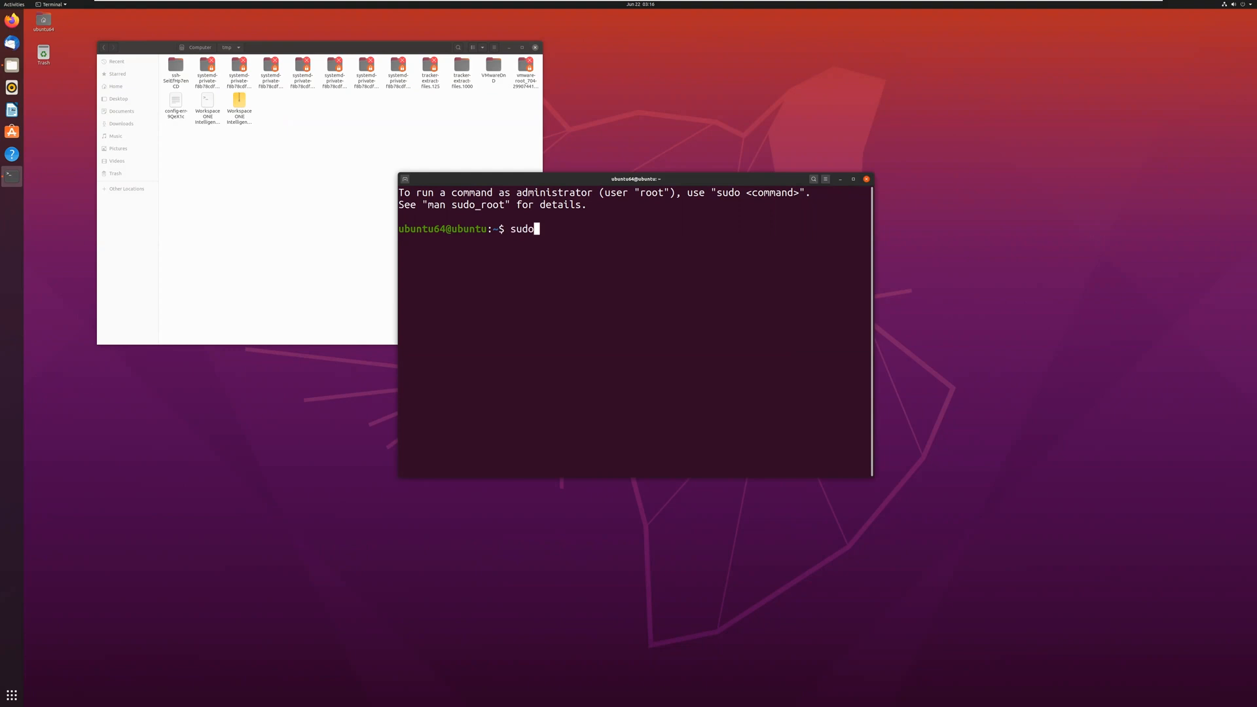
text(-i)
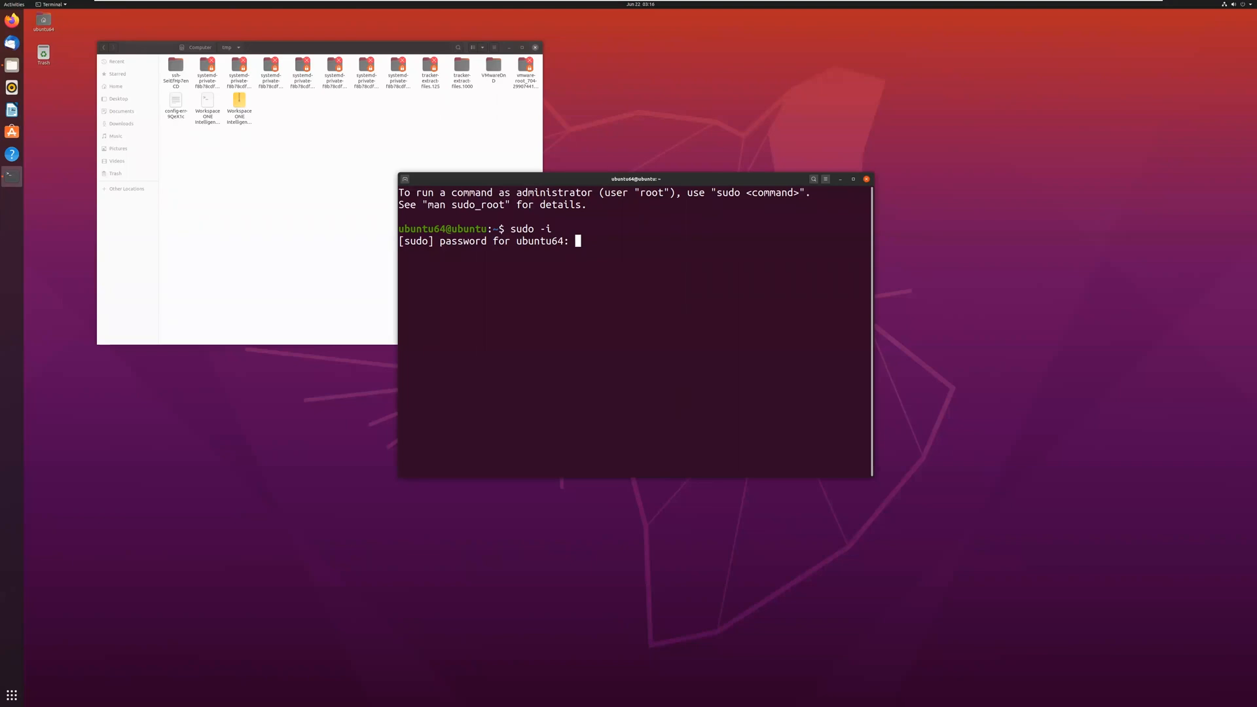
text(ls)
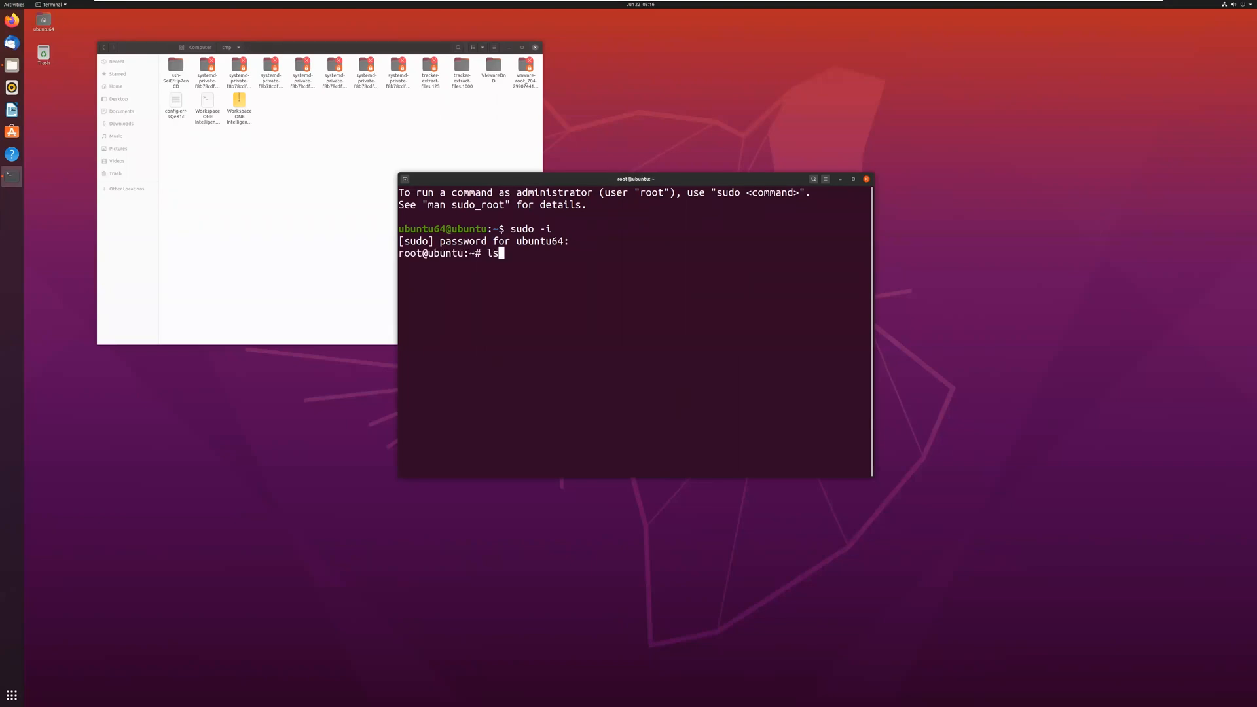
text(cd ..)
text(cd tmp)
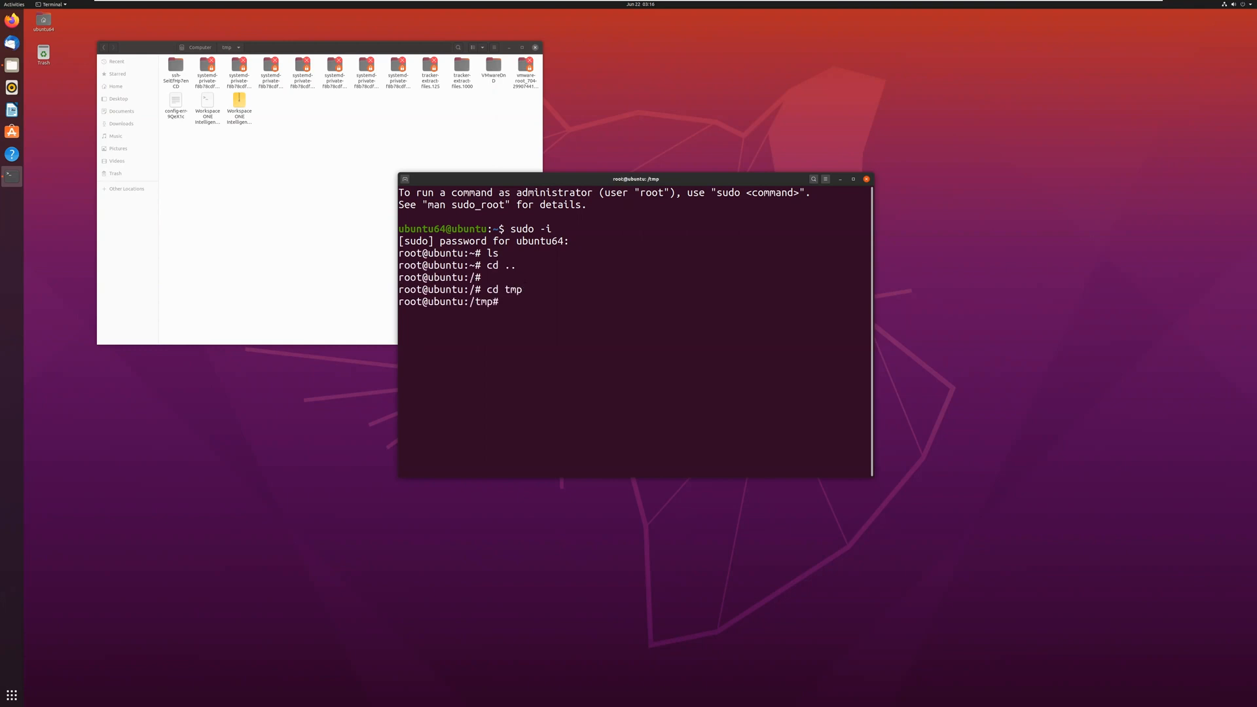
text(ls)
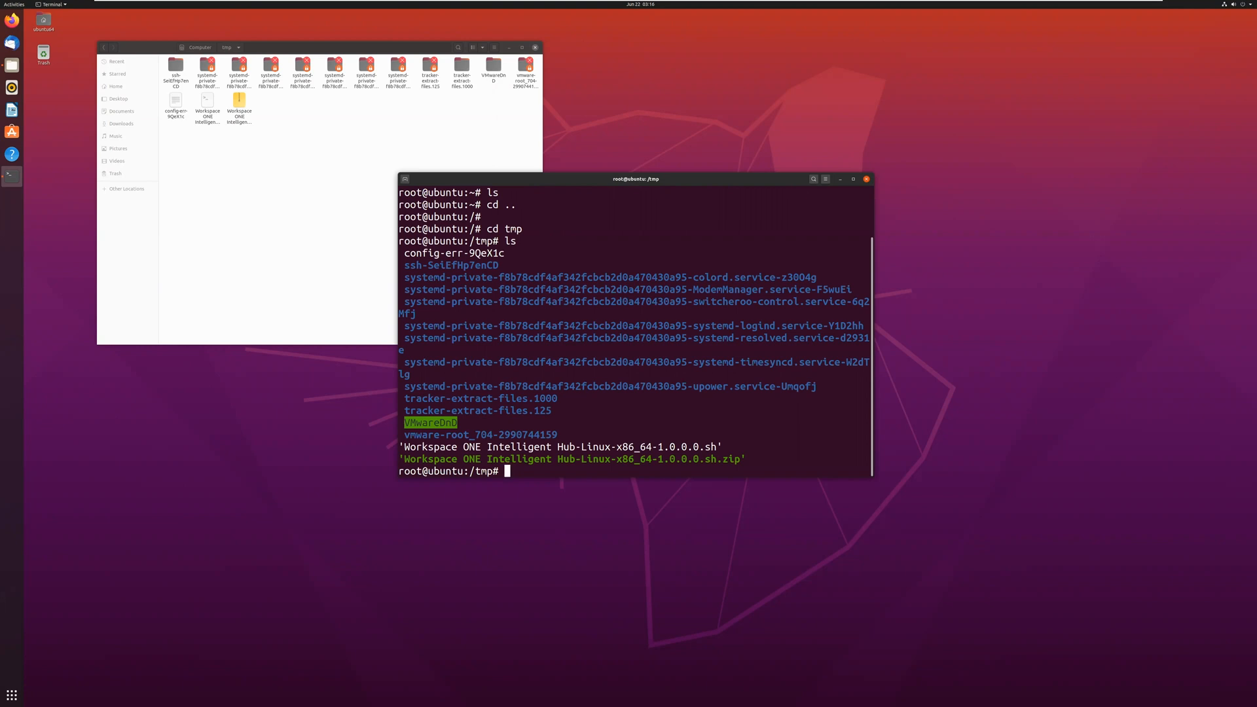
Step: Make '/tmp/Workspace ONE Intelligent Hub-Linux-x86_64-1.0.0.0.sh' executable with chmod +x
text(chmod +)
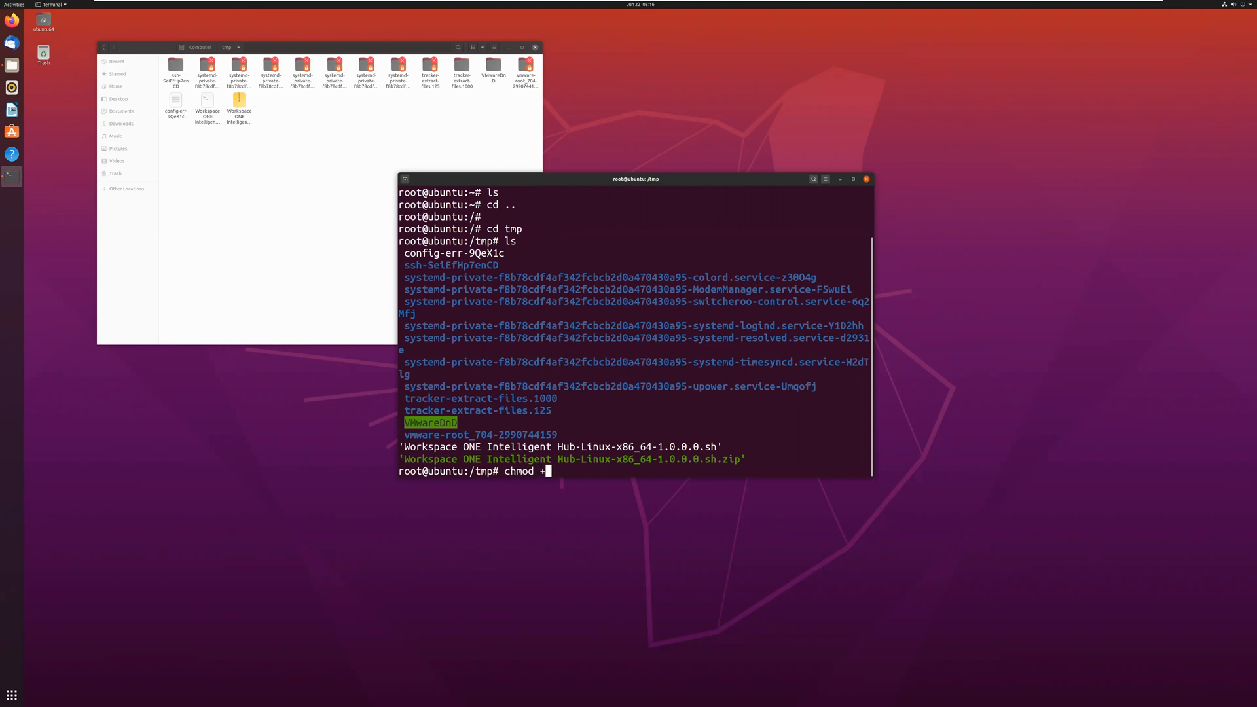
text(x)
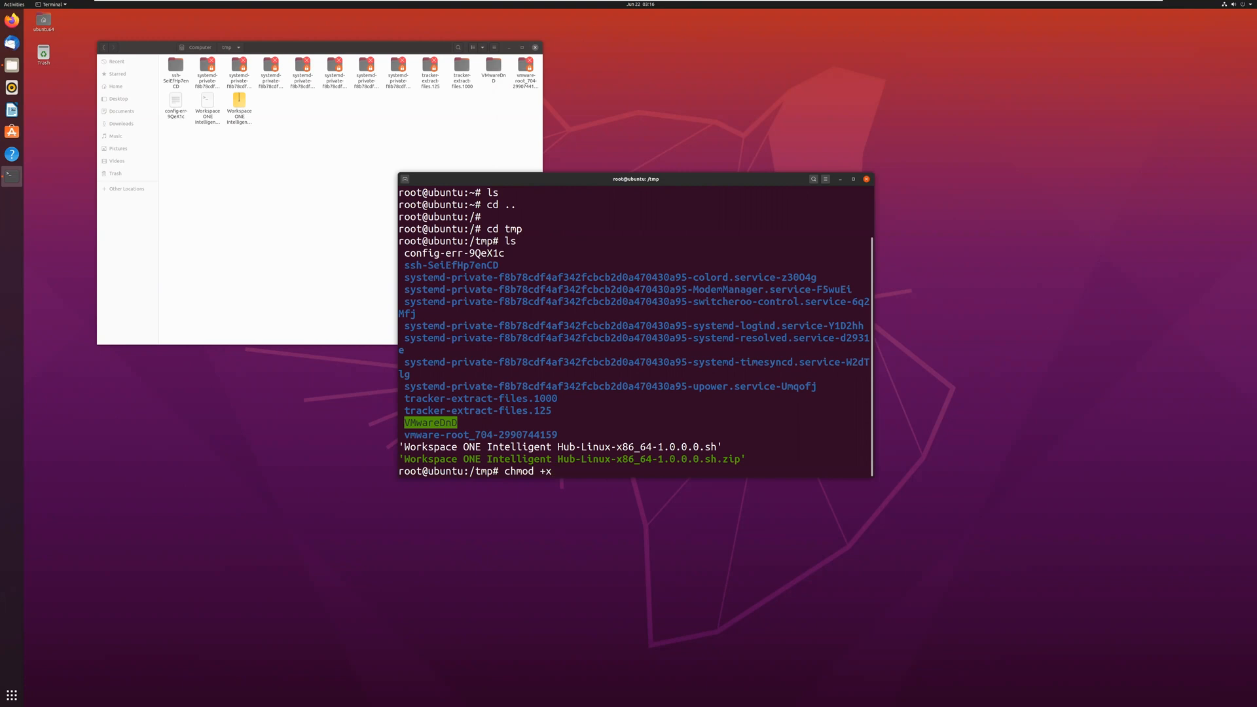
text(@/)
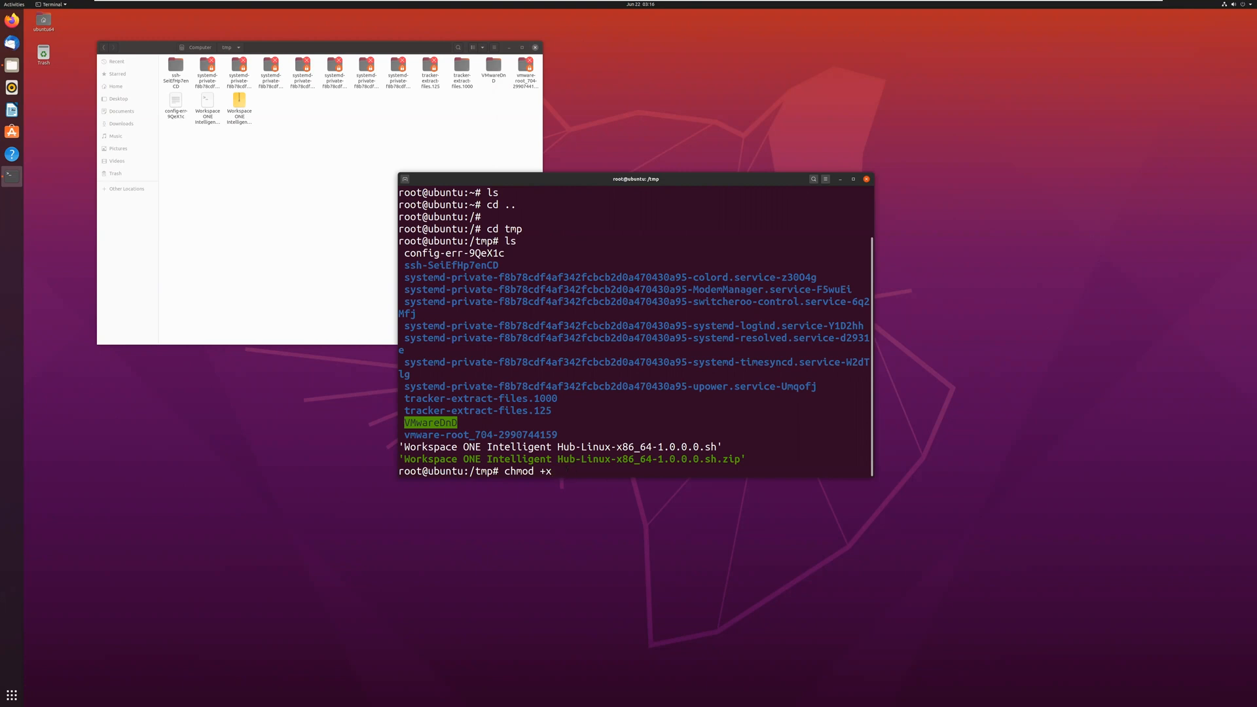
text(@)
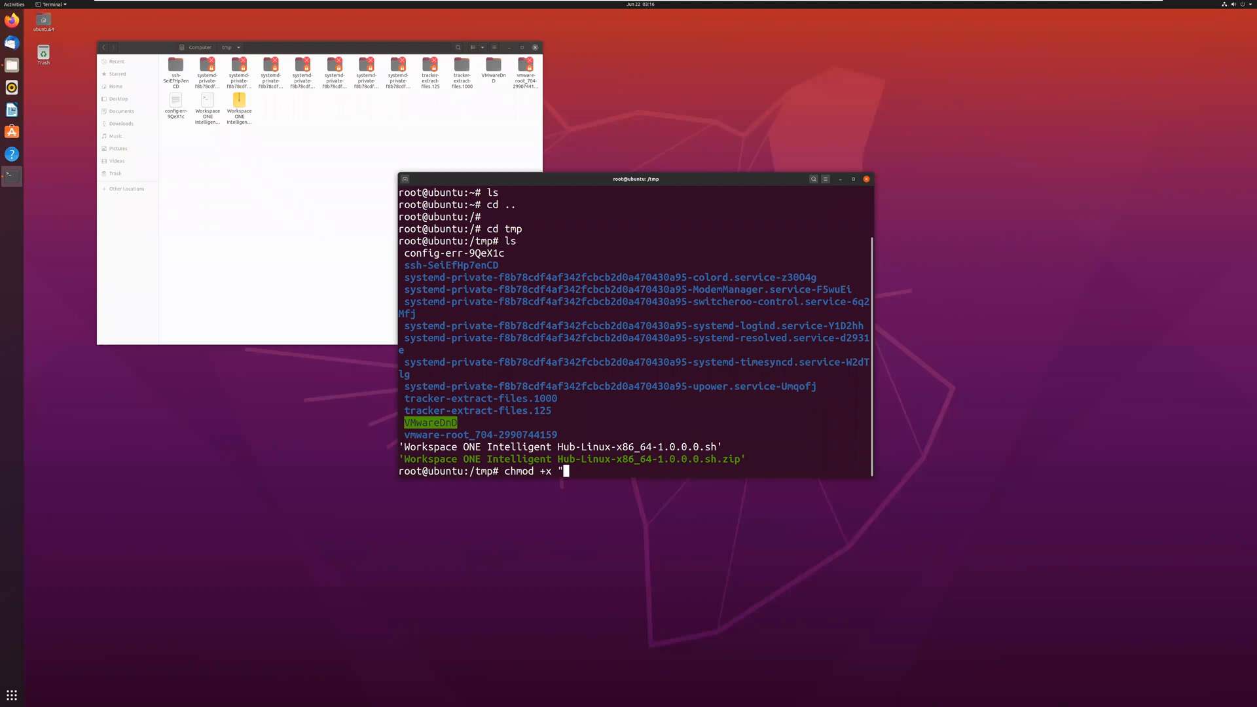
text(/tmp)
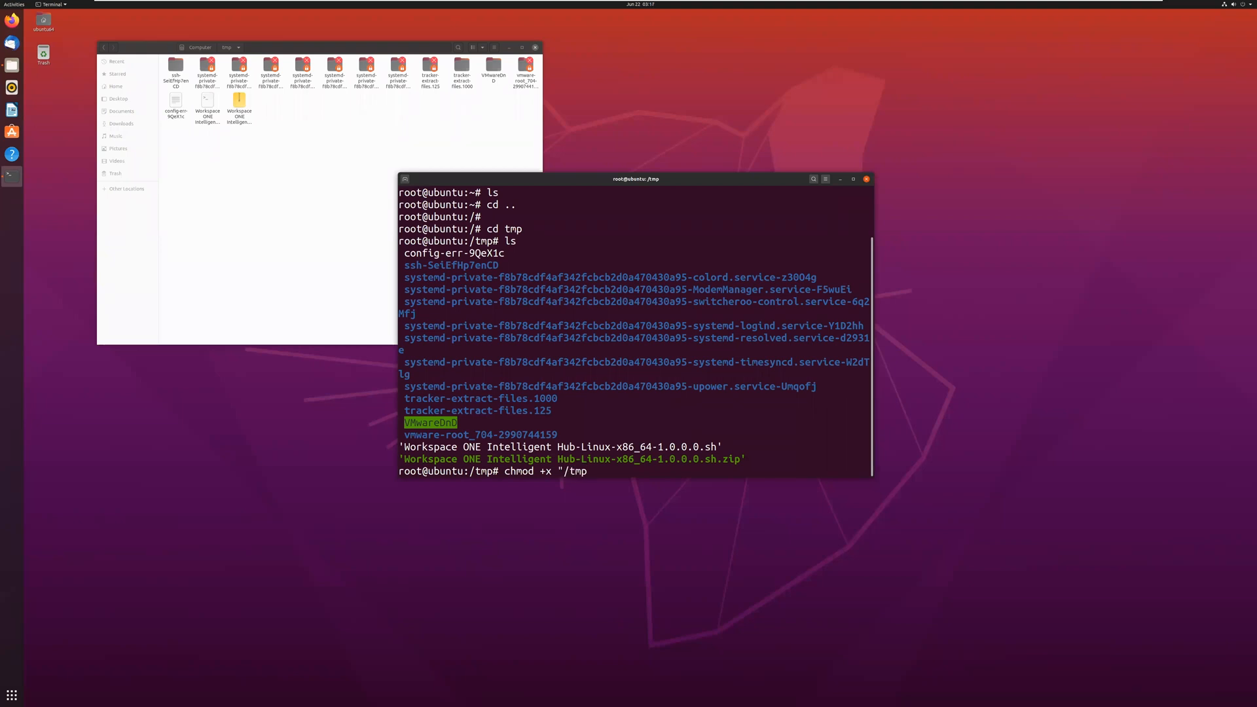
text(Wo)
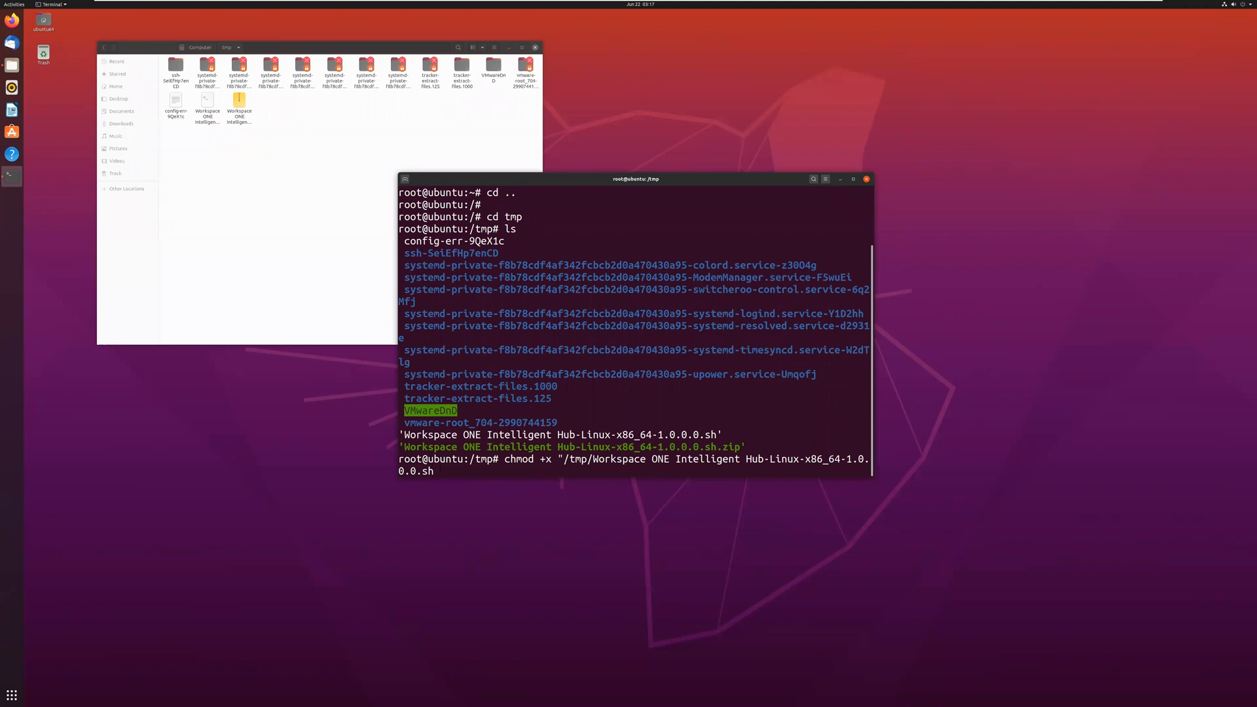
text(")
text(cd ..)
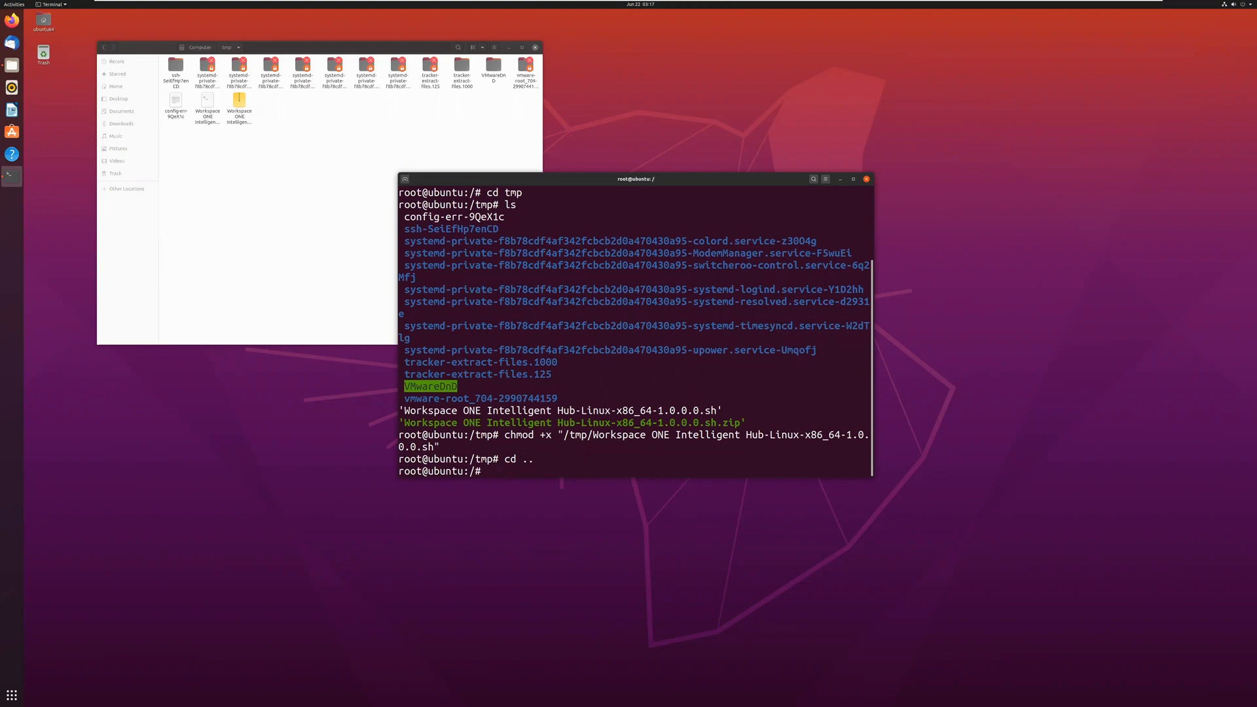
Step: Run the Intelligent Hub-Linux-x86_64-1.0.0.0.sh installer from /tmp with sudo
text(sudo)
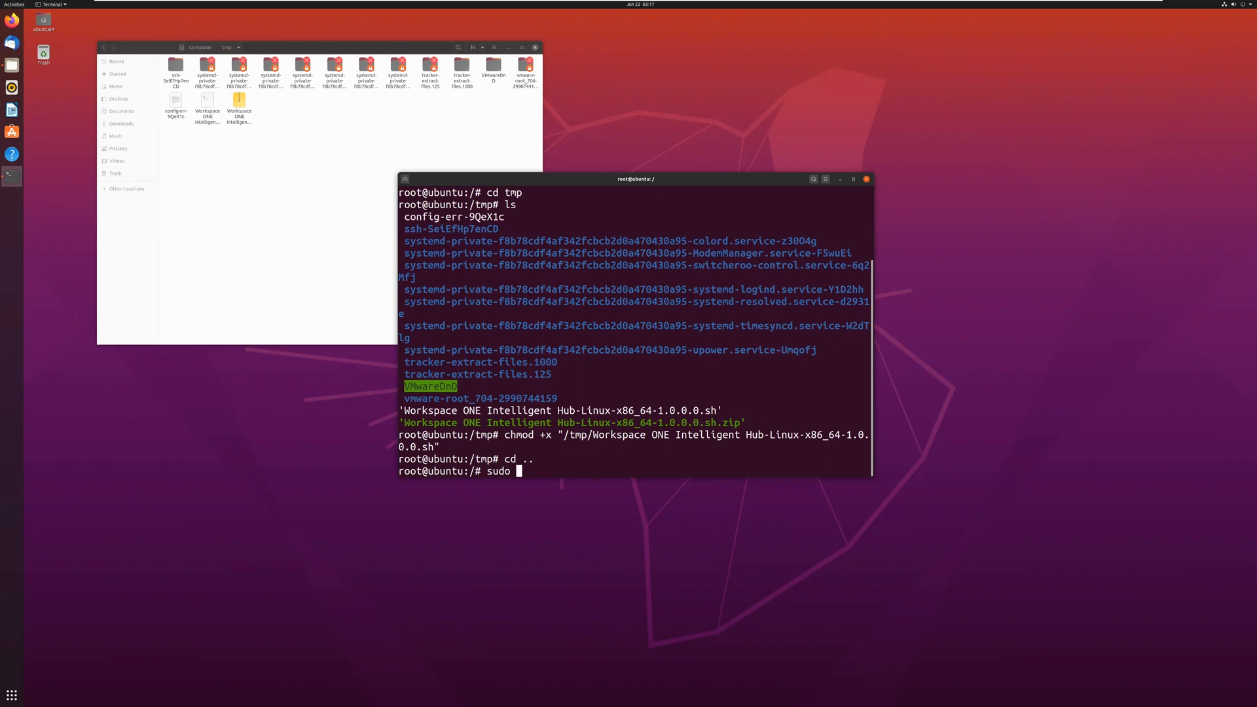
text(")
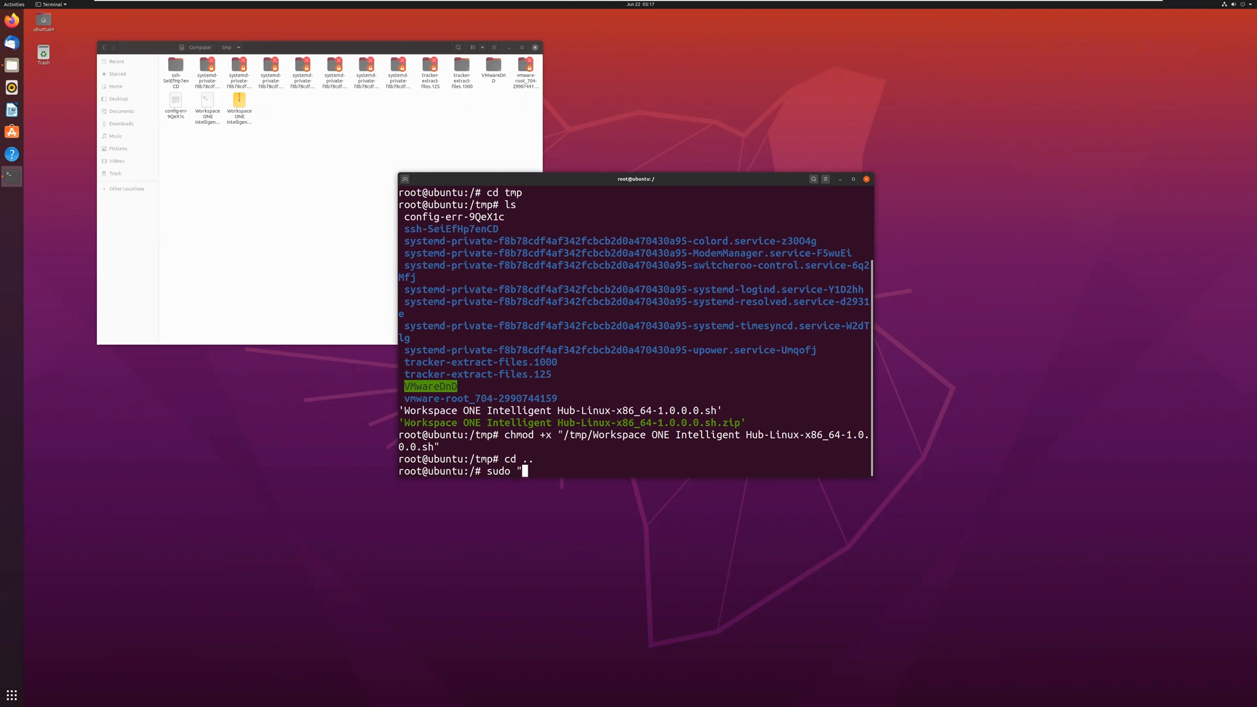
text("/tmp/)
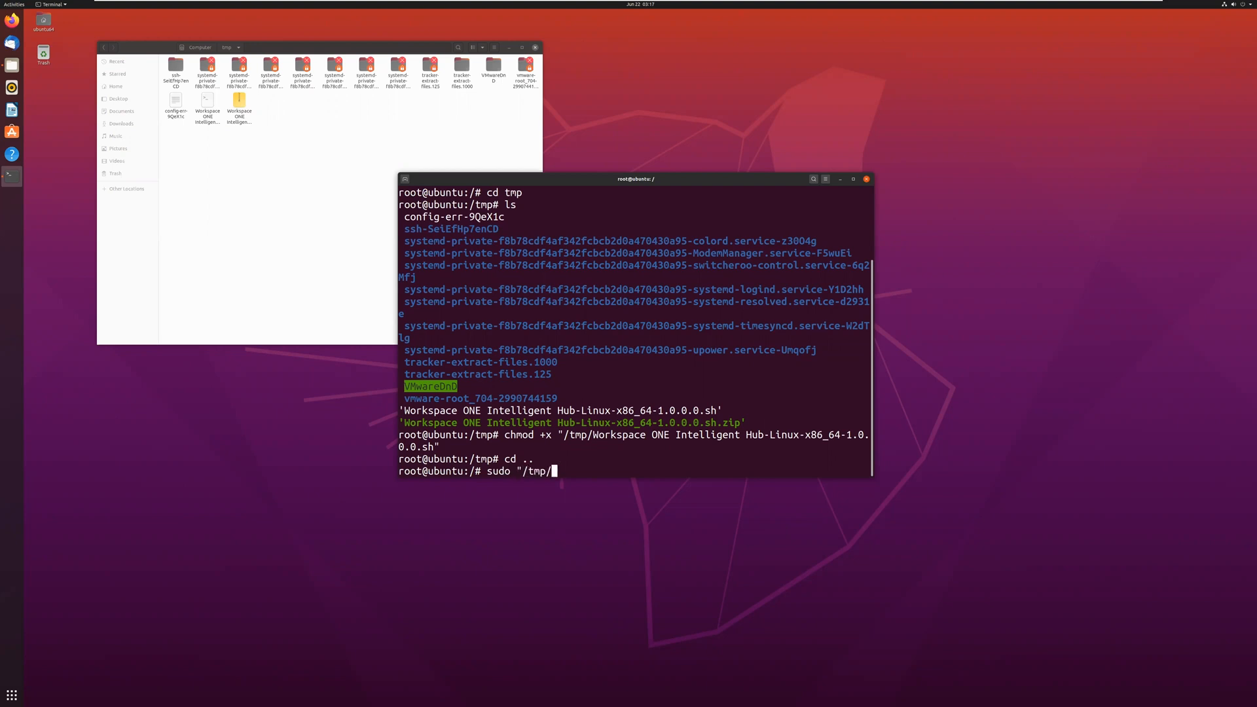
text(Work)
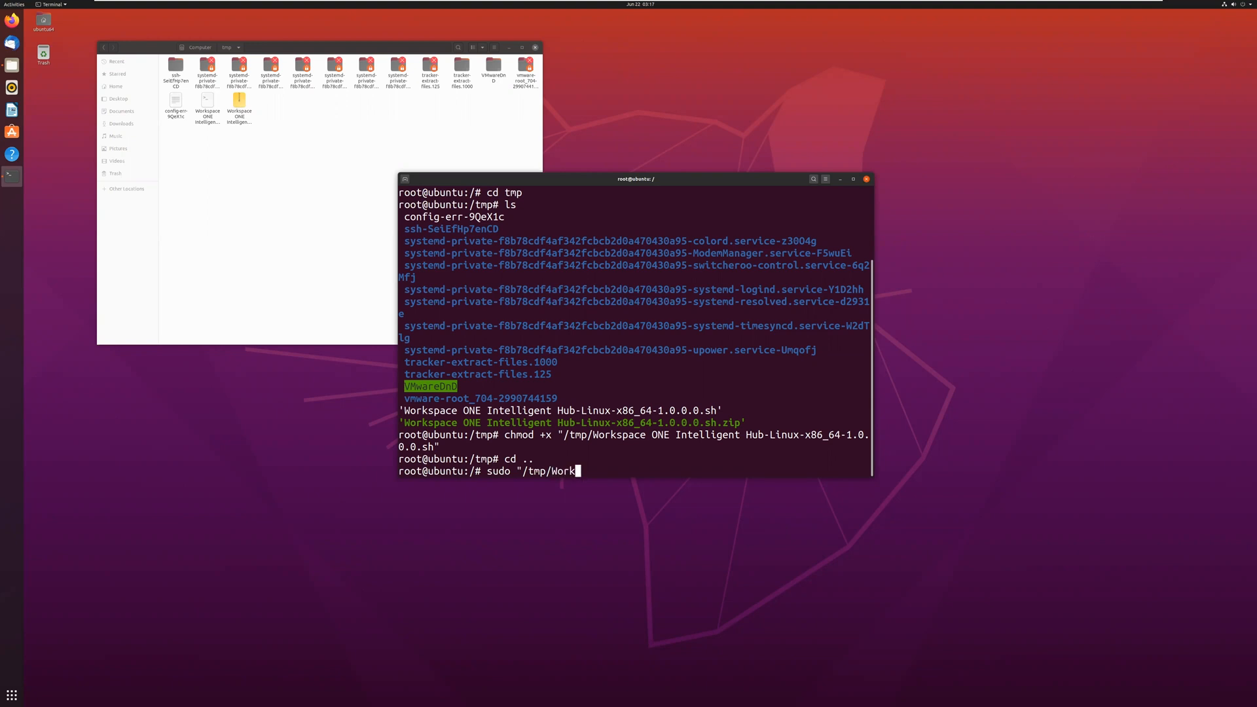
text(space ONE In)
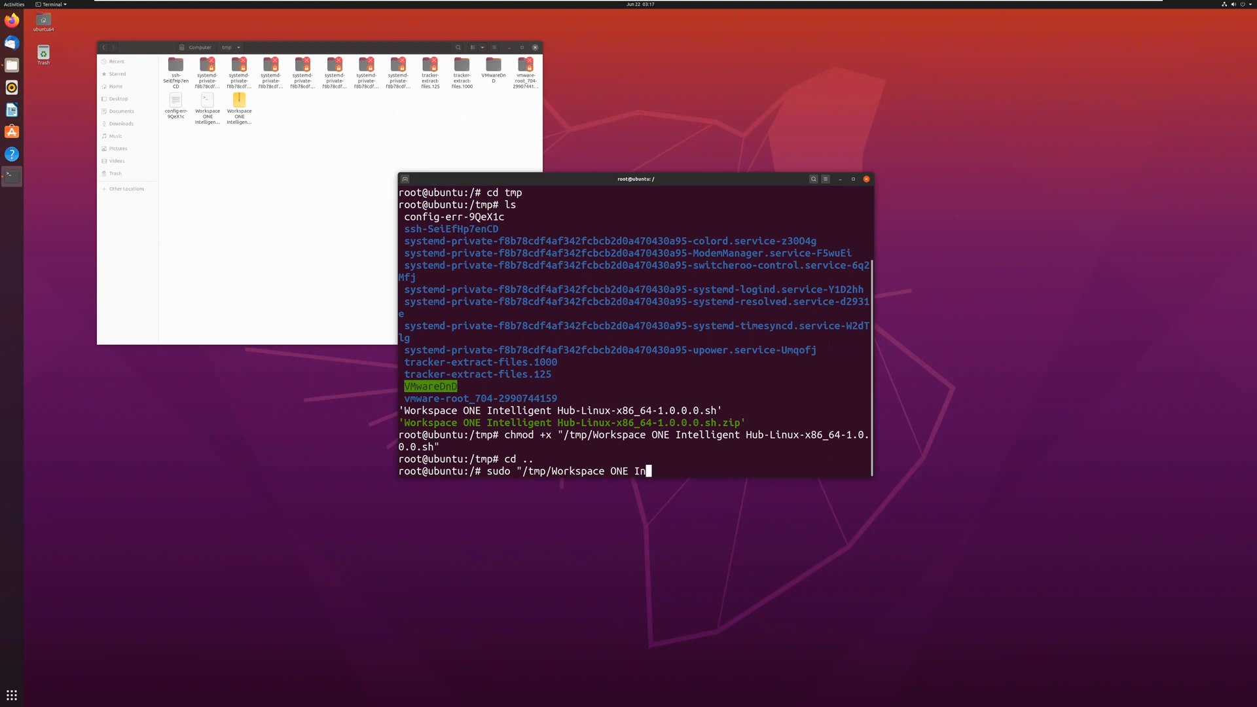
text(telli)
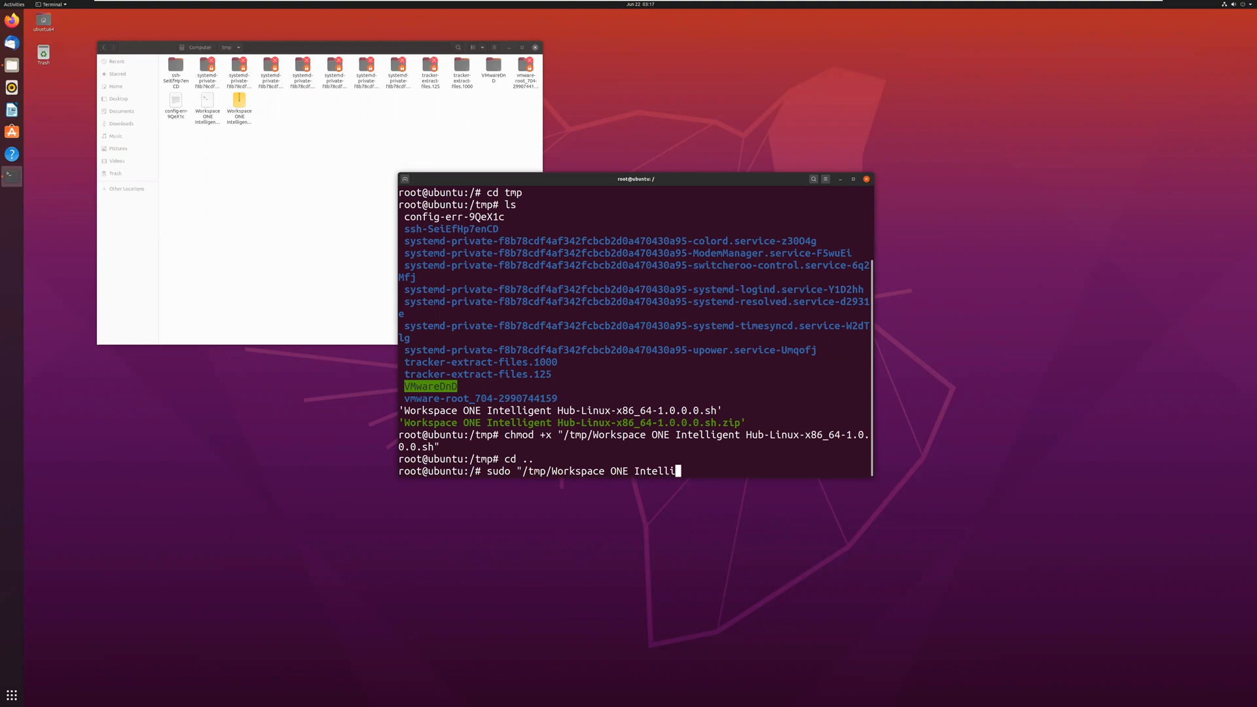
text(gent Hub)
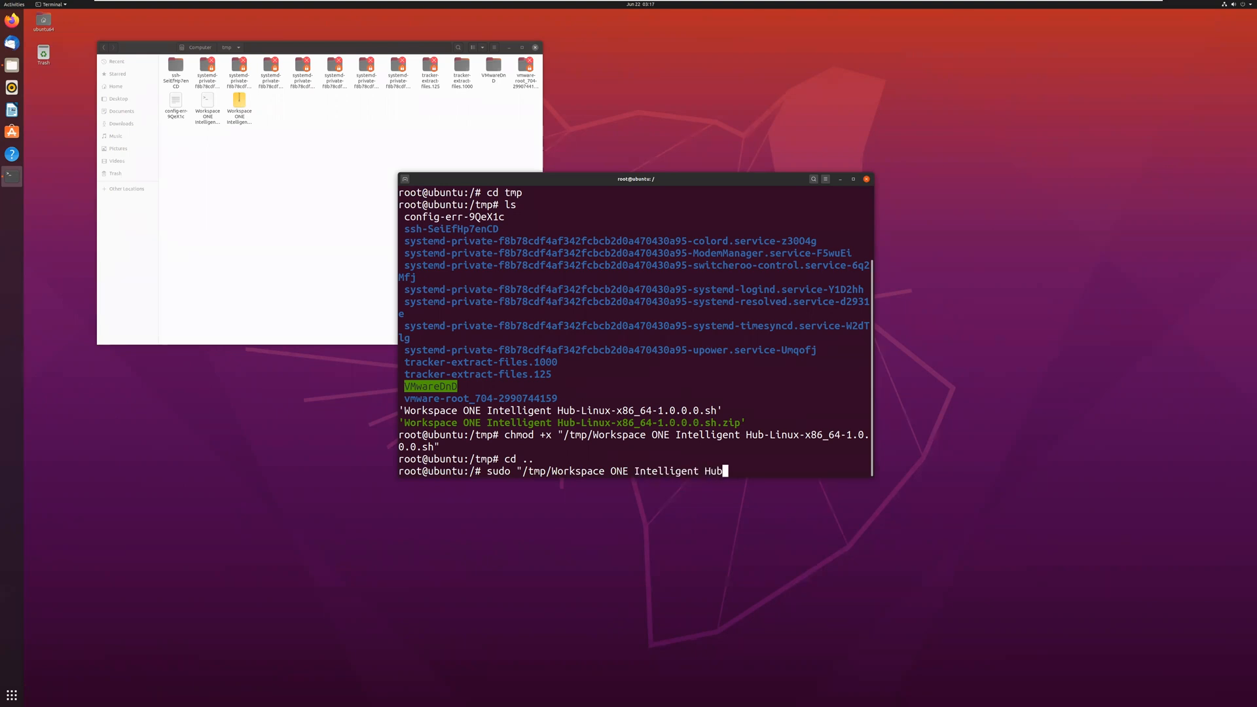
text(-Lin)
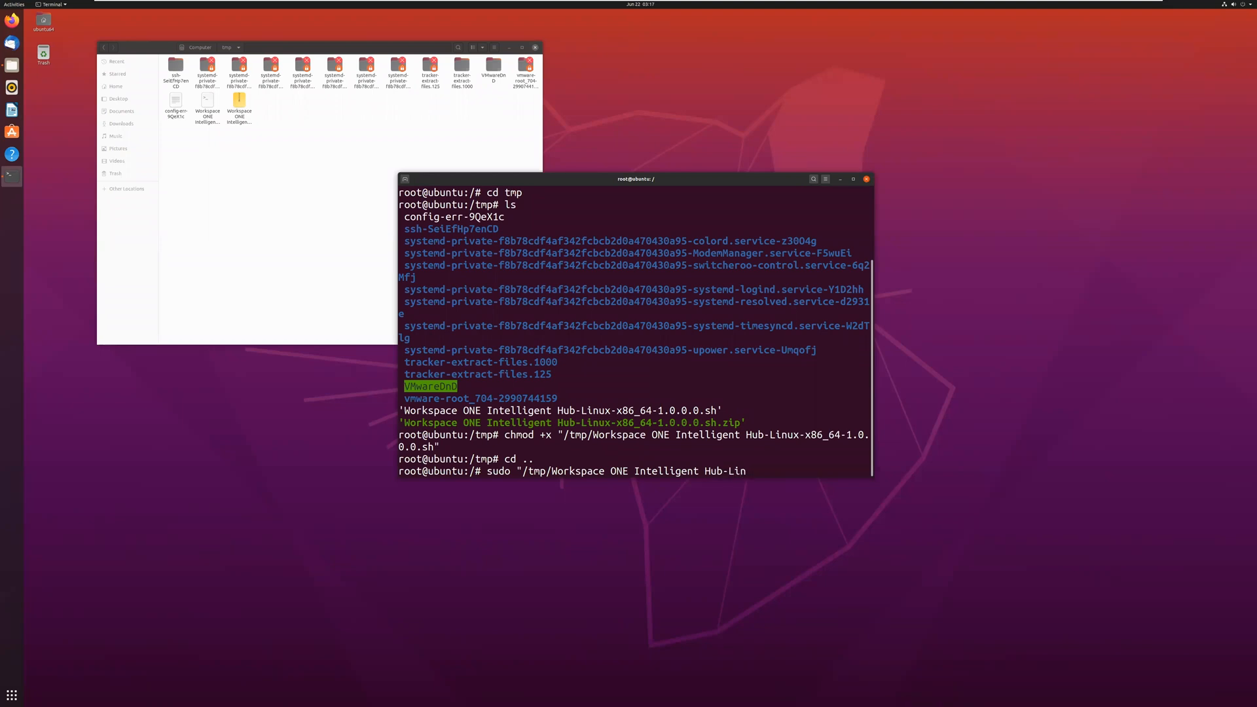
text(ux-)
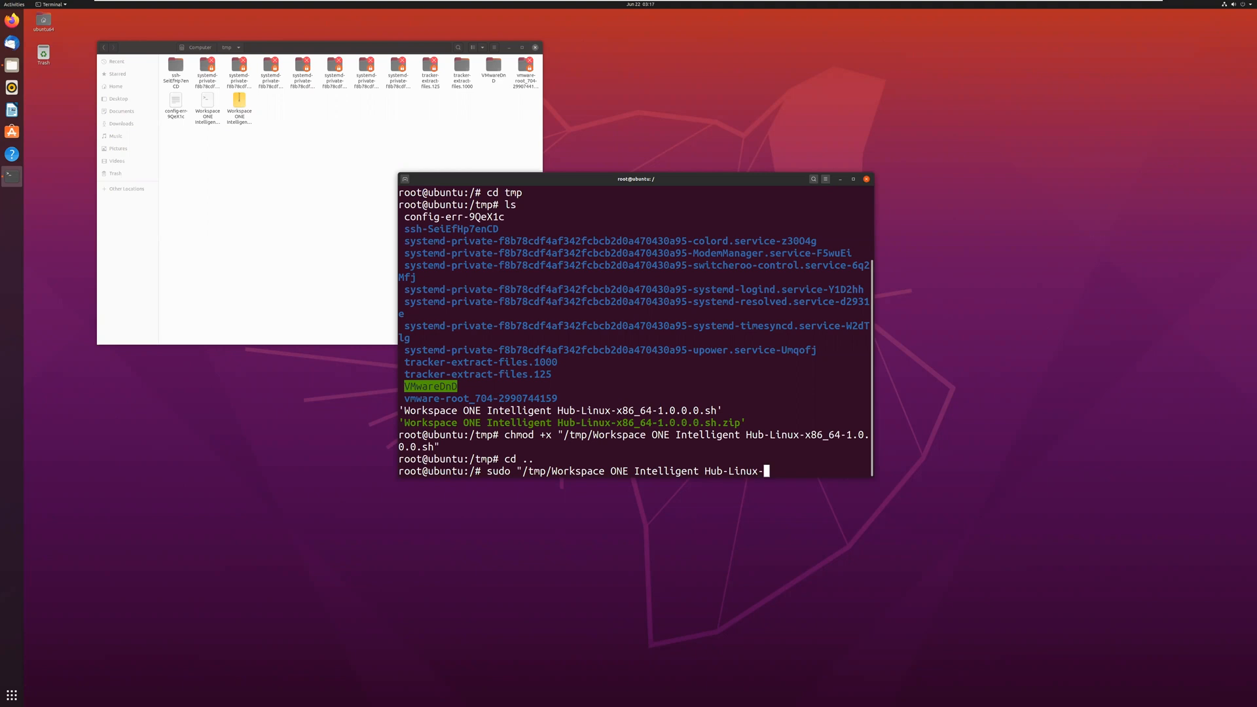
text(x86_64.)
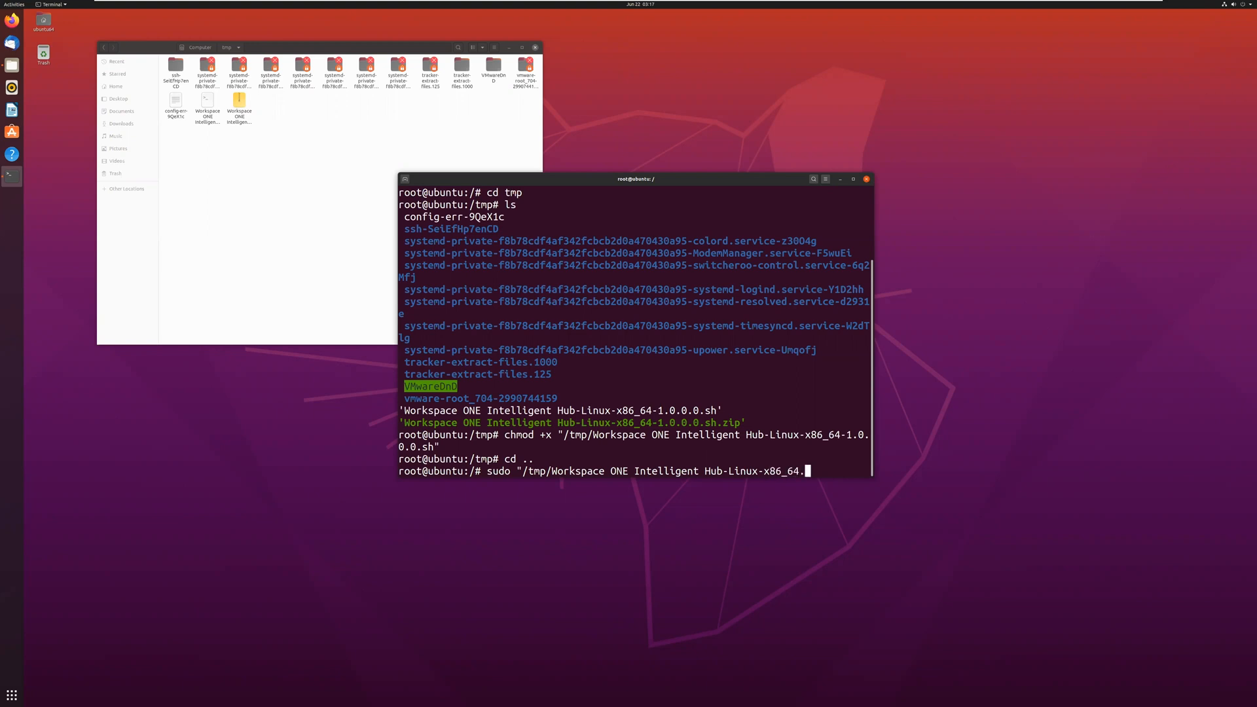
text(-)
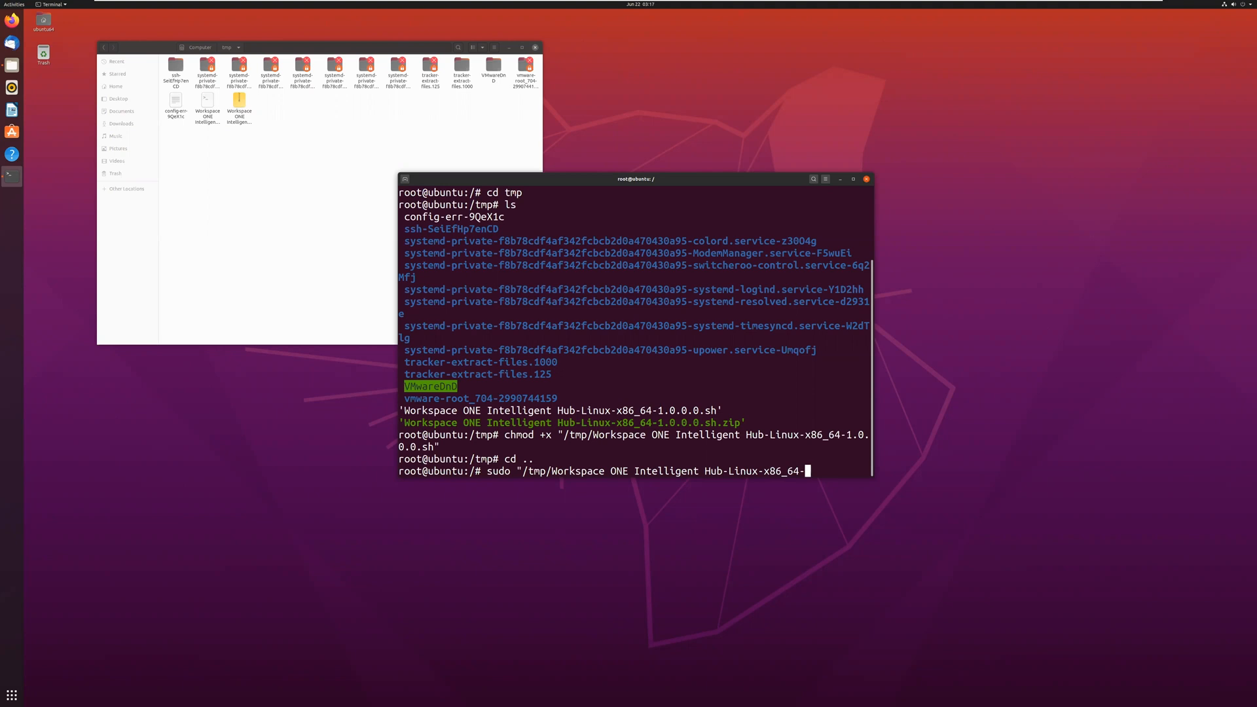
text(1.0.0.0)
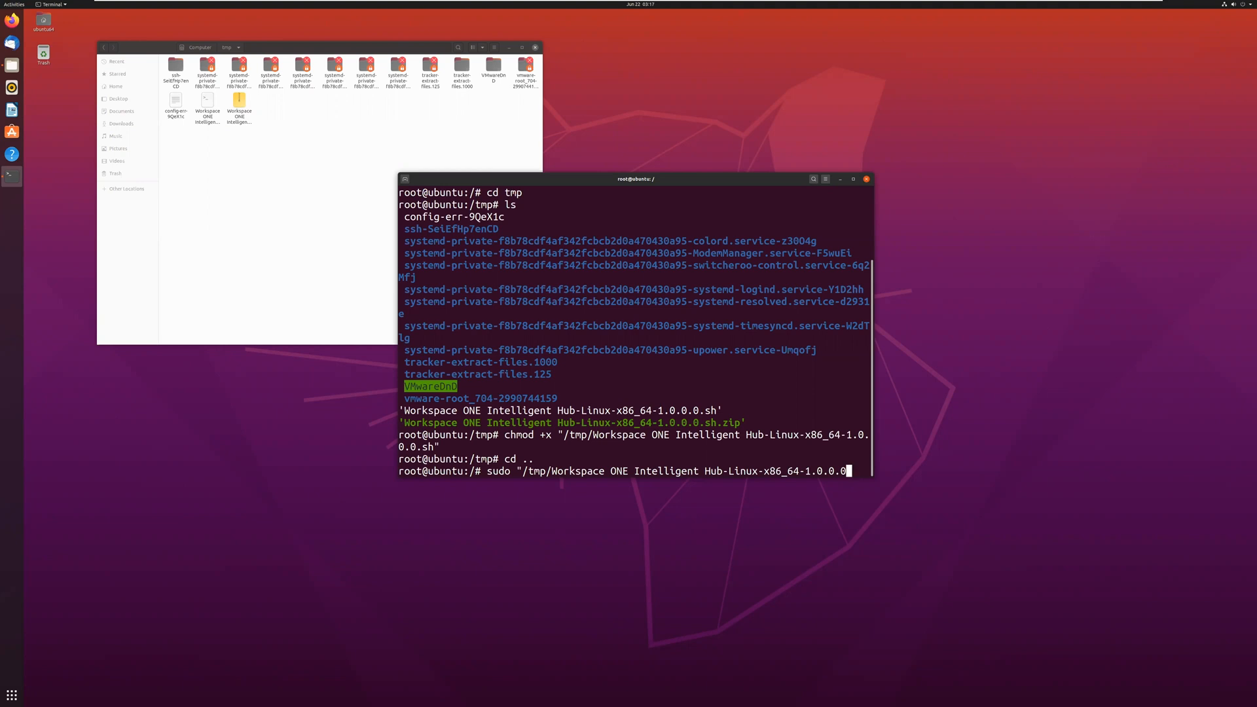
text(.sh)
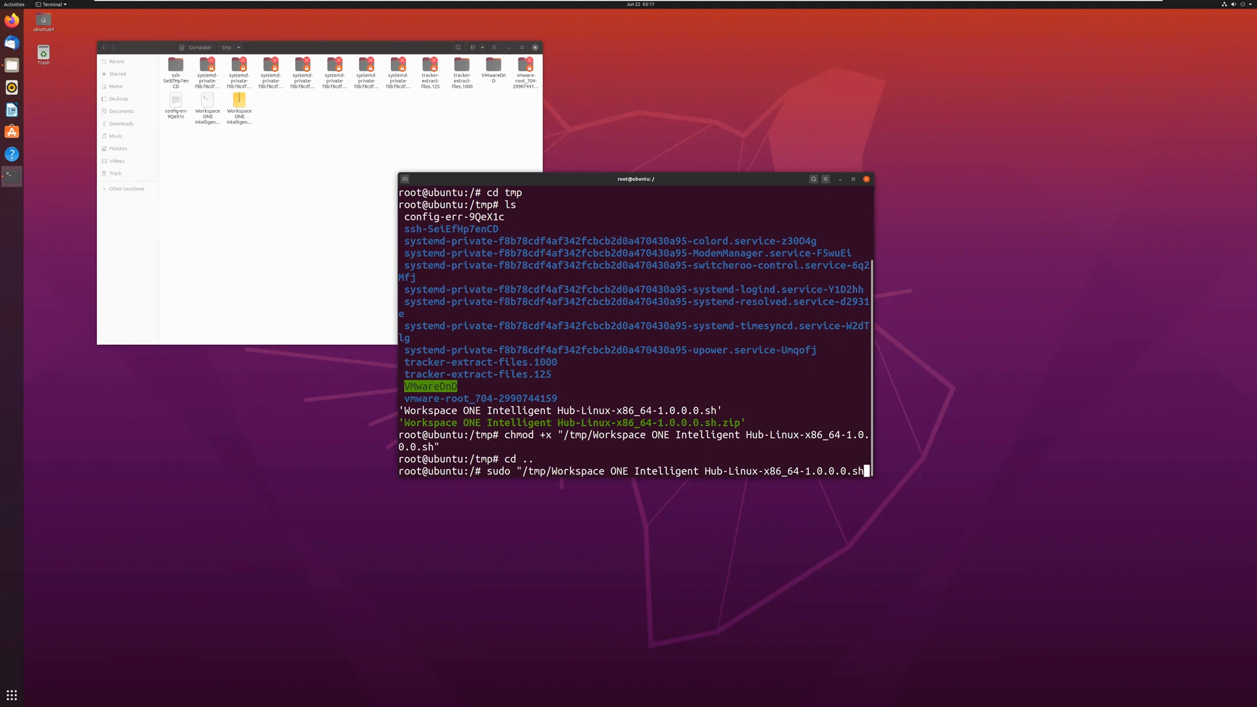
key(Return)
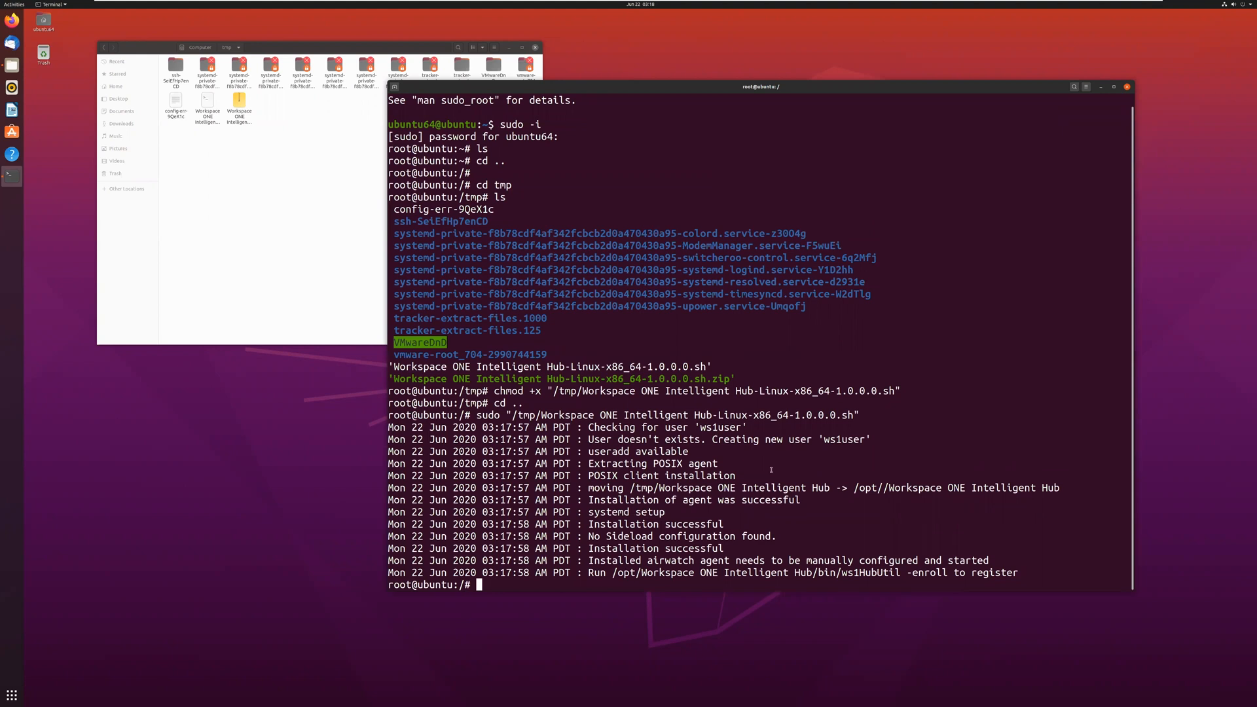
mouse_move(897, 514)
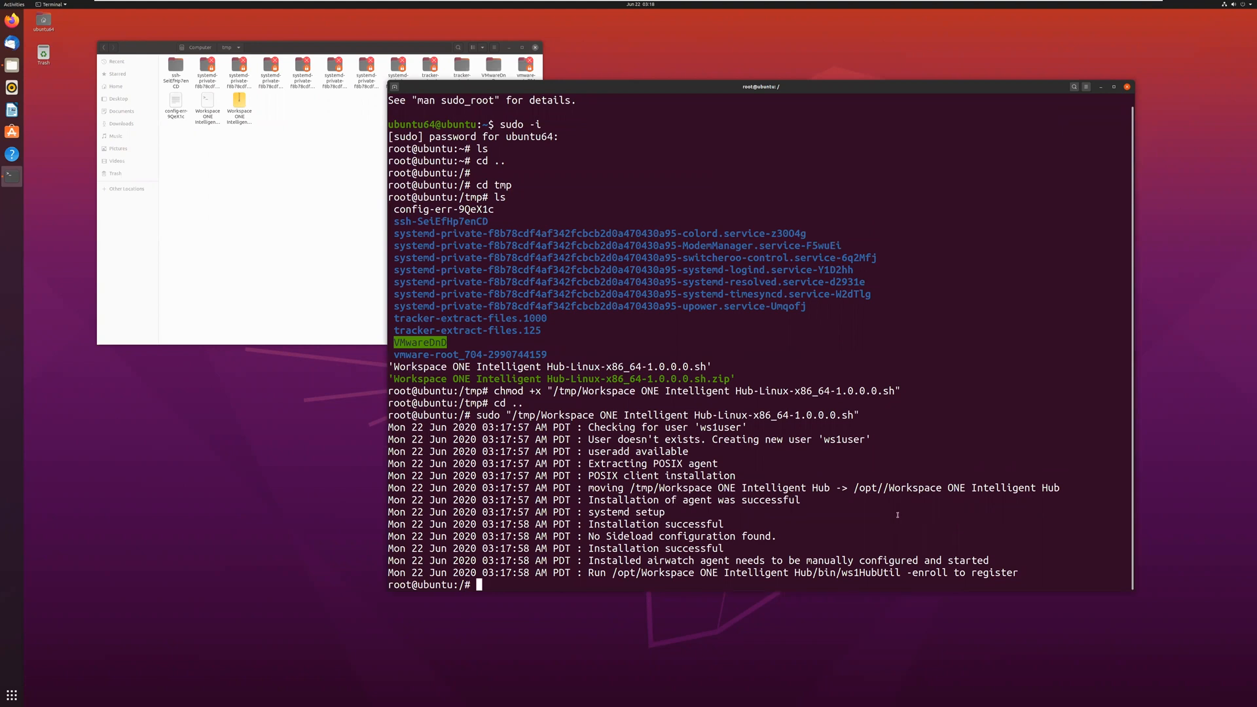
mouse_move(893, 514)
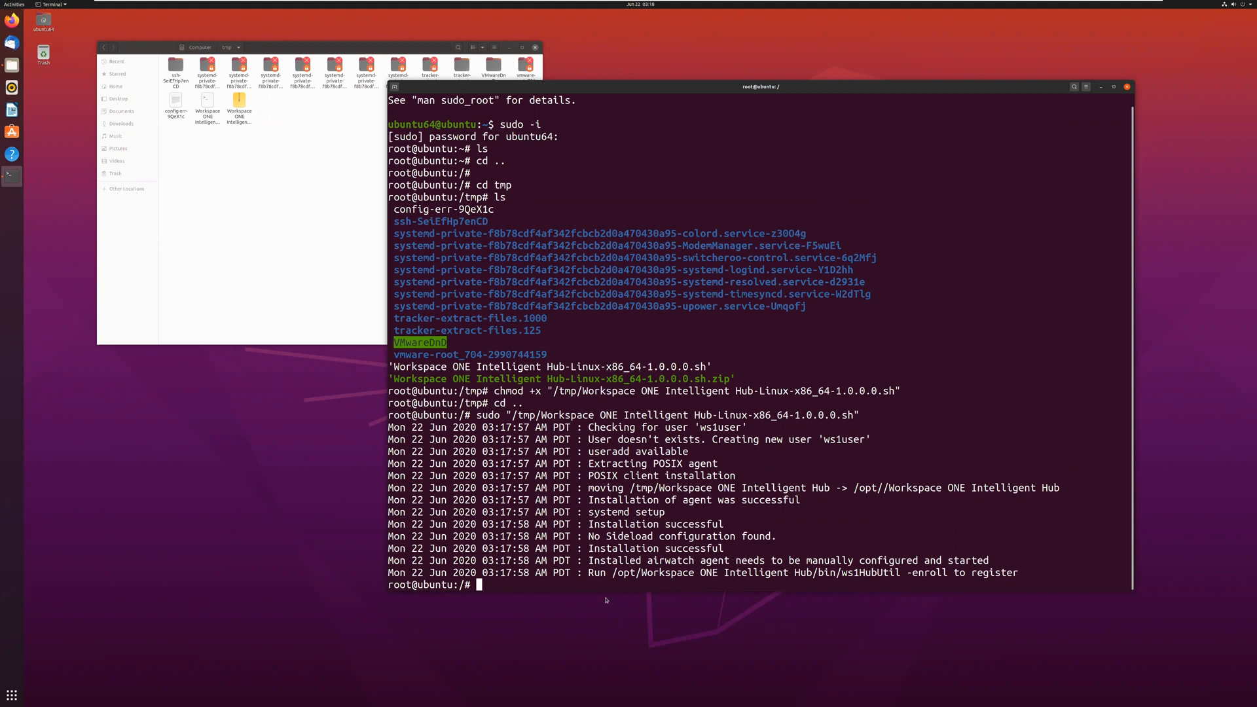
Step: Change into /opt to look for the Intelligent Hub folder
text(cd)
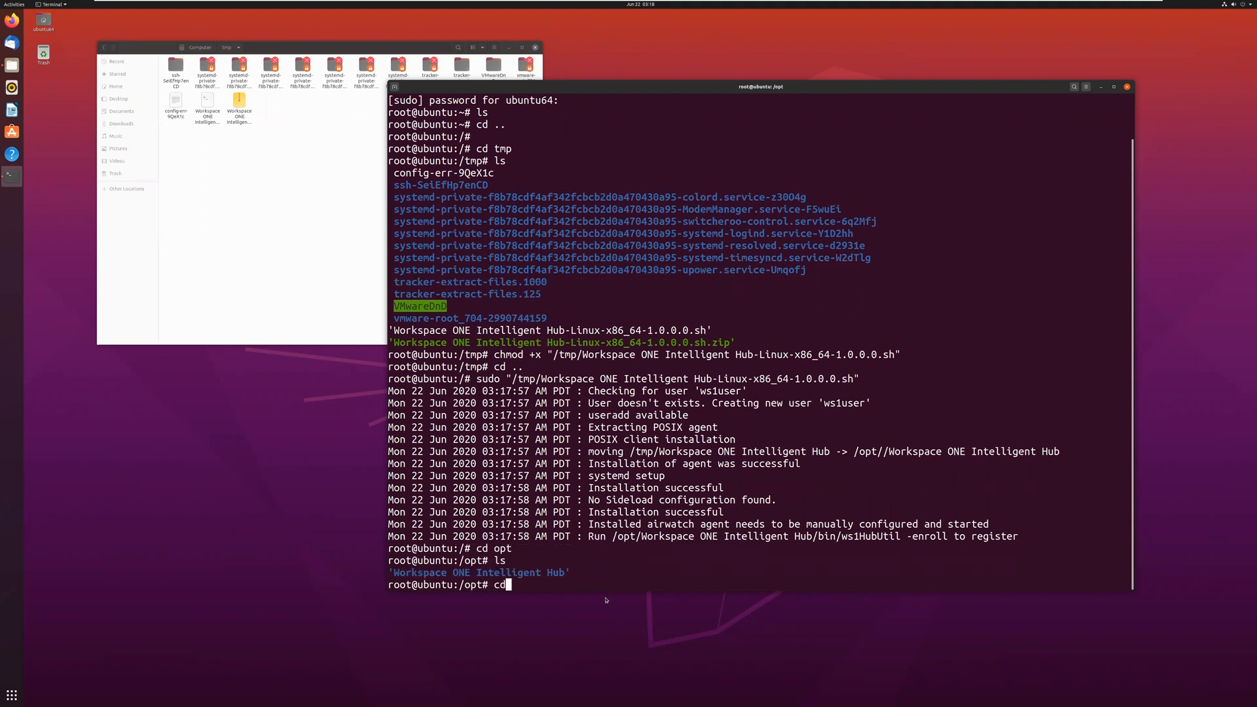
Step: Enter the Hub's bin folder, list ws1HubUtil, and try sudo ws1HubUtil (command not found)
text(Wo)
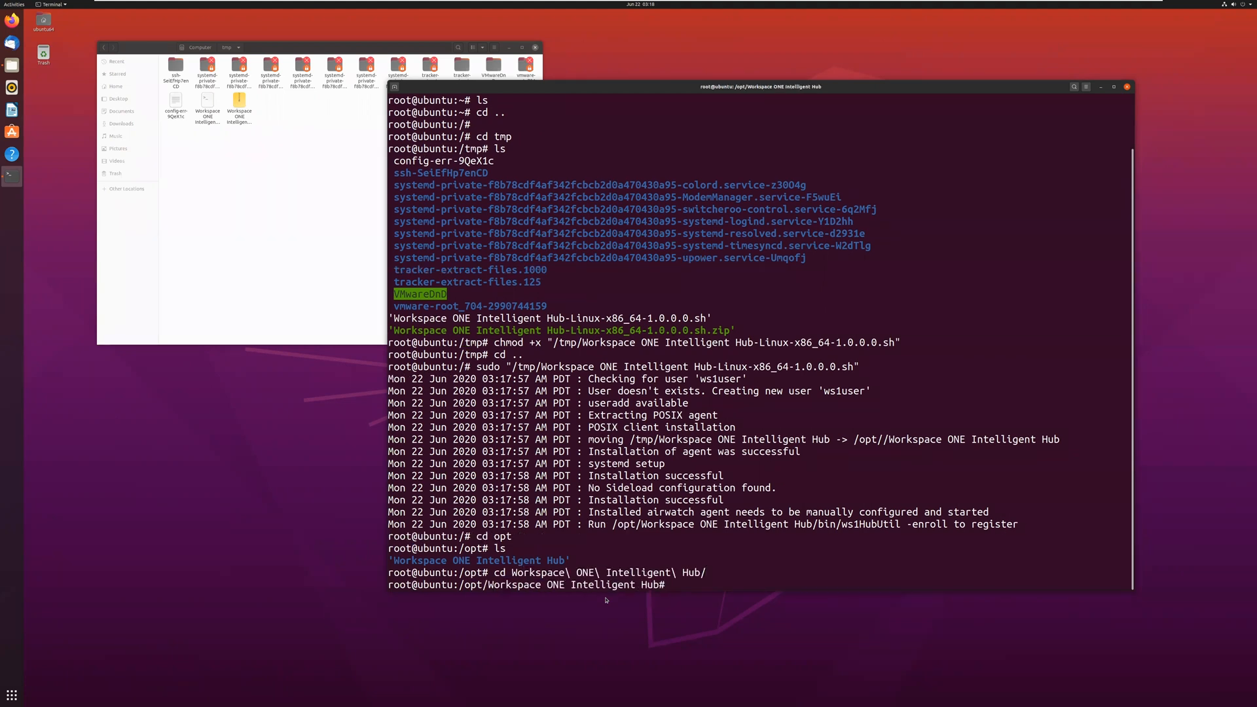
text(ls)
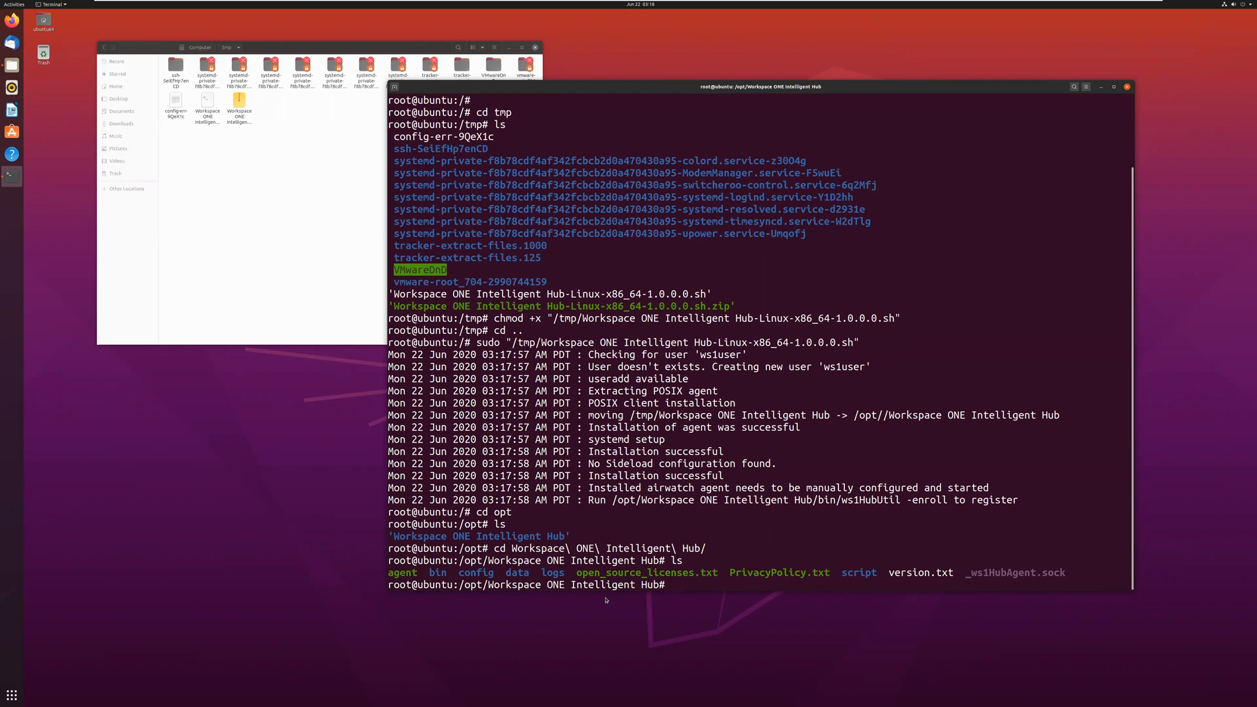
text(cd bin)
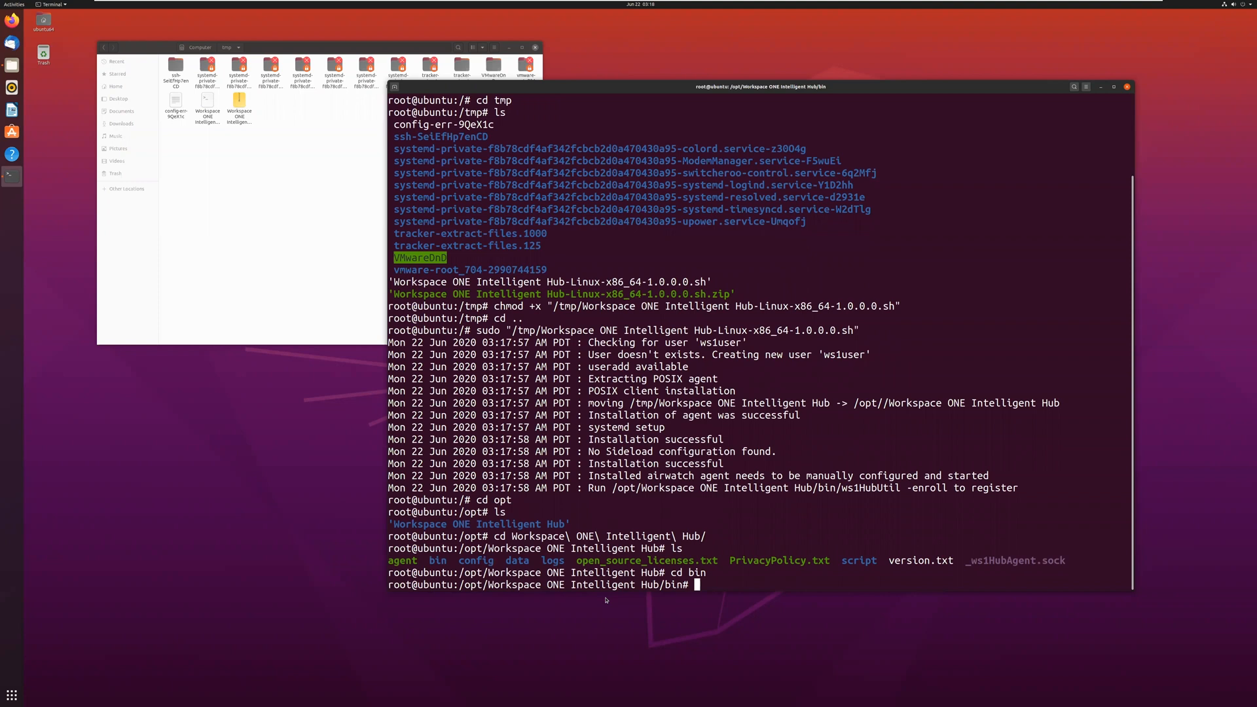
text(ls)
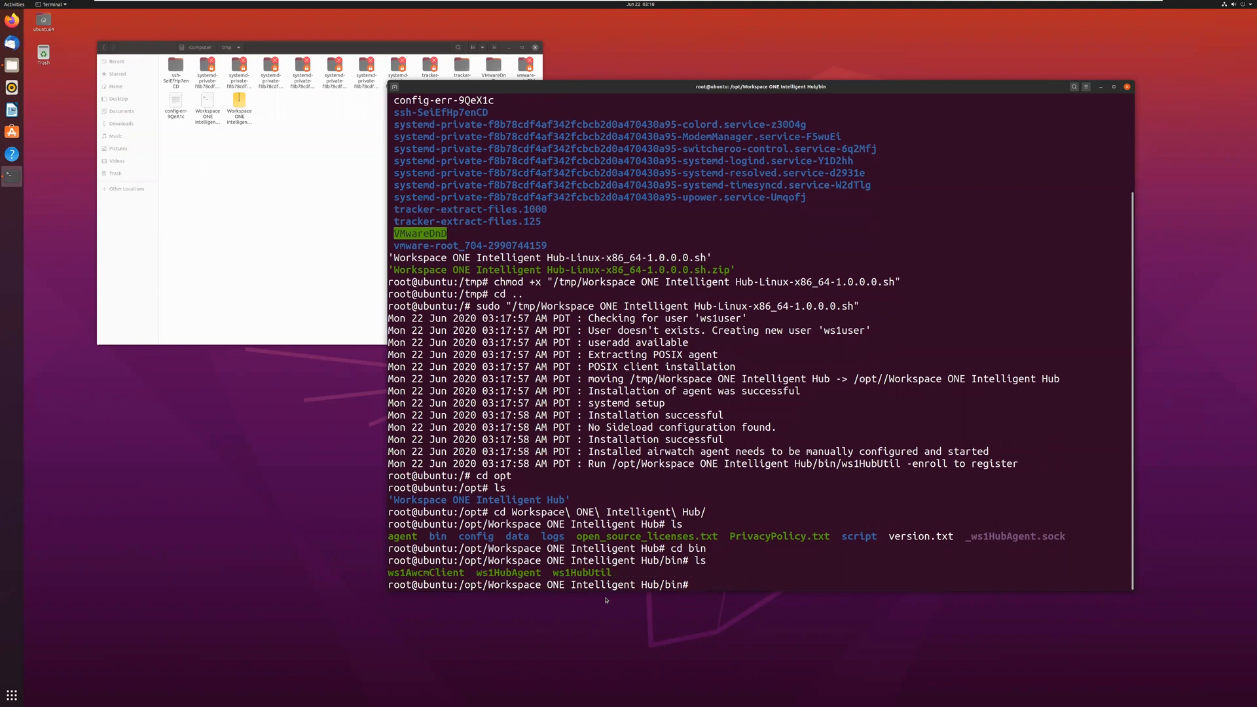
text(sud)
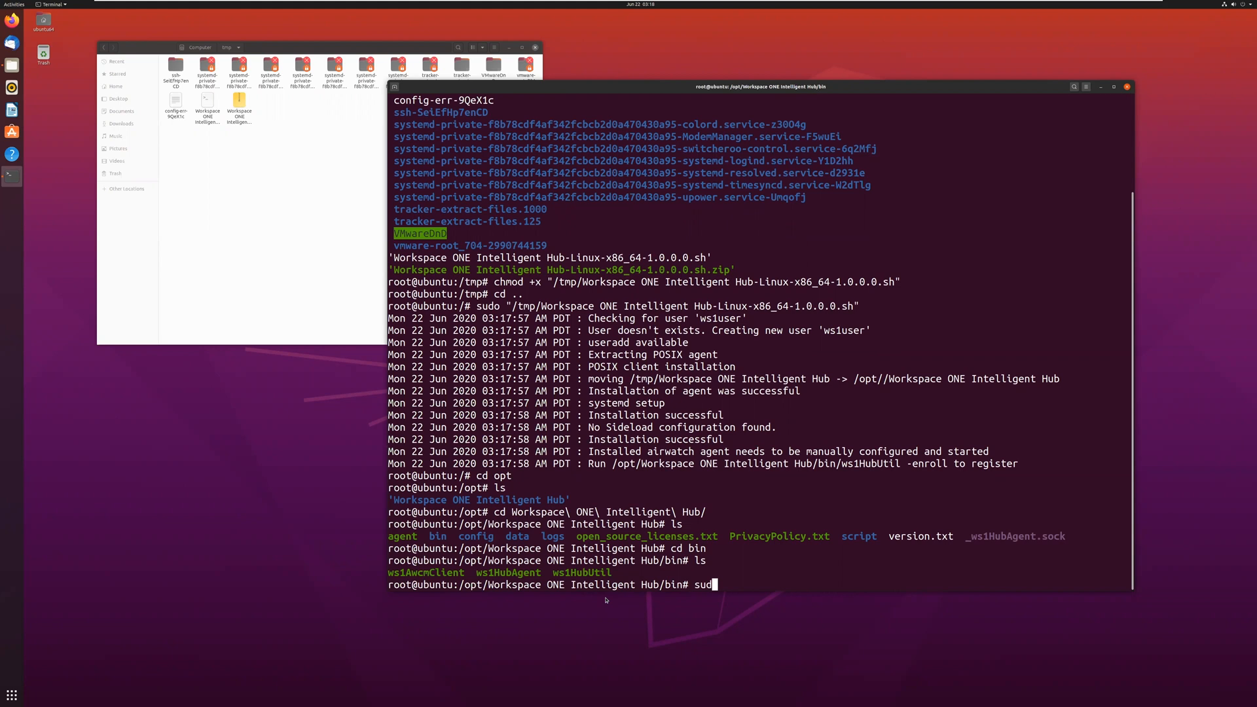
text(o)
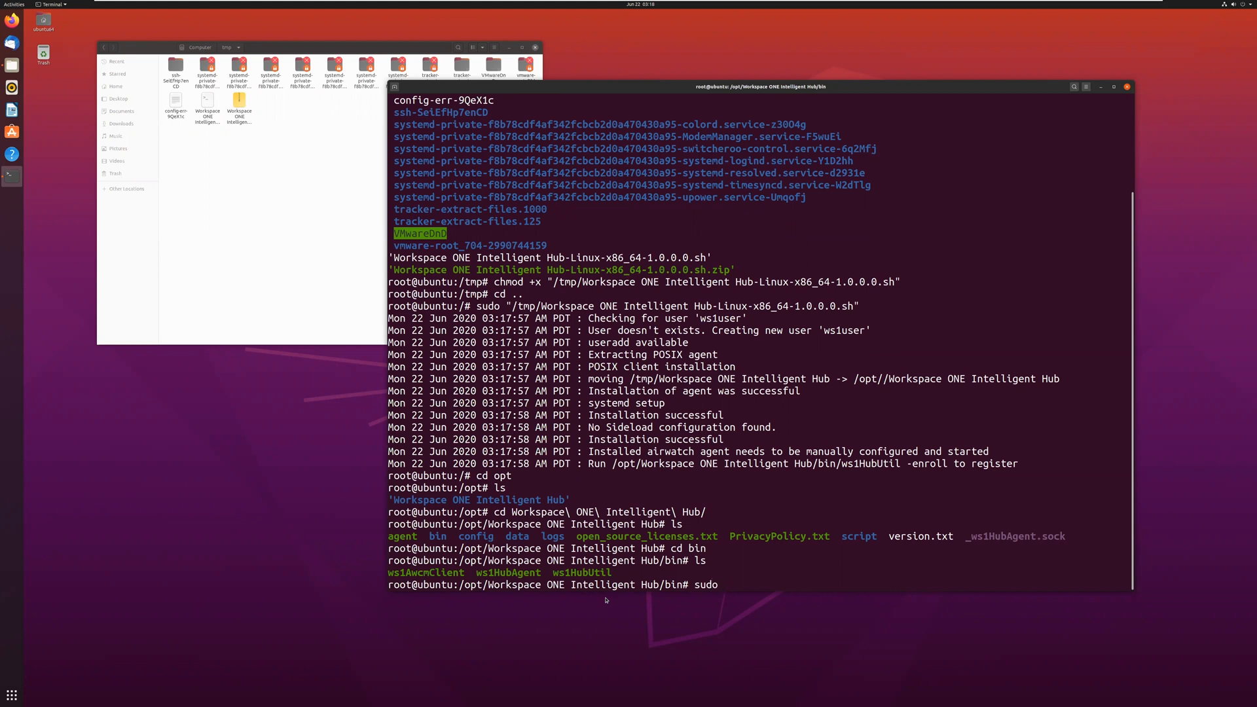
text(ws1HubUtil)
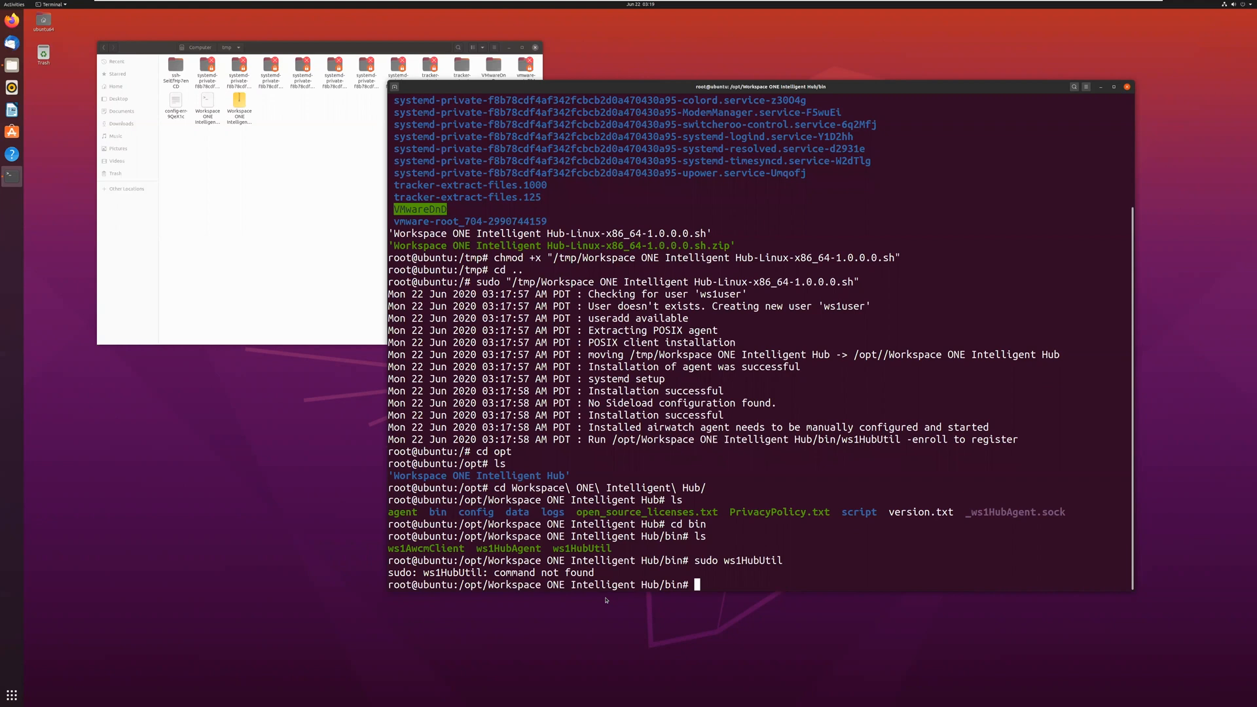
Step: From root, run sudo "/opt/Workspace ONE Intelligent Hub/bin/ws1HubUtil" by full path
text(cd ..)
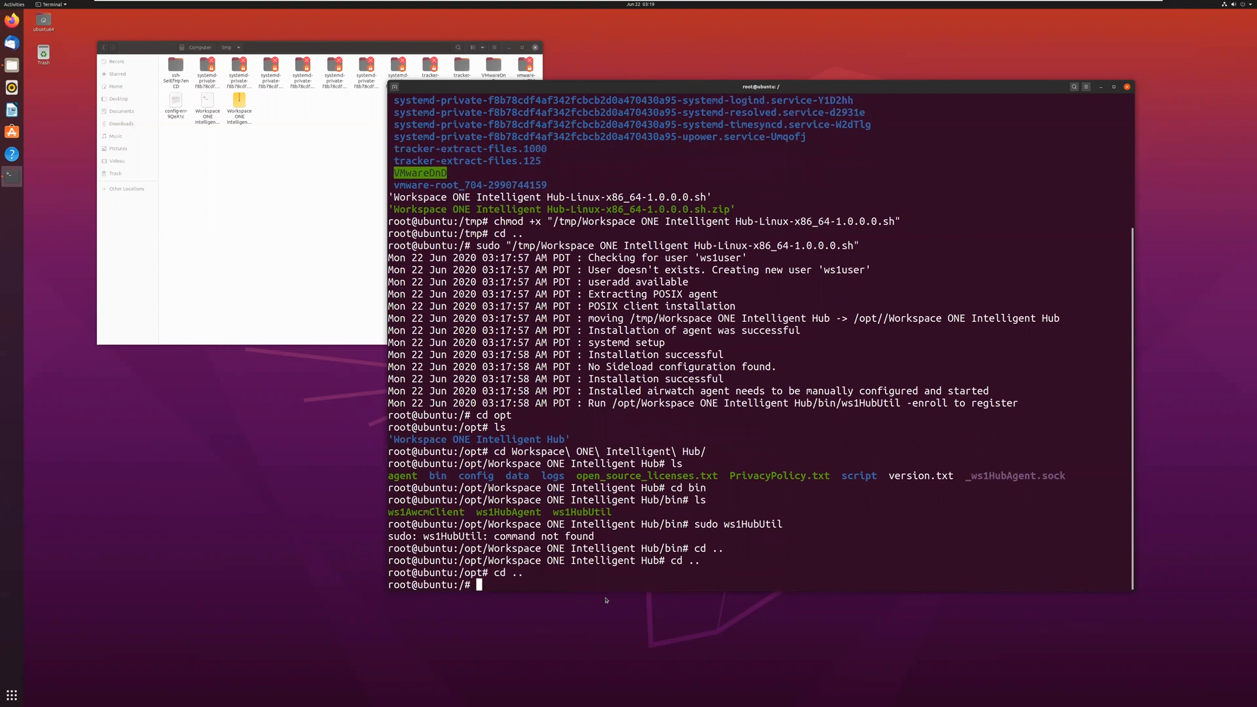
text(sudo)
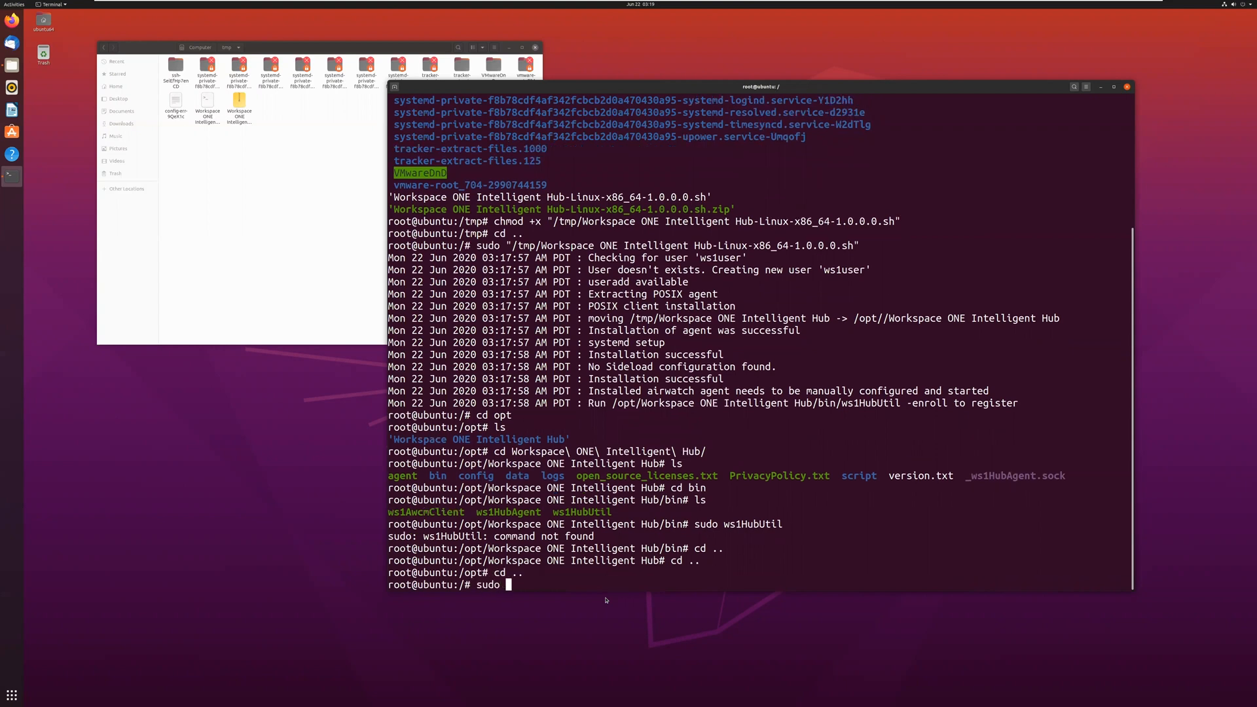
text(")
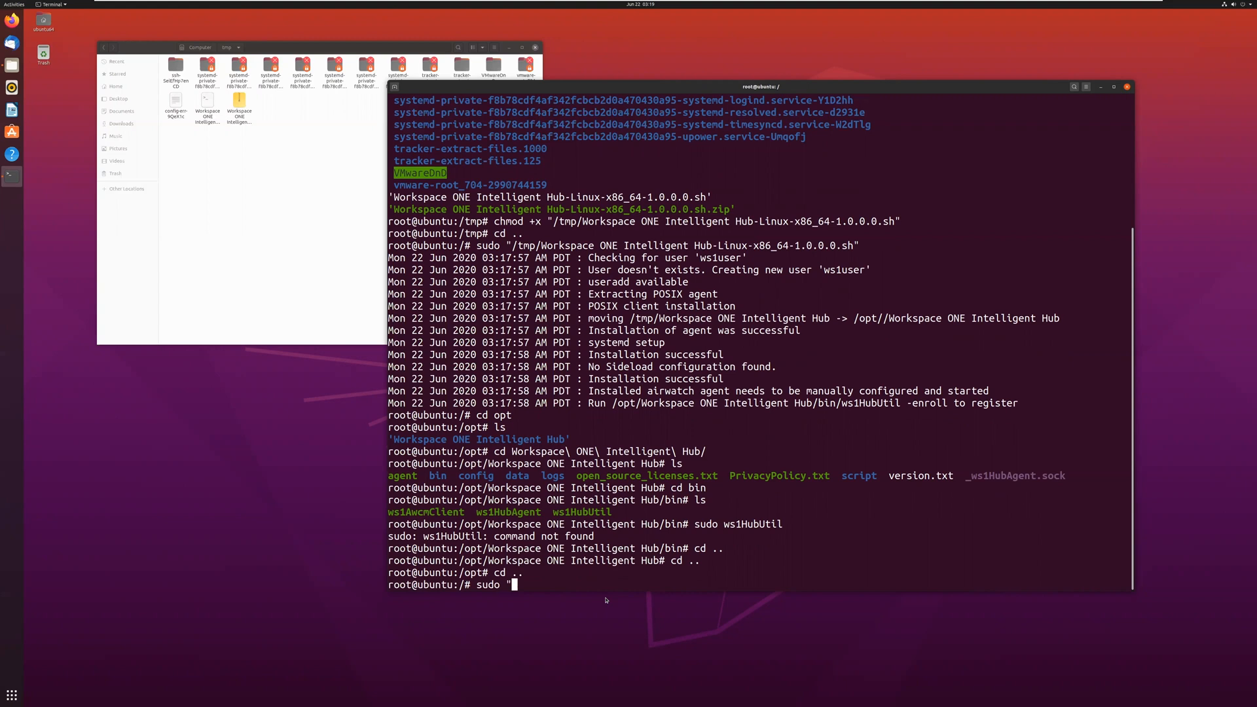
text(/opt)
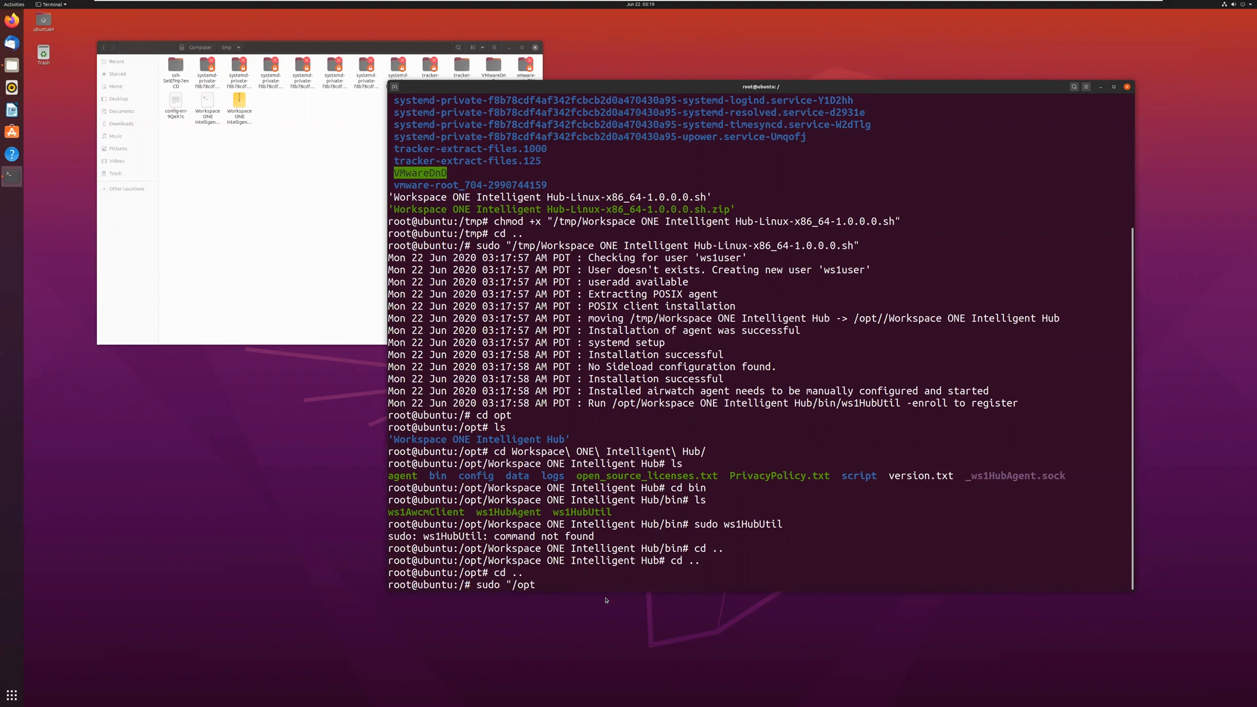
text(Workspace ONE Intelligent Hub"/)
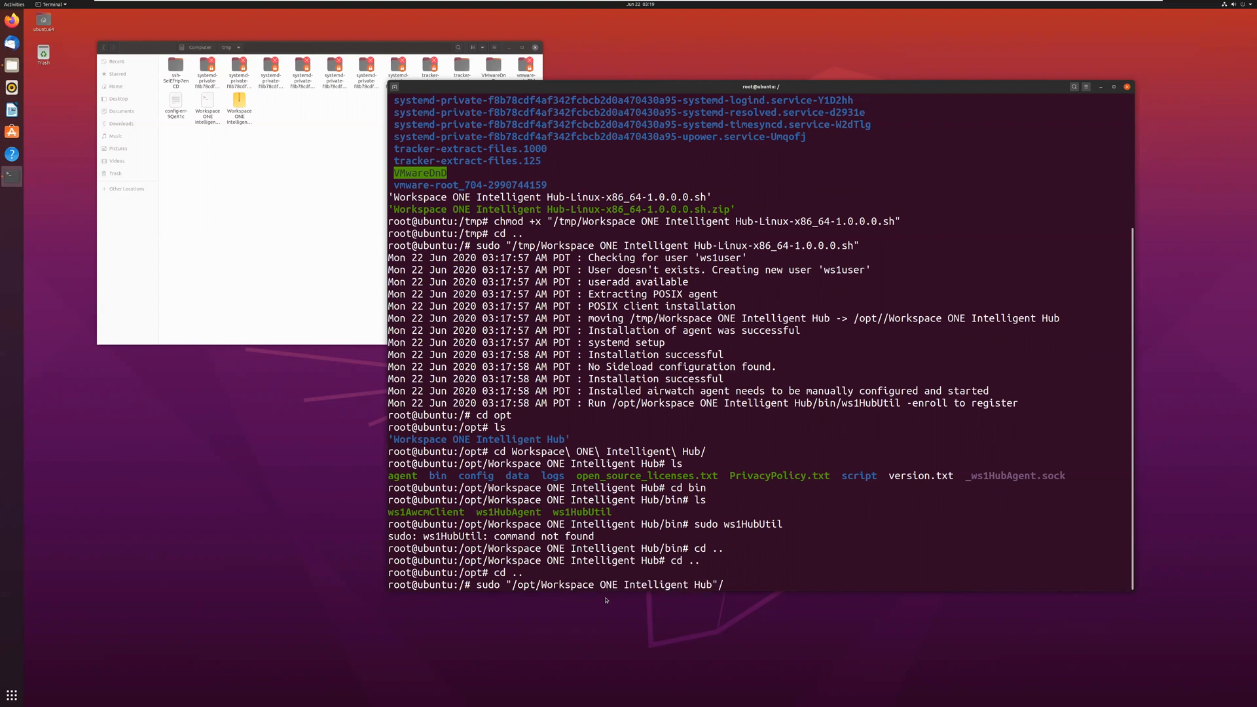
key(BackSpace)
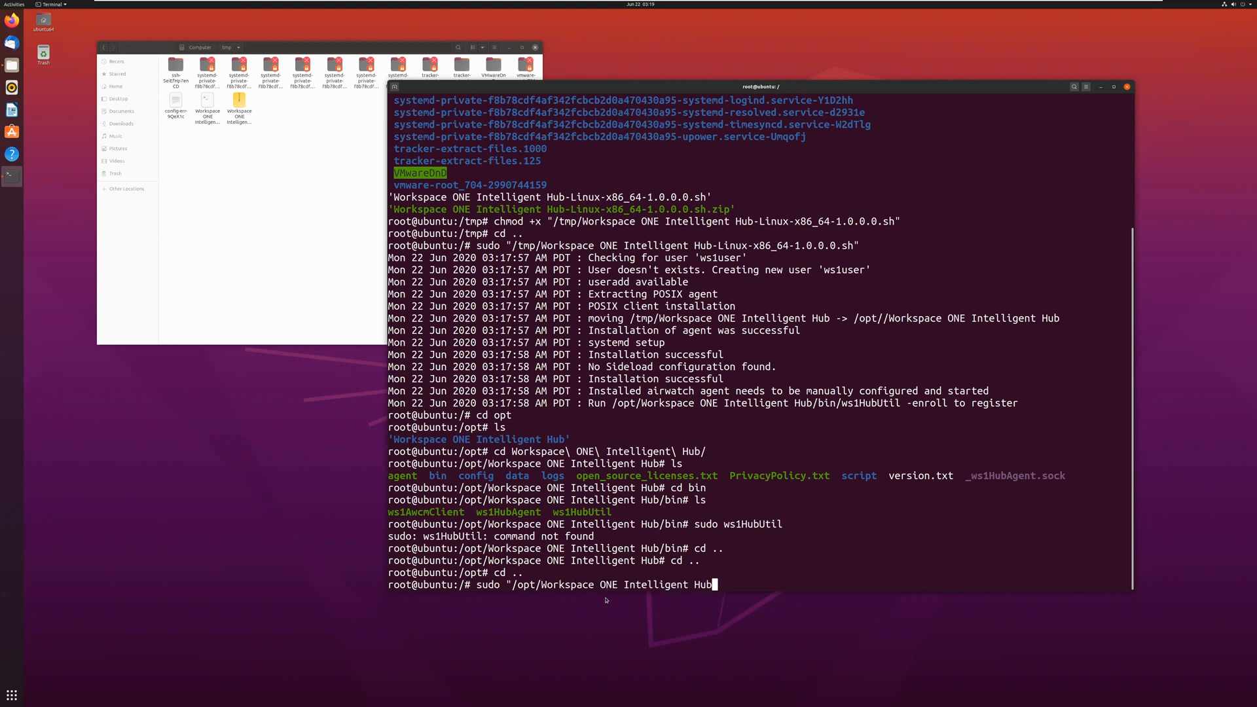
text(/bin)
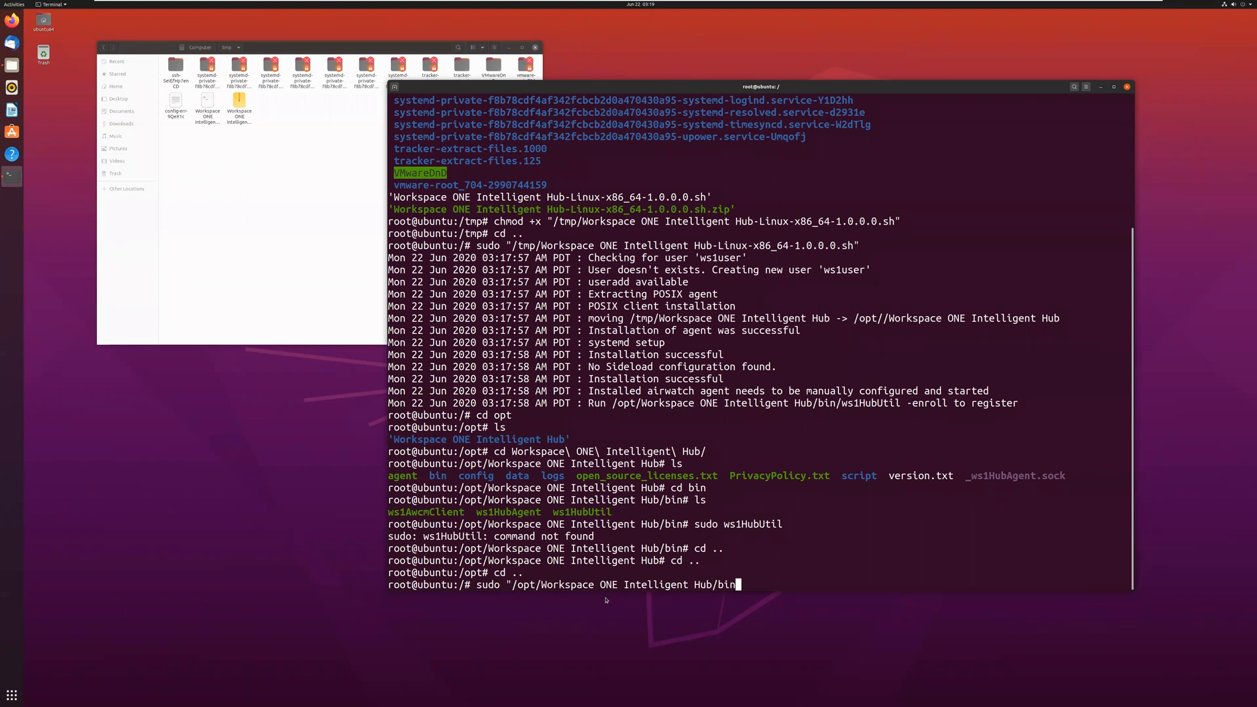
text(ws1)
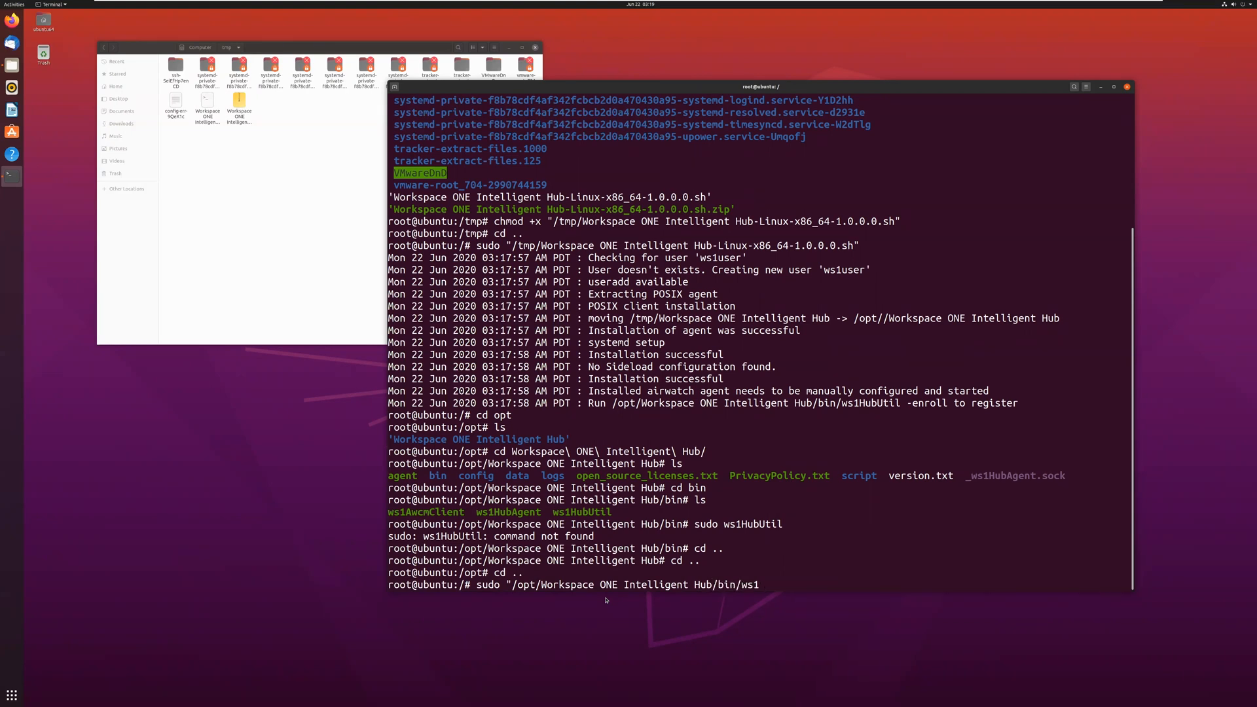
text(Hub)
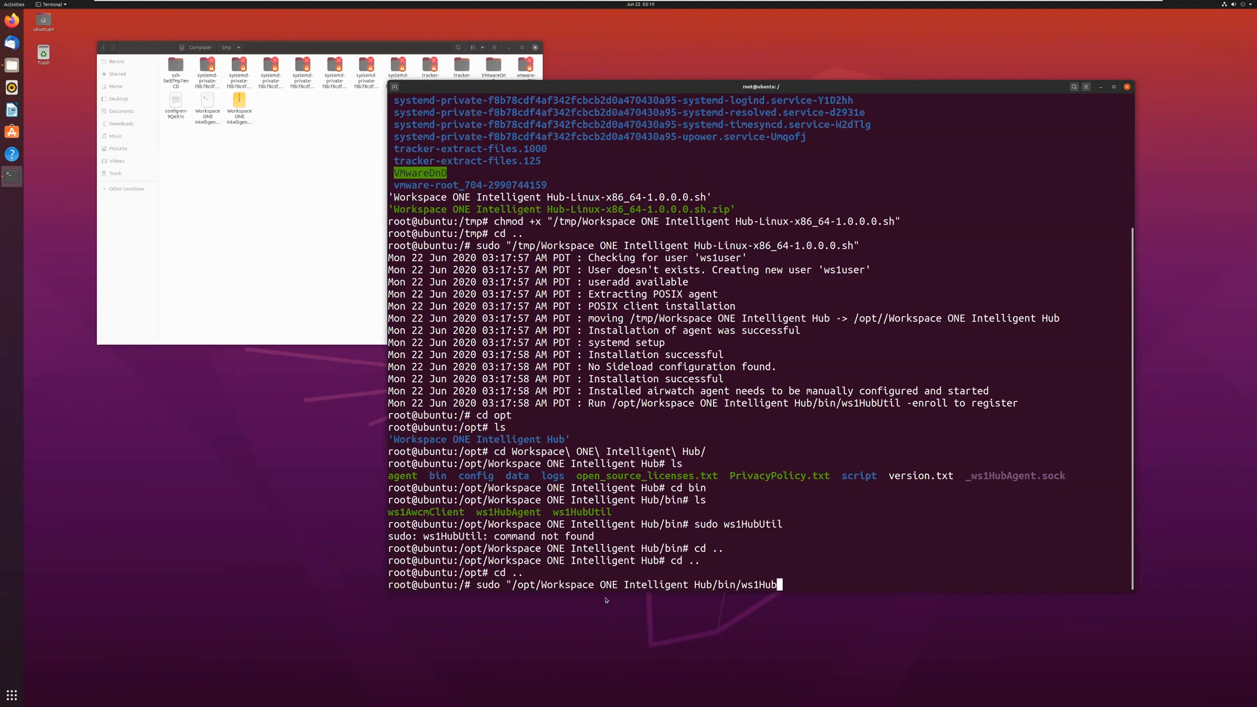
text(til")
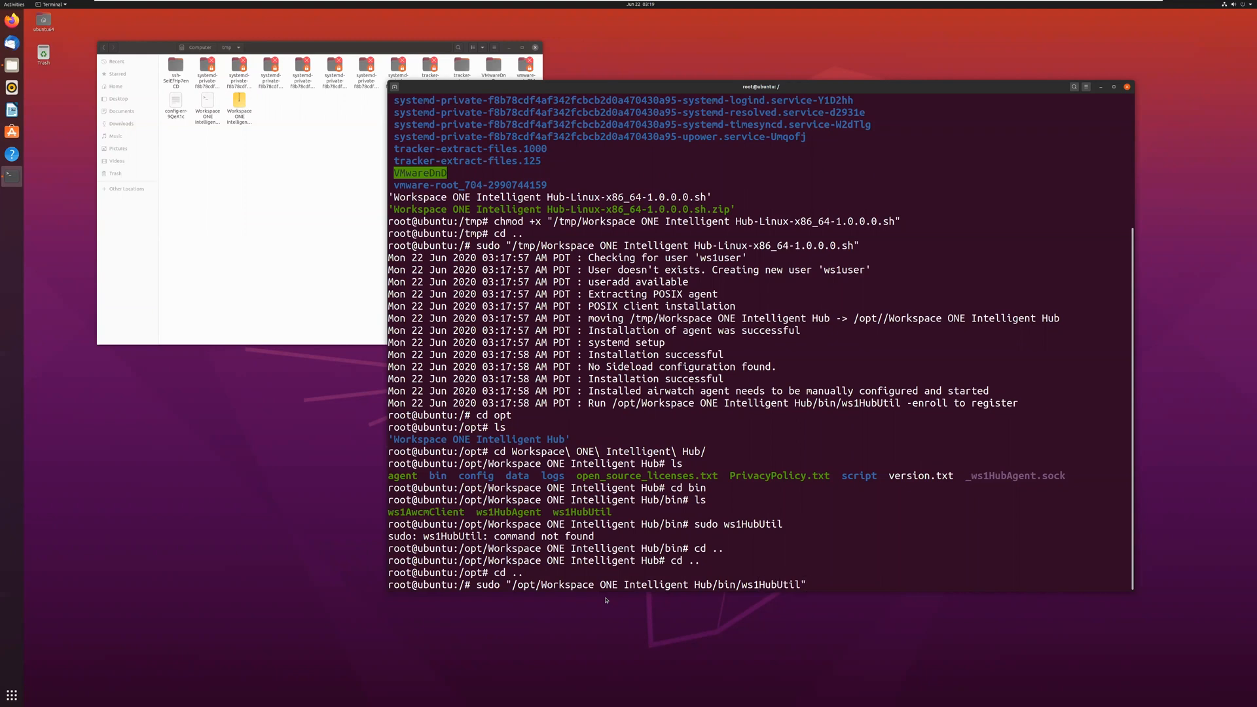
key(Return)
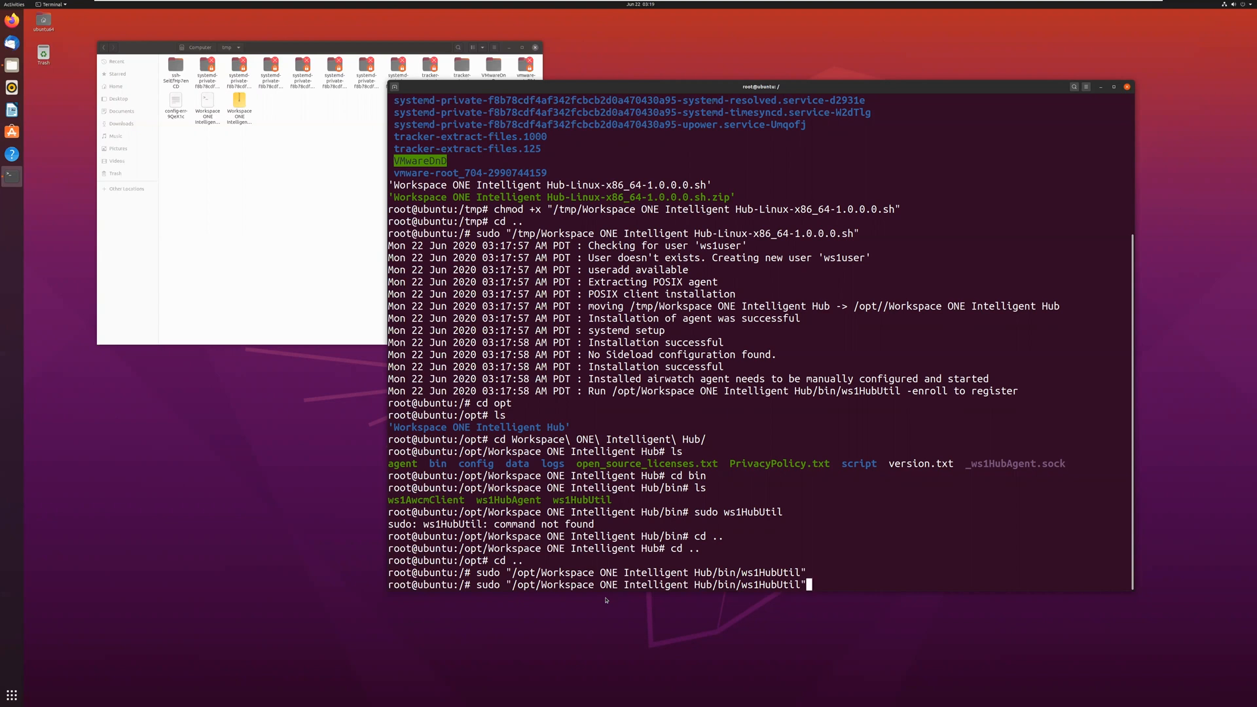
Step: Rerun the full-path ws1HubUtil command with the -enroll option
text(-enroll)
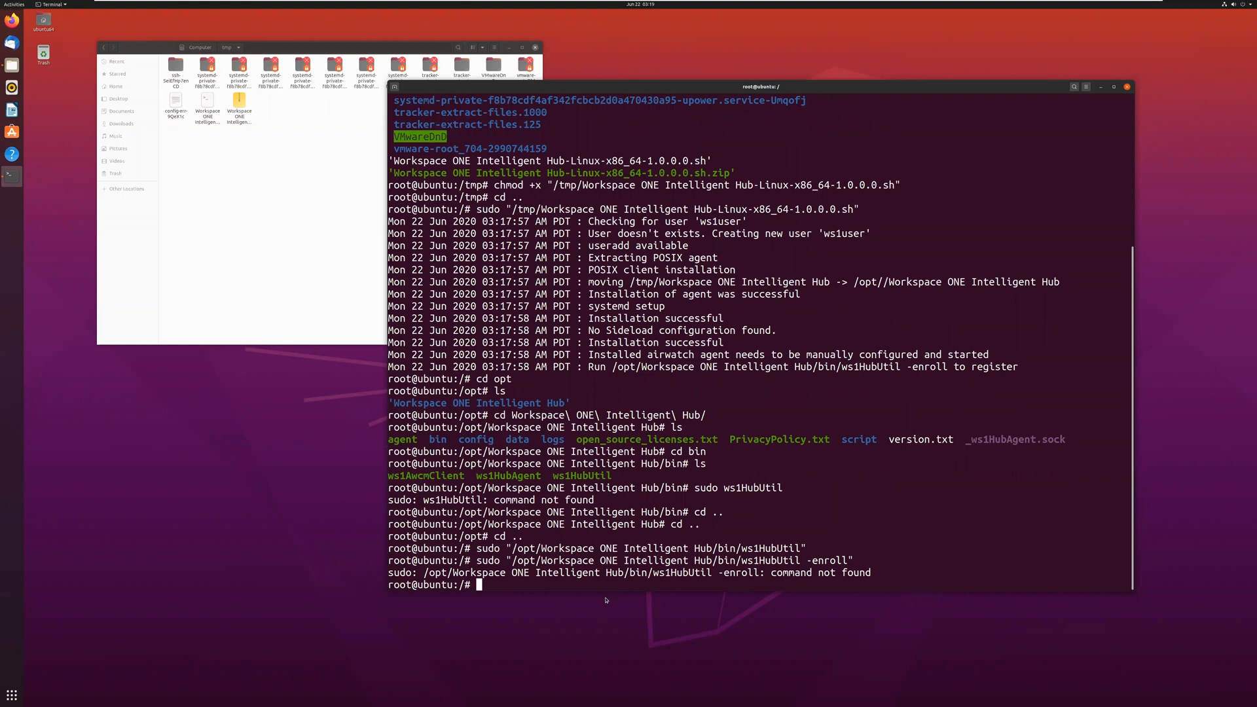
text(sudo "/opt/Workspace ONE Intelligent Hub/bin/ws1HubUtil@ - e)
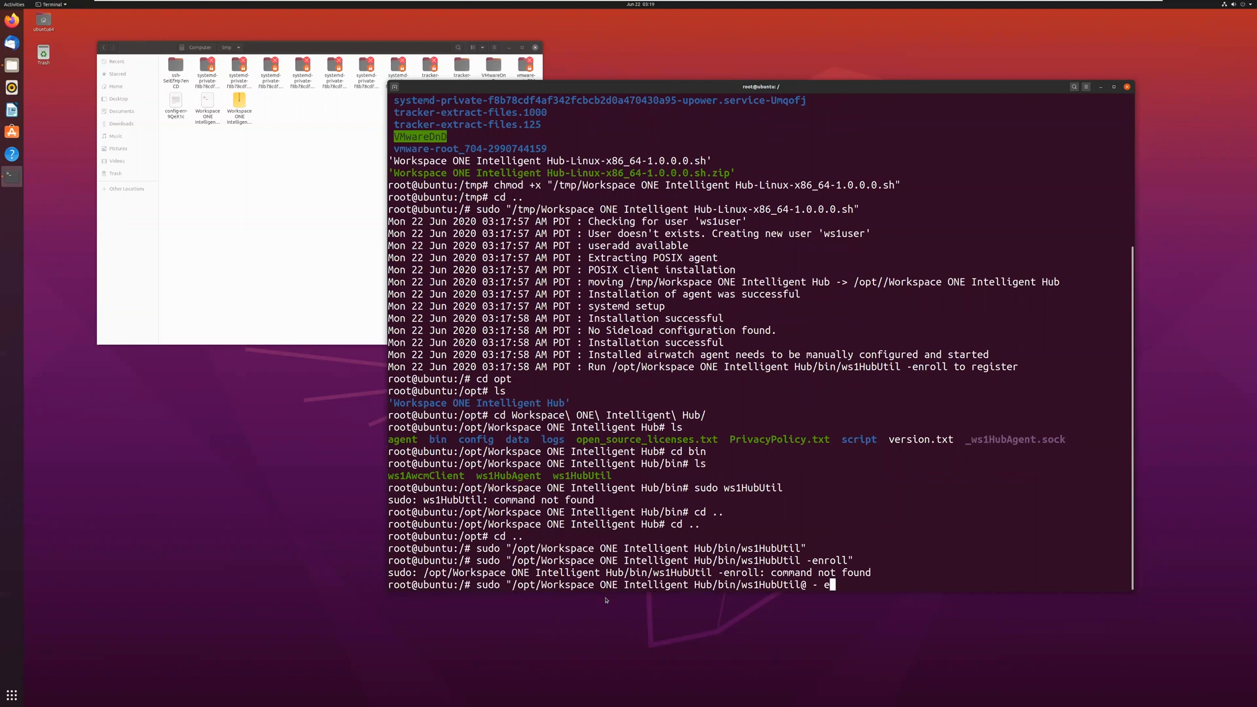
text(nroll)
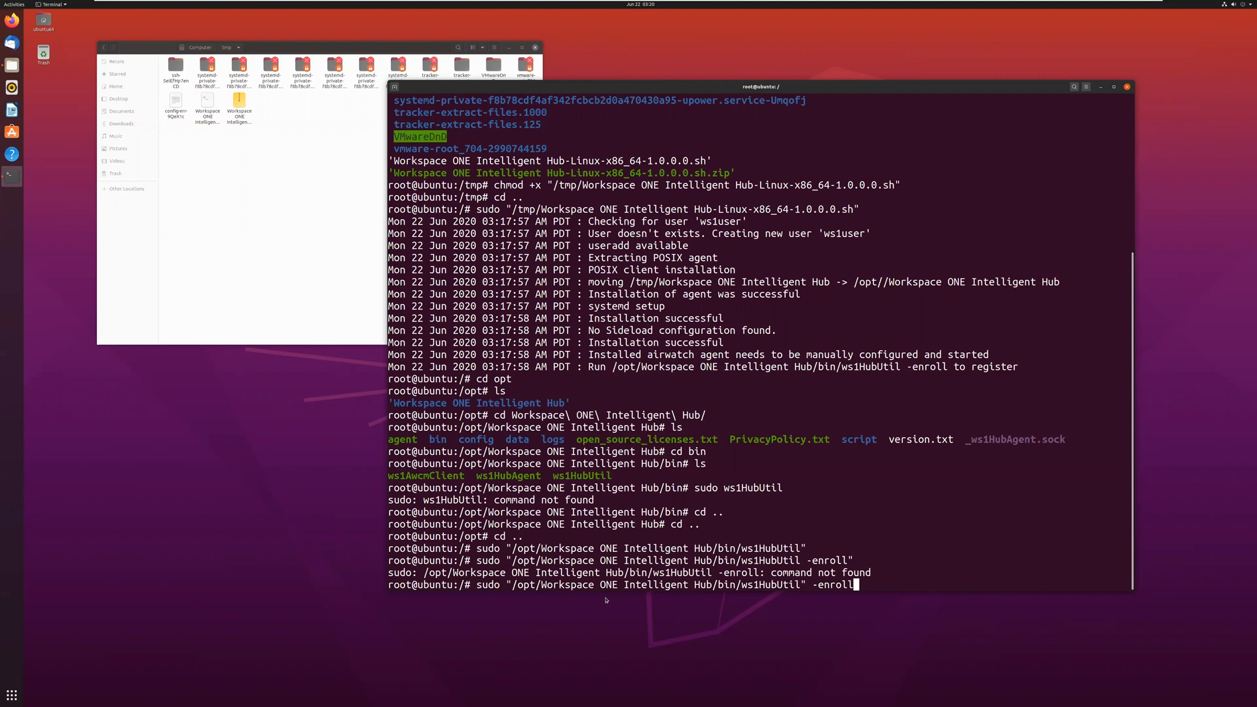
key(Return)
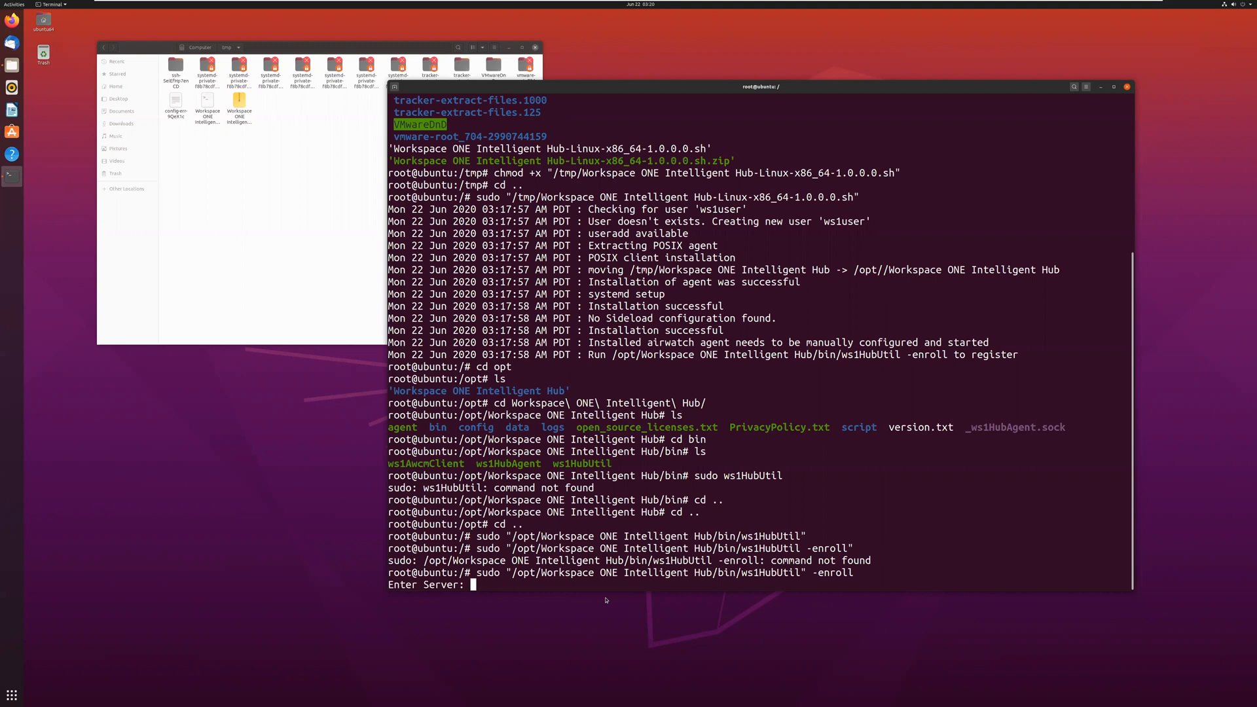
text(h)
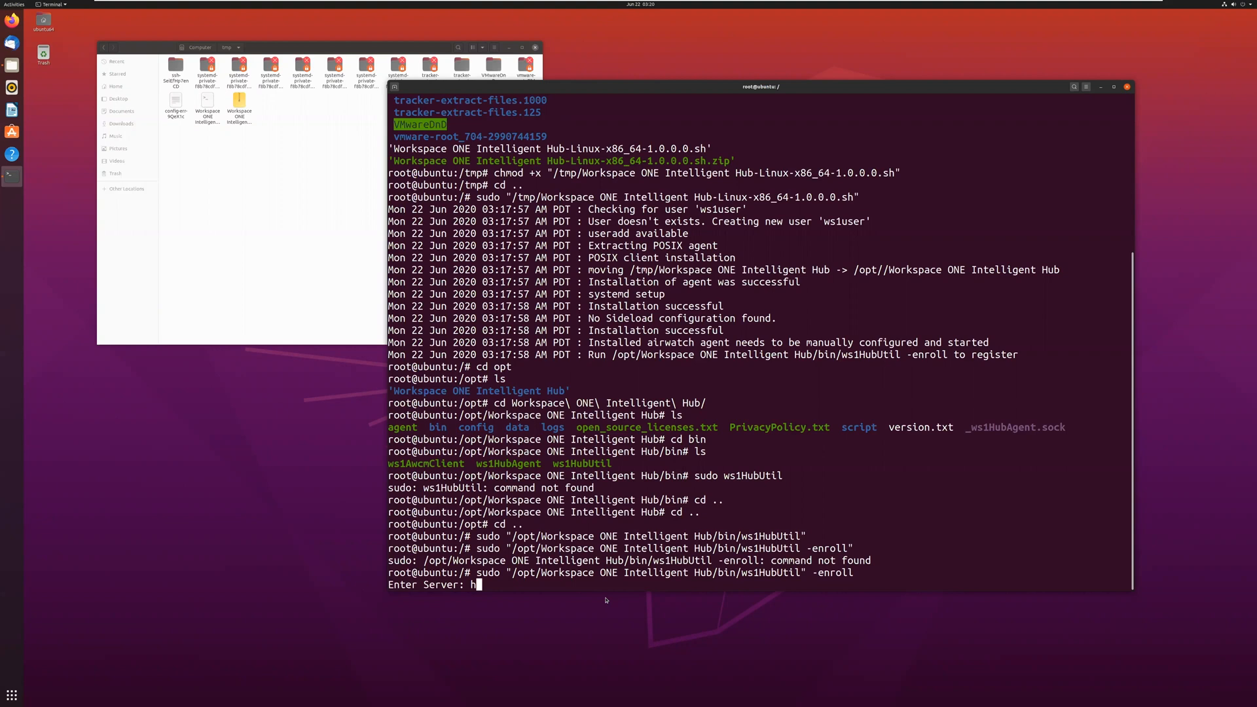
text(tt)
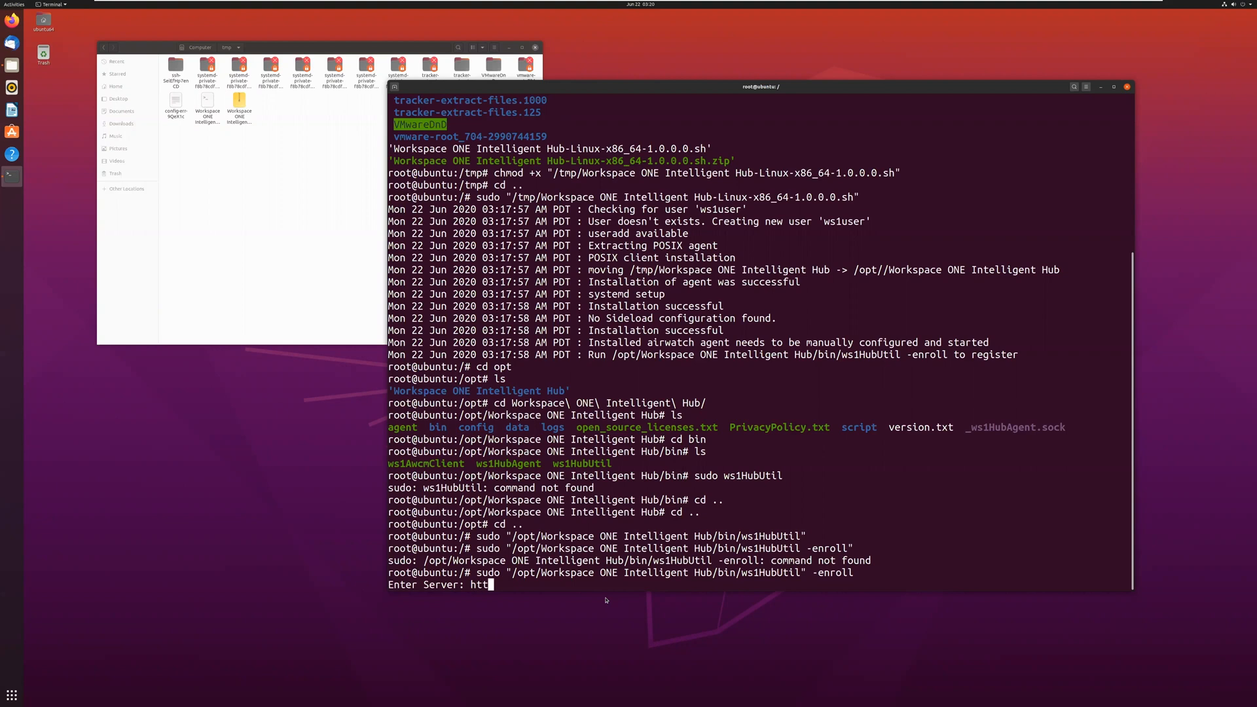
text(ps:)
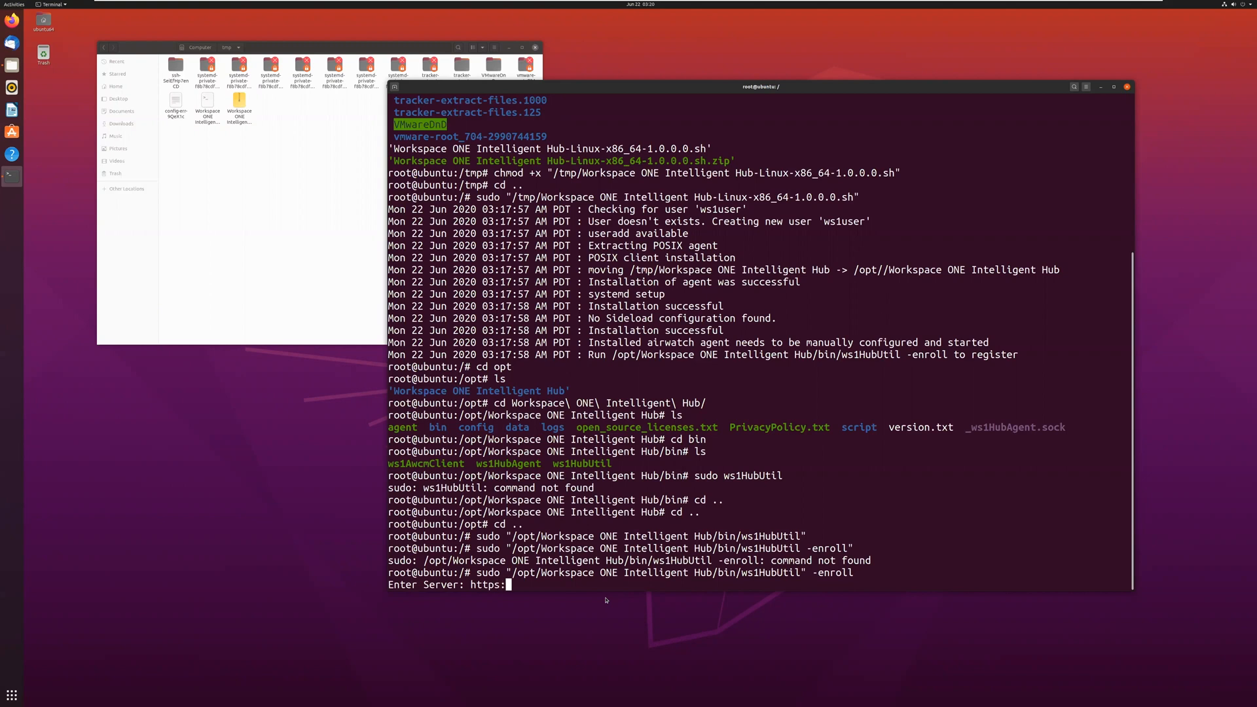
text(//)
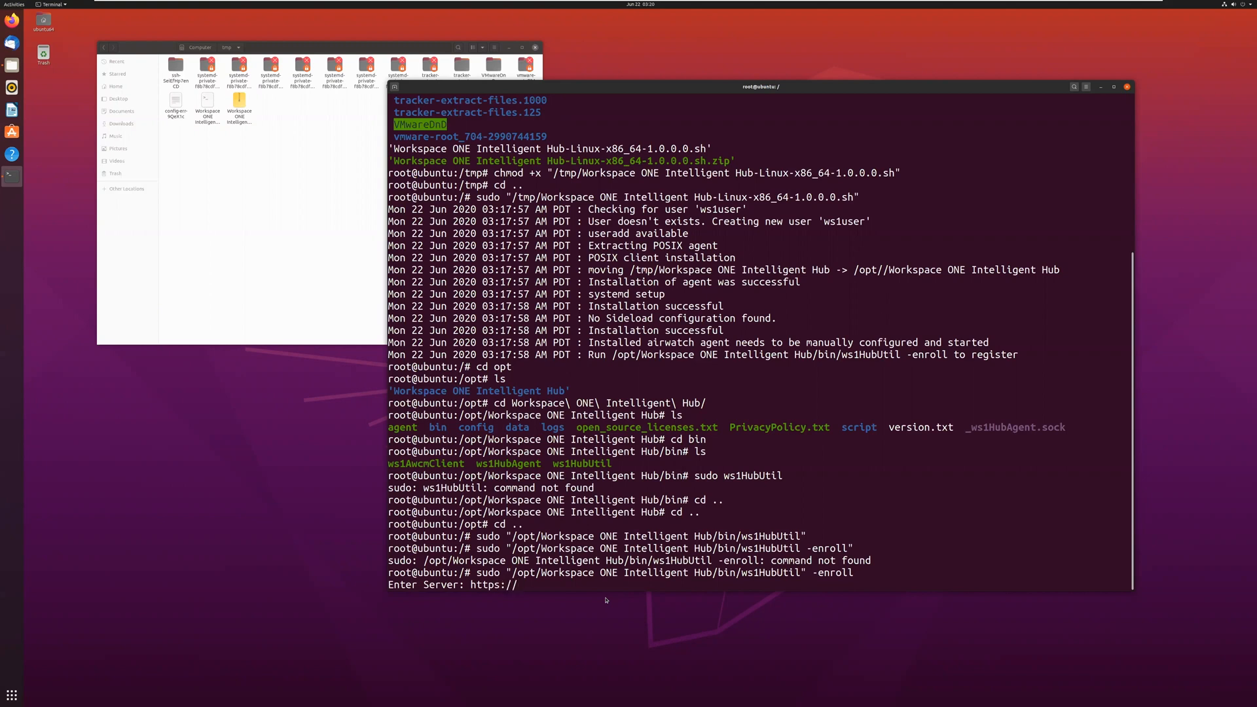
text(ds13)
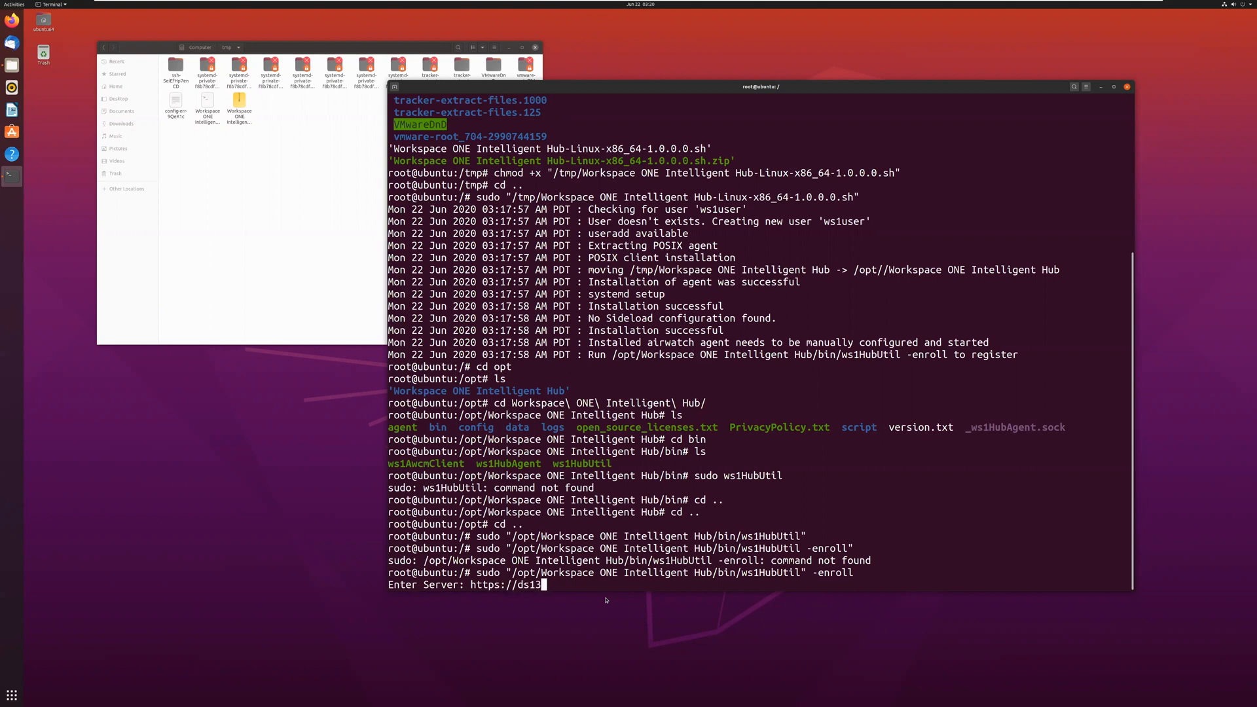
text(00.)
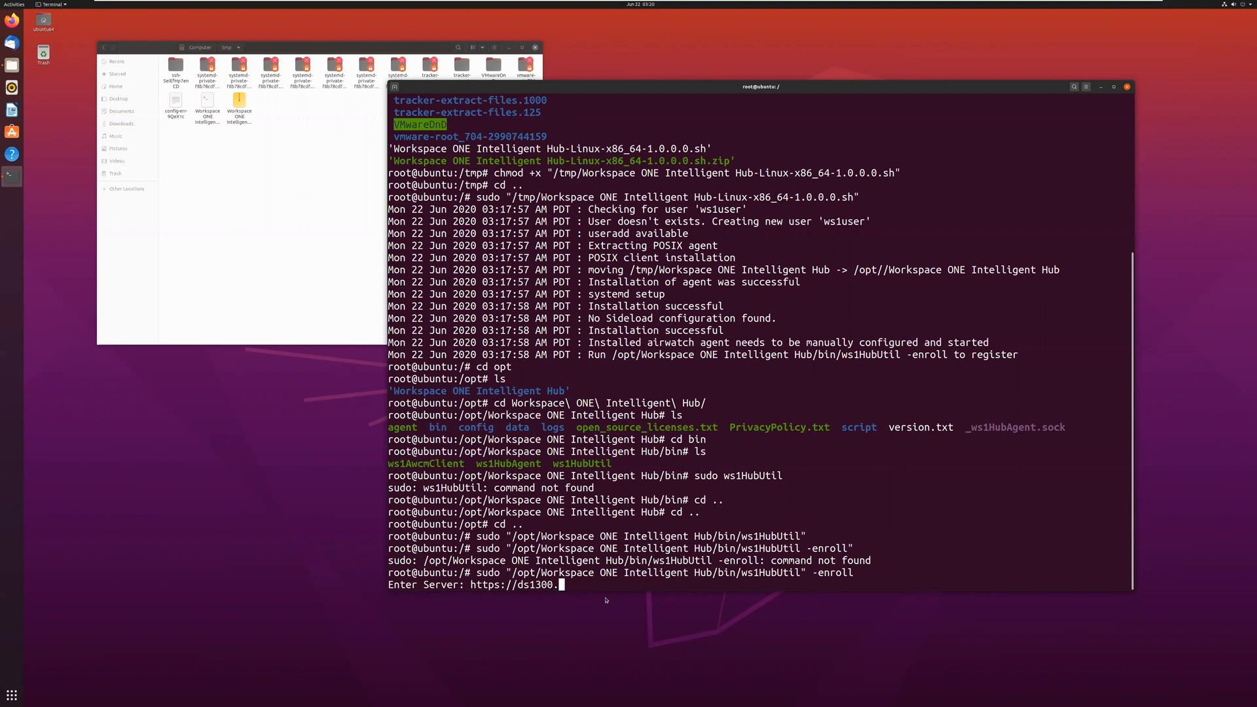
text(awdm.com)
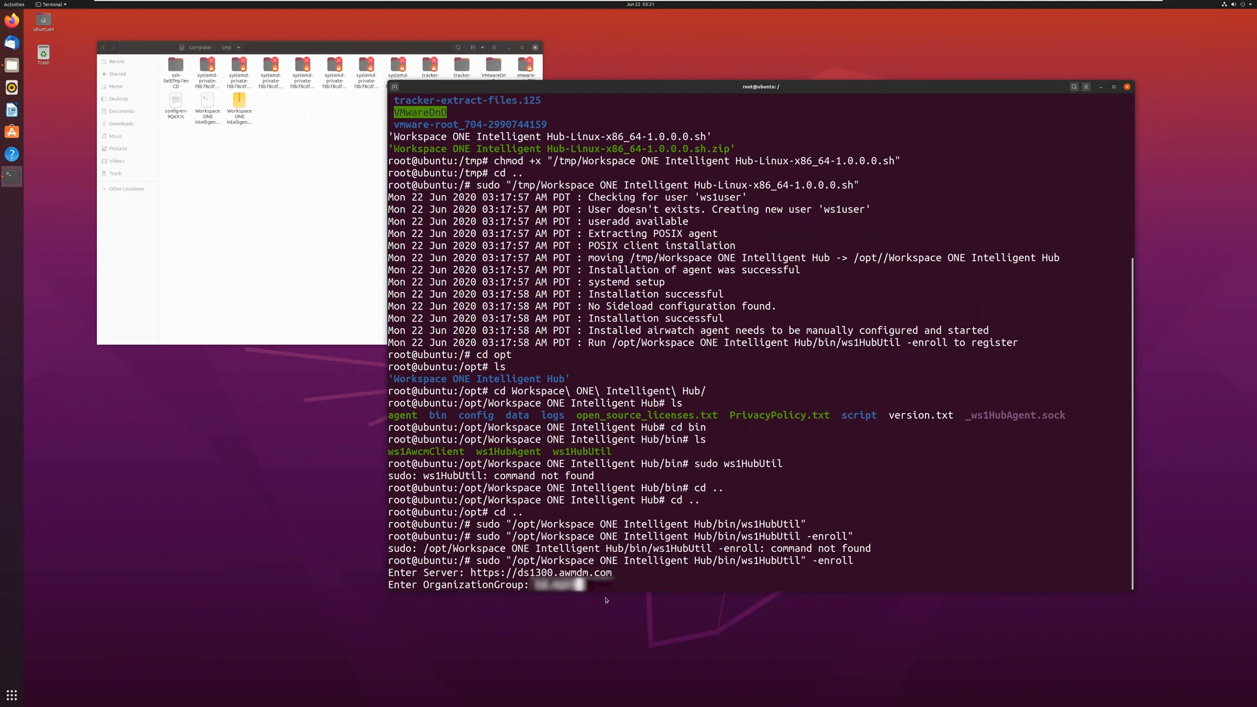
text(x)
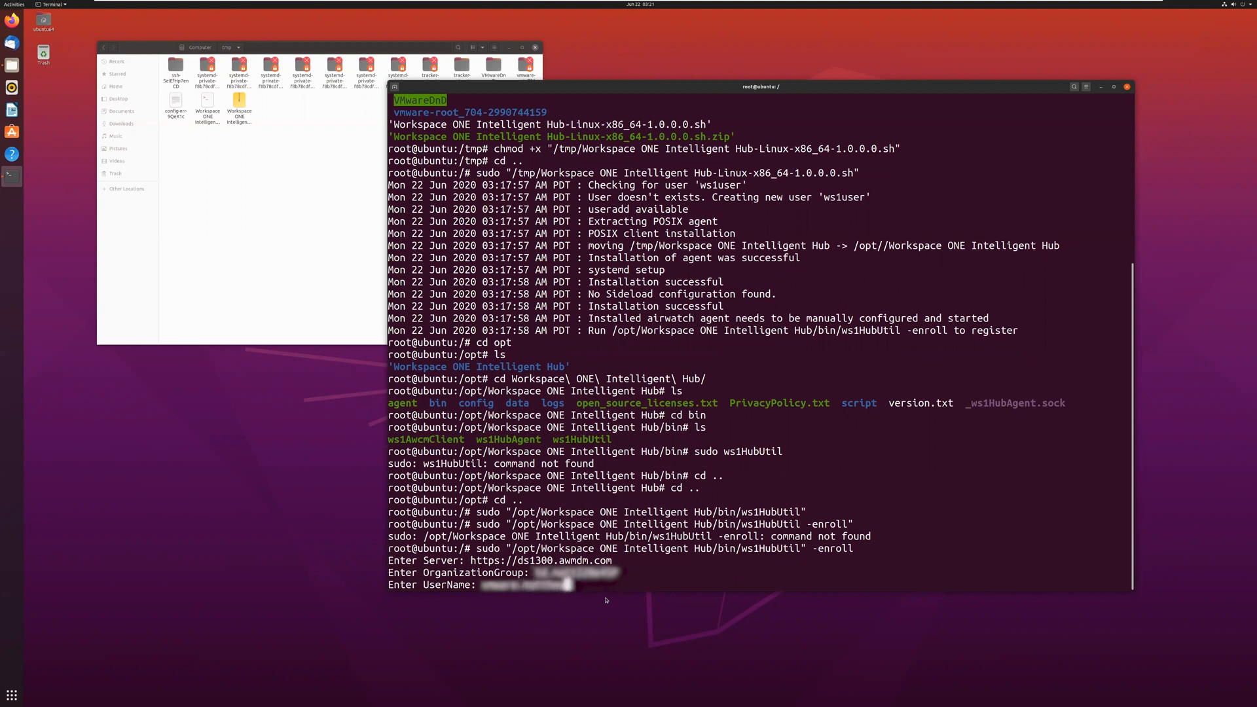
text(username)
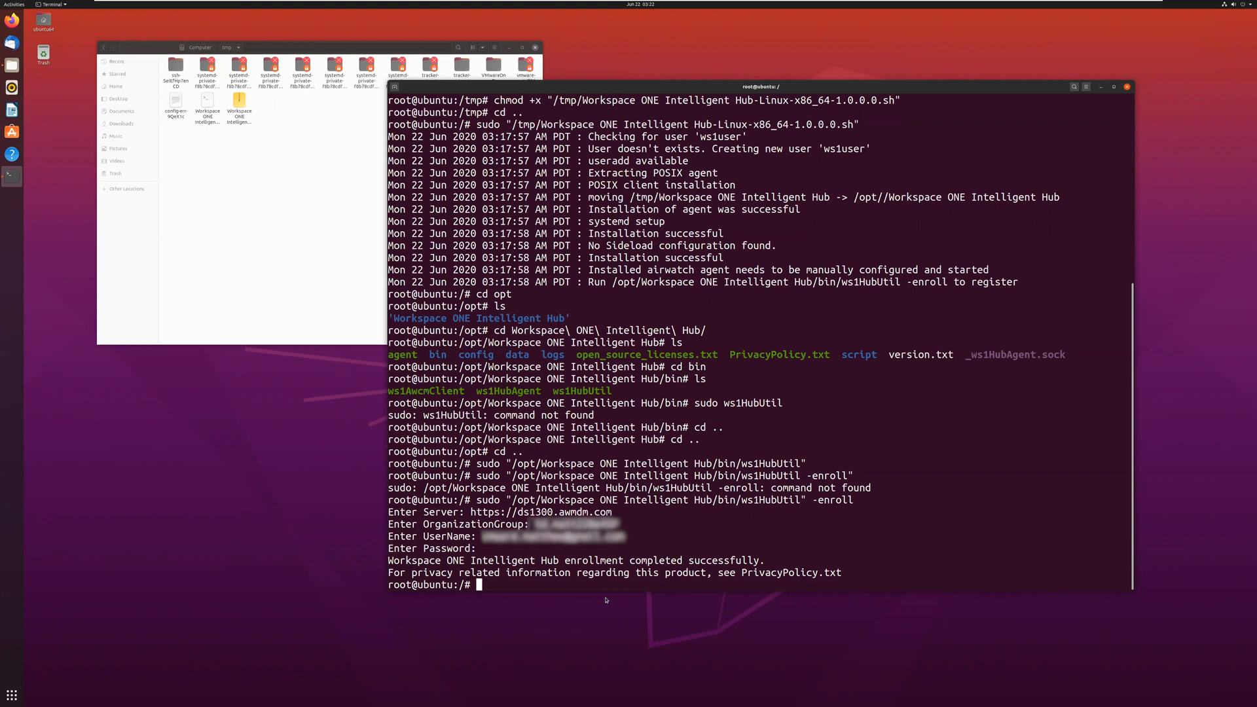
mouse_move(407, 681)
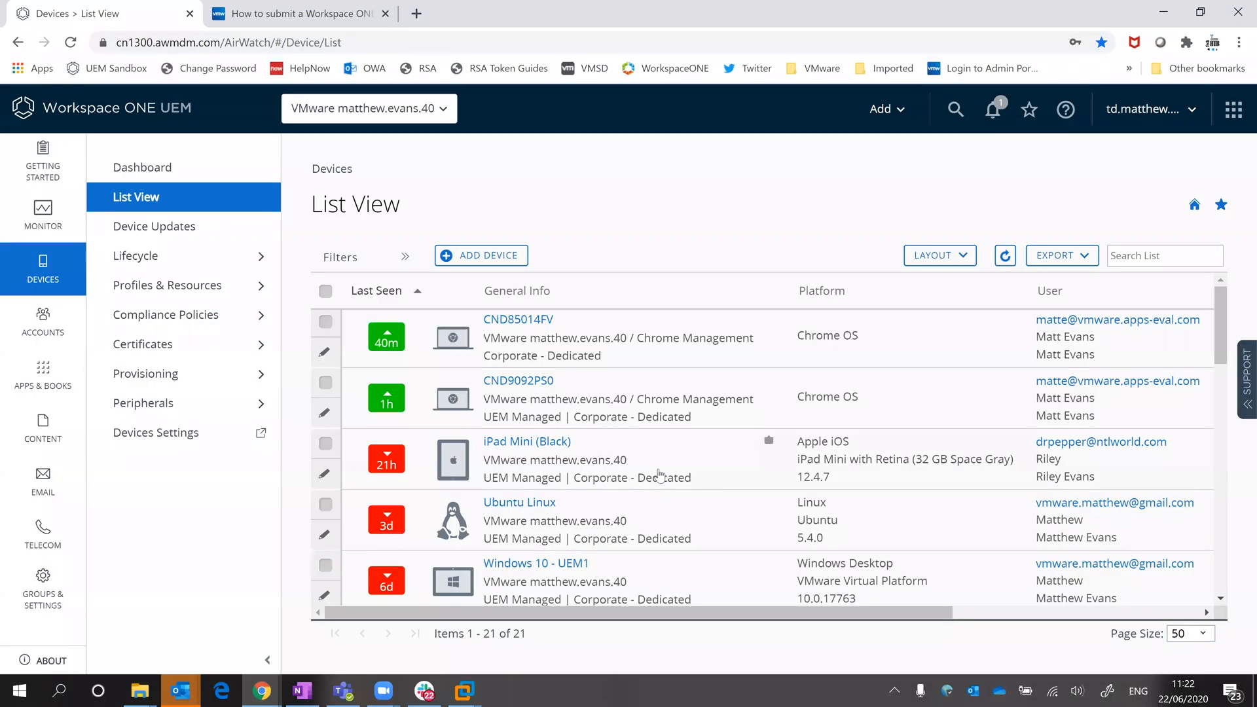
Step: Refresh the full-screen Devices list and open the 'Matthew Ubuntu Linux 5.4' device
key(f11)
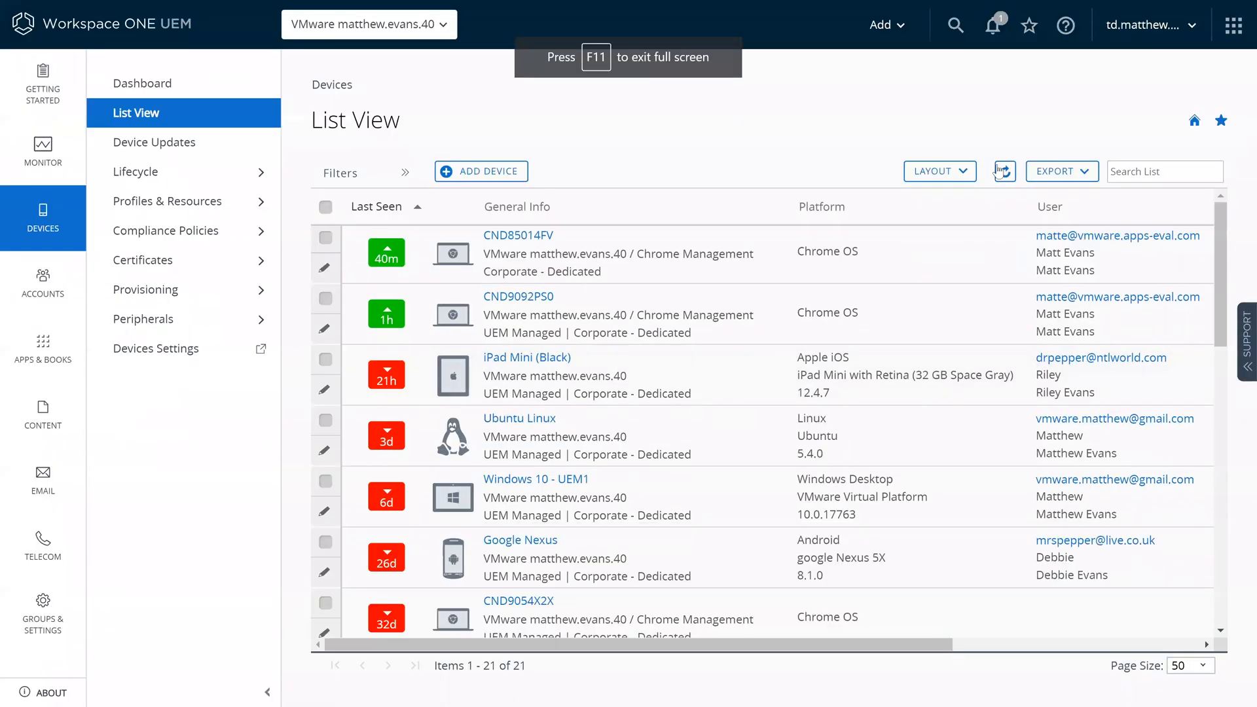
click(1003, 171)
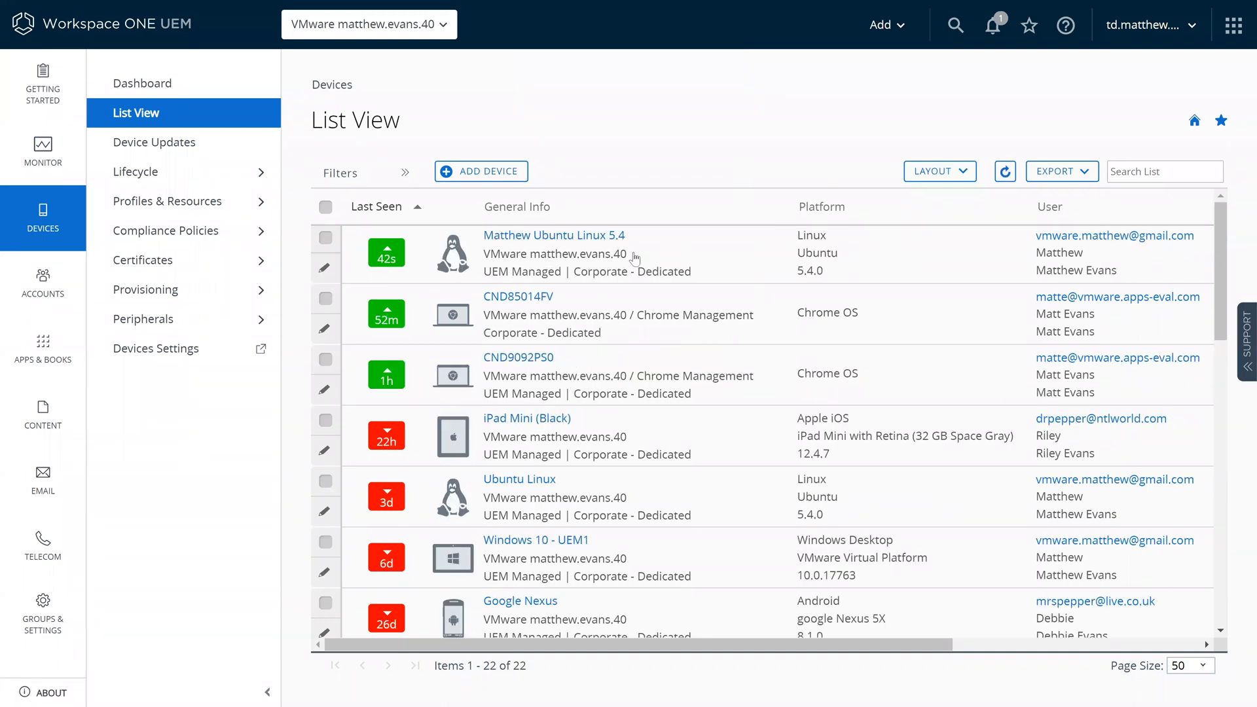
mouse_move(553, 235)
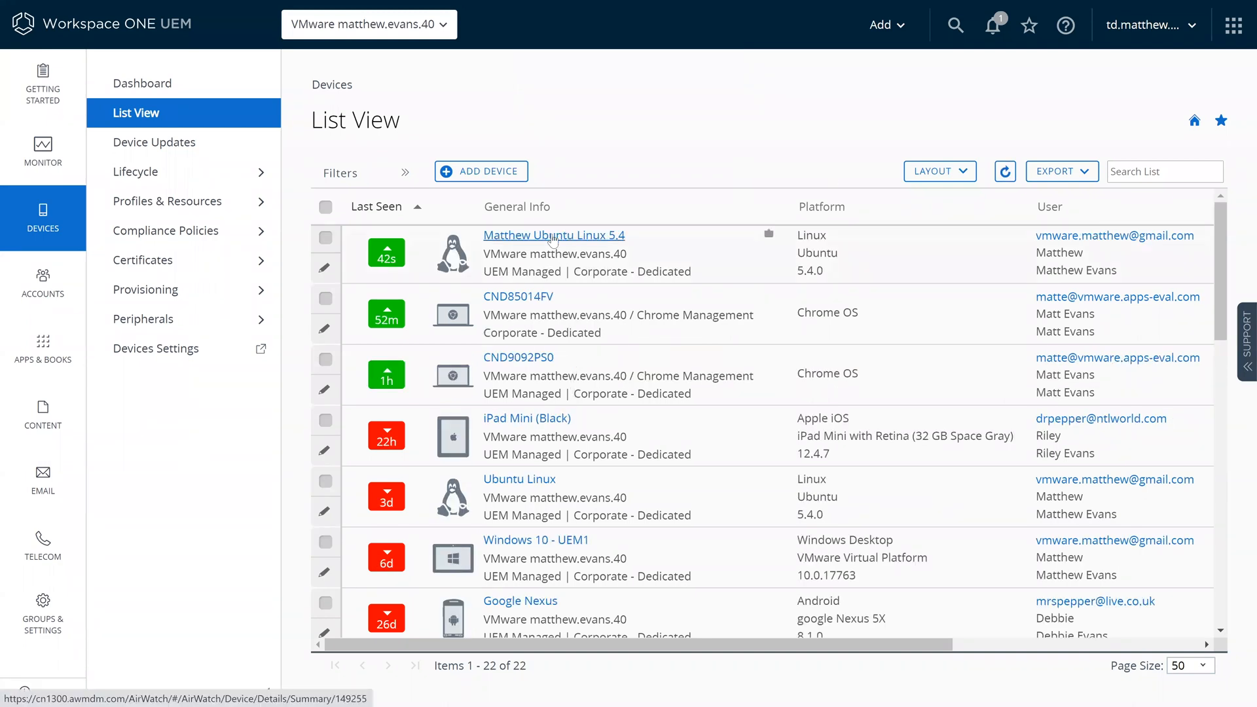
mouse_move(574, 242)
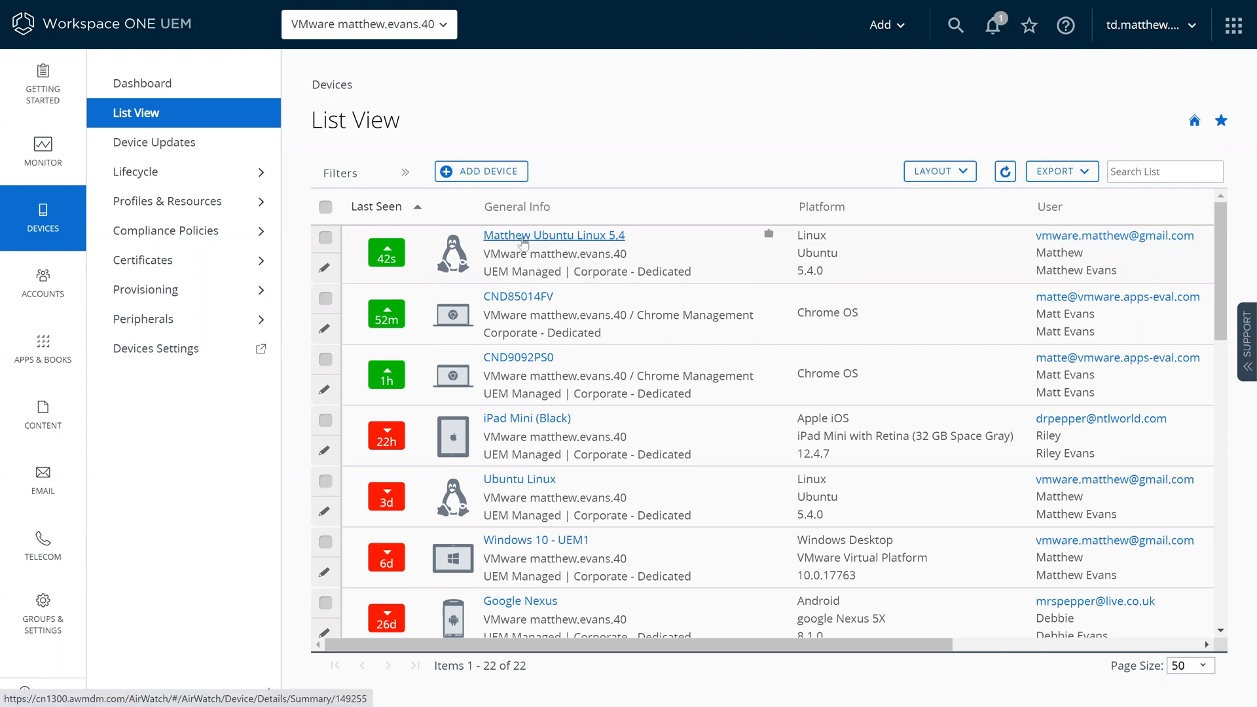
click(553, 235)
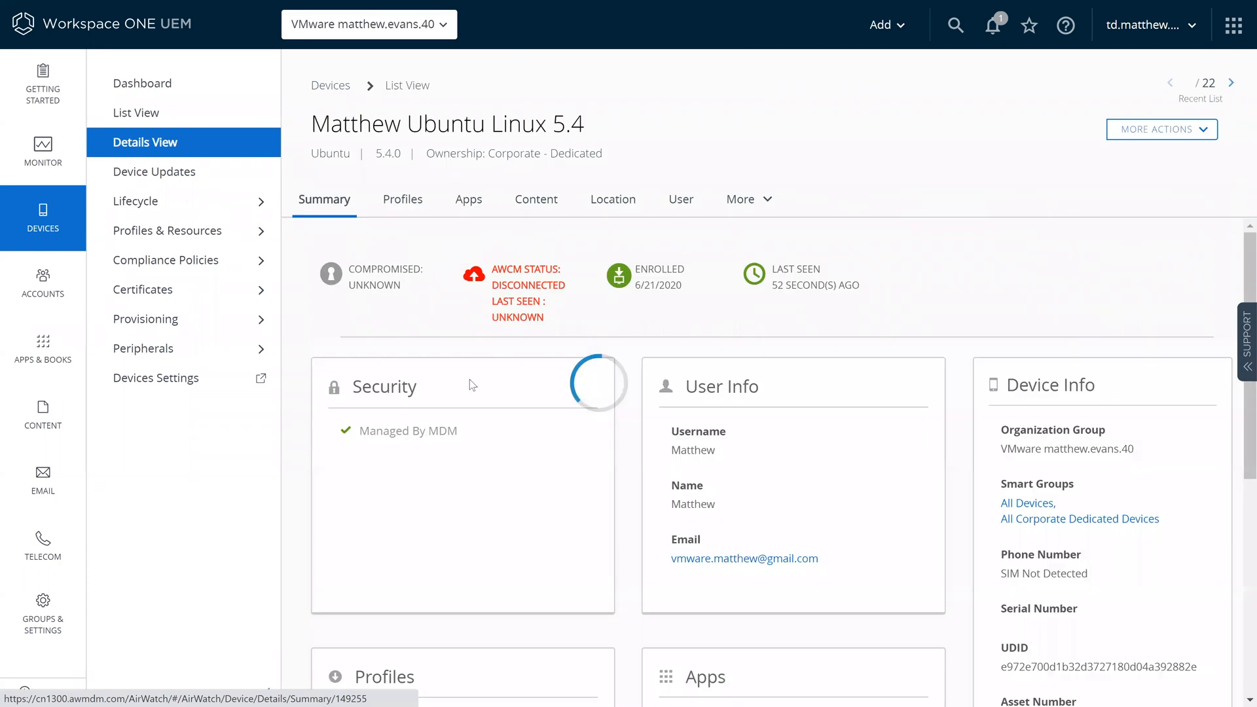
Step: Open the More Actions menu for 'Matthew Ubuntu Linux 5.4' and choose Edit Device
scroll(down, 3)
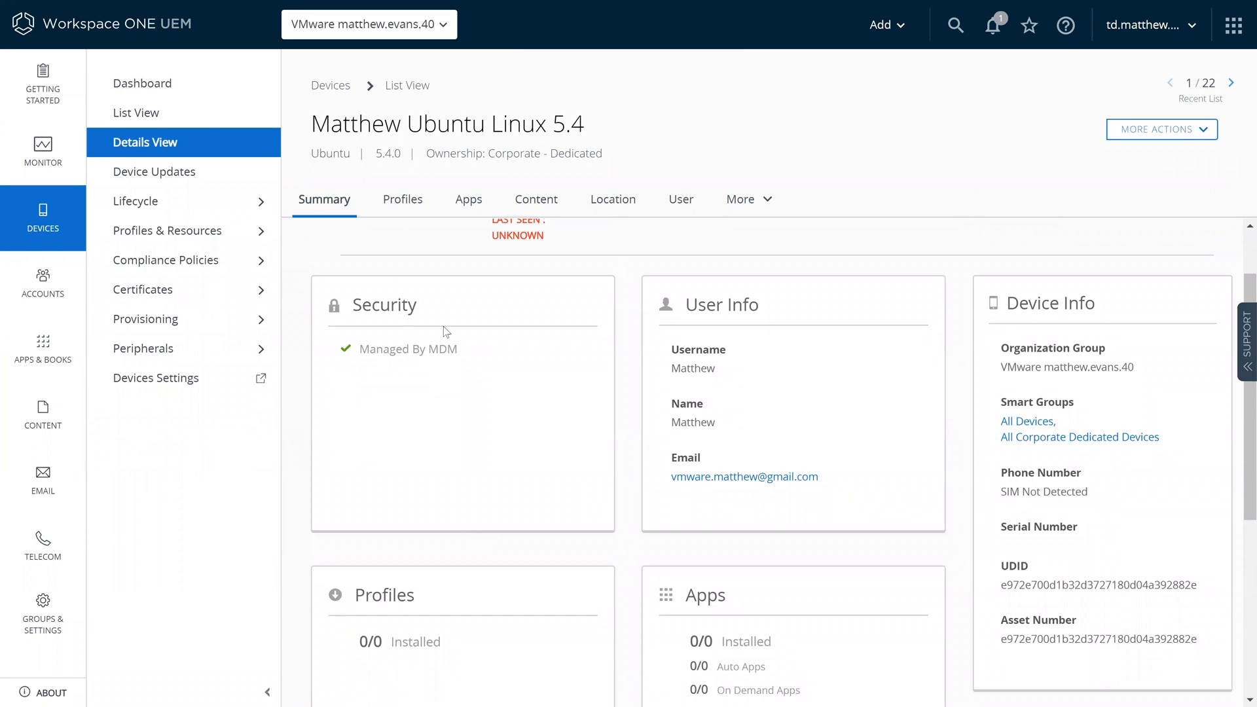
mouse_move(1058, 322)
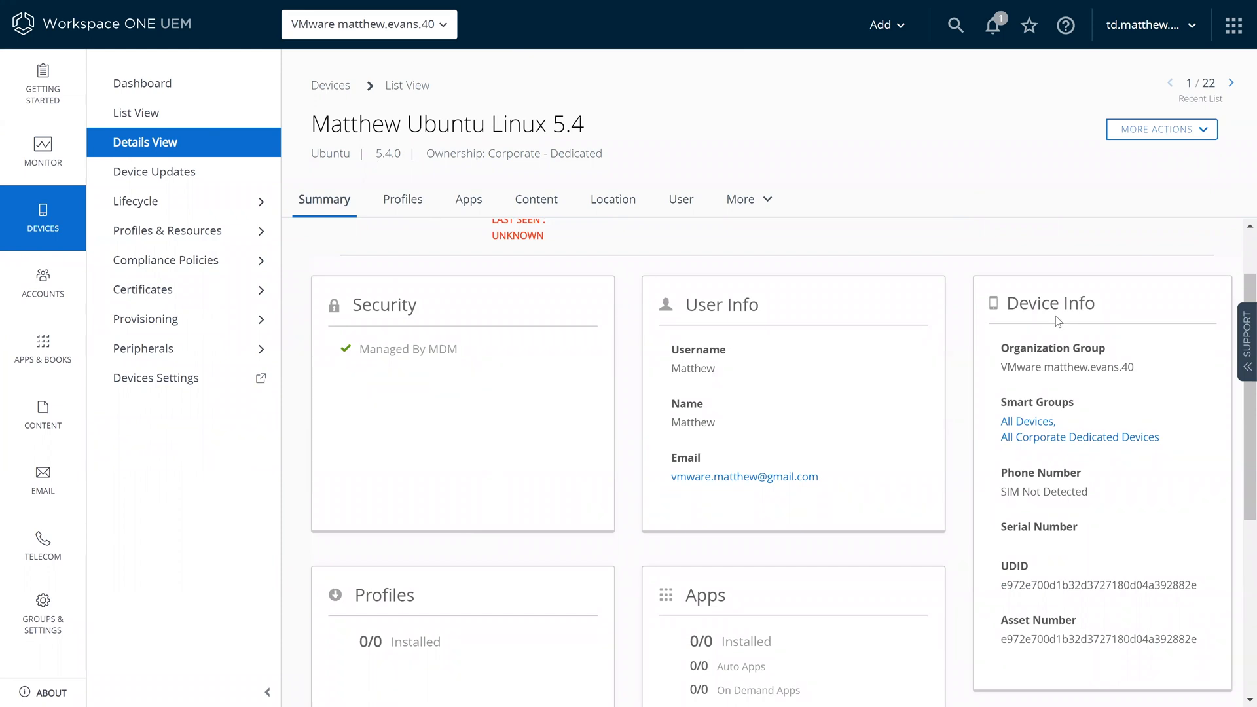
mouse_move(909, 577)
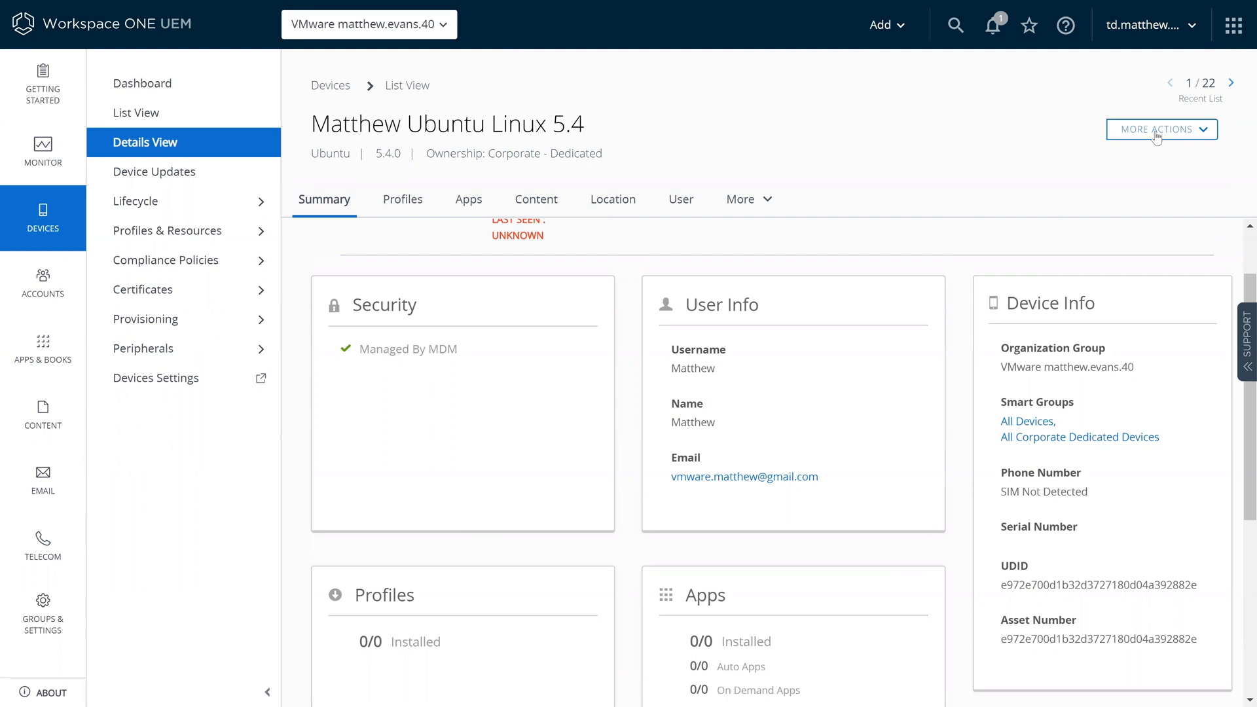
click(1160, 129)
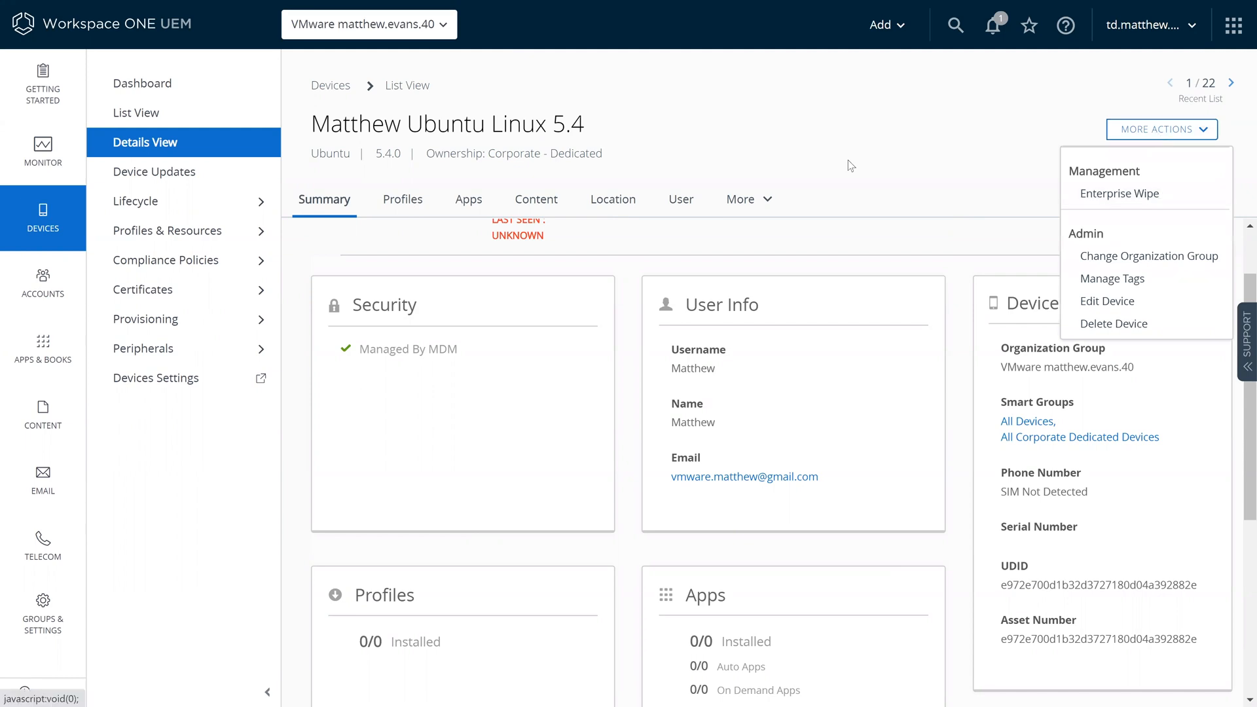
click(1107, 301)
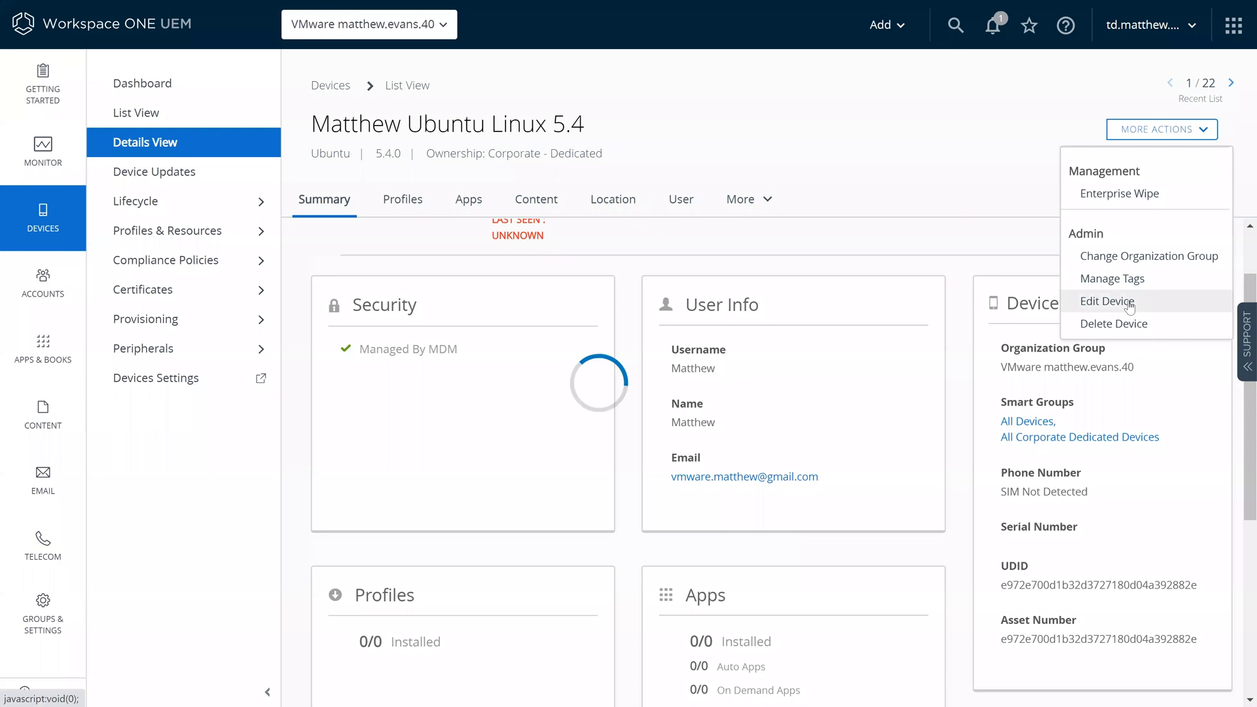
Step: Remove 'Matthew' from the Friendly Name, leaving 'Ubuntu Linux 5.4', and save
click(1107, 300)
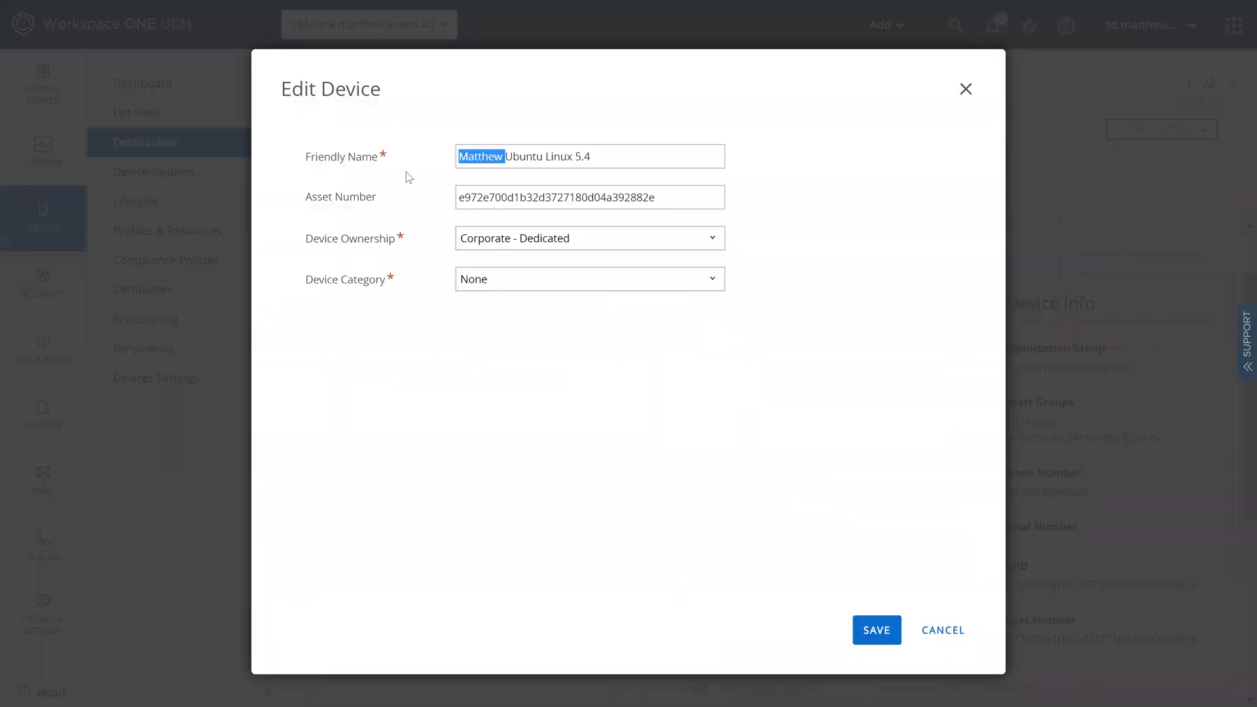
key(Delete)
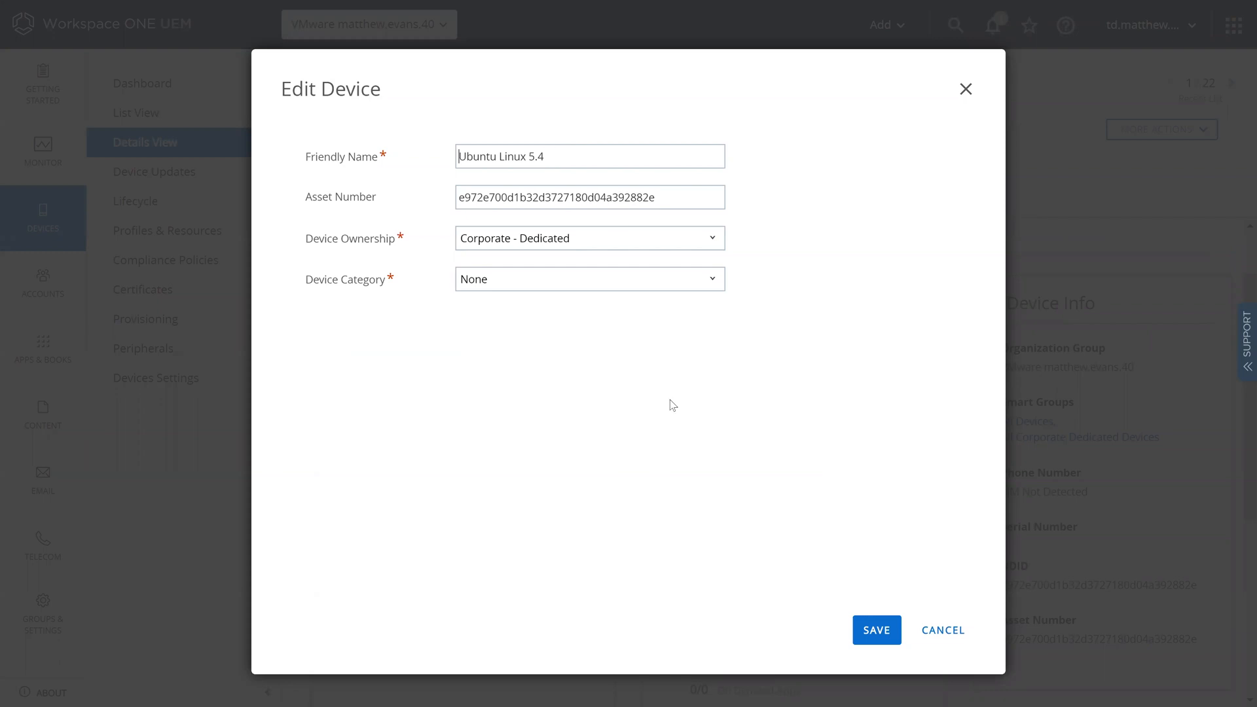
click(589, 278)
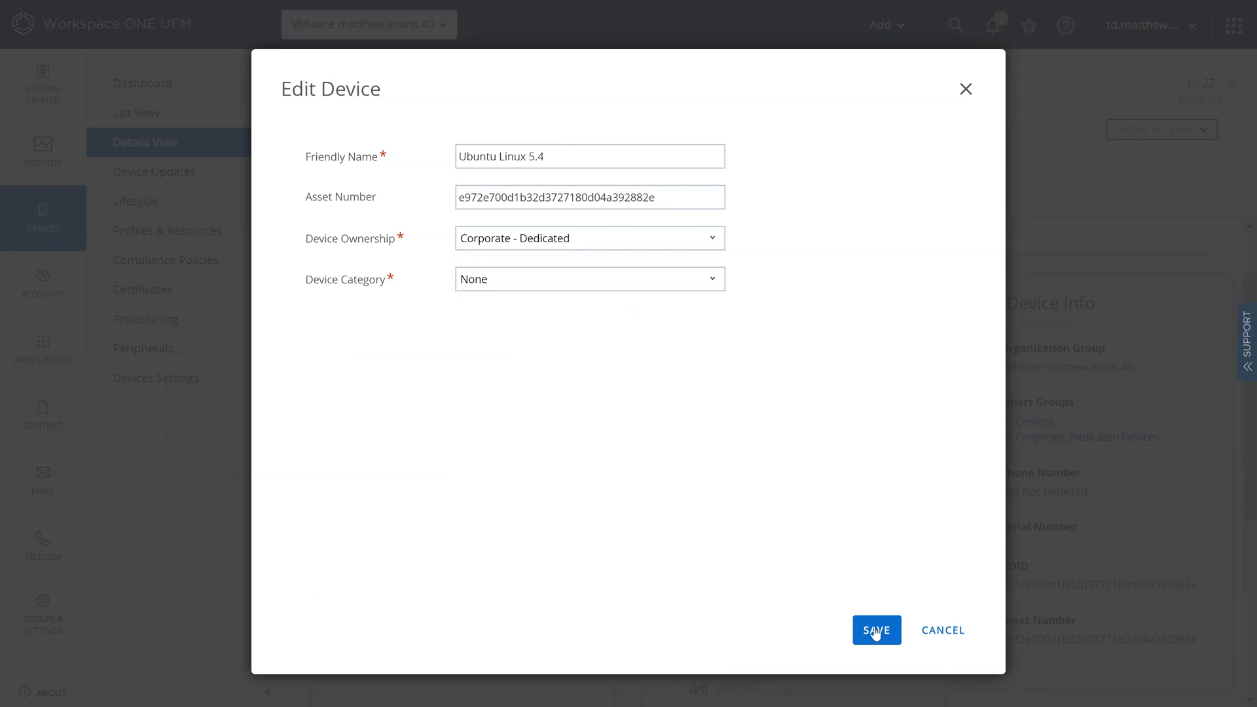
click(875, 630)
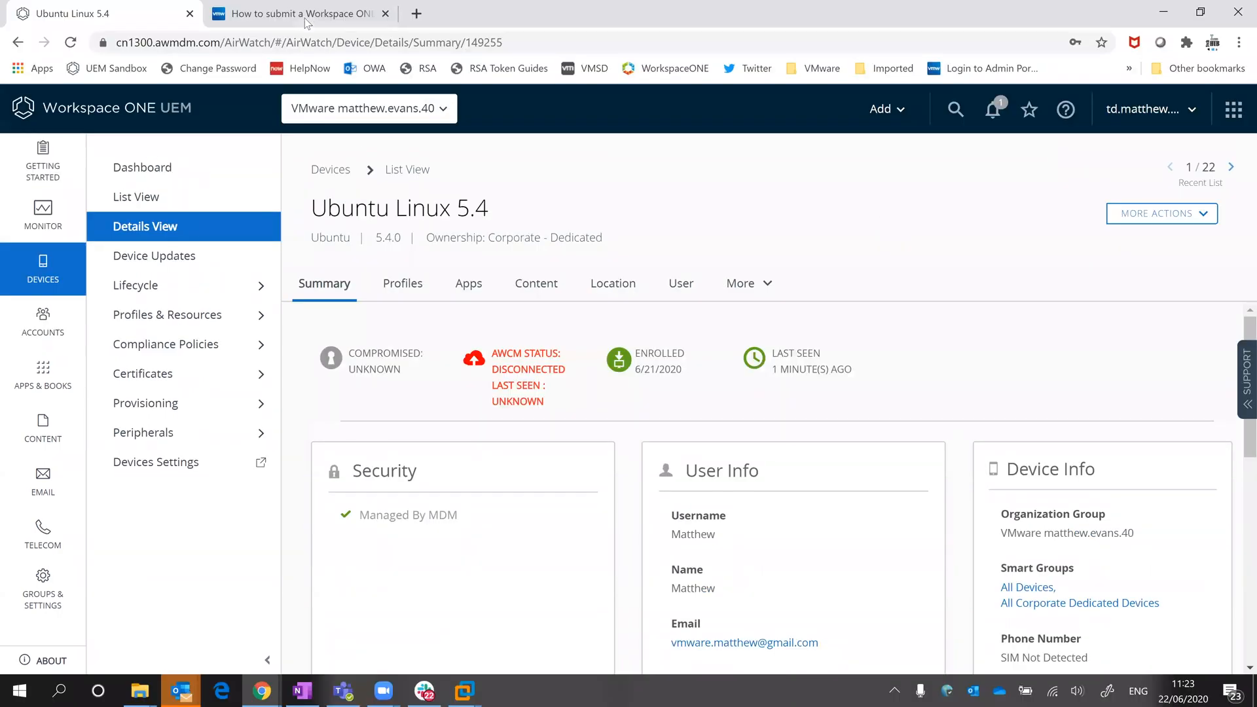
Step: Show KB article 50104572 full screen, highlighting its article number and the aha.io domain
click(301, 14)
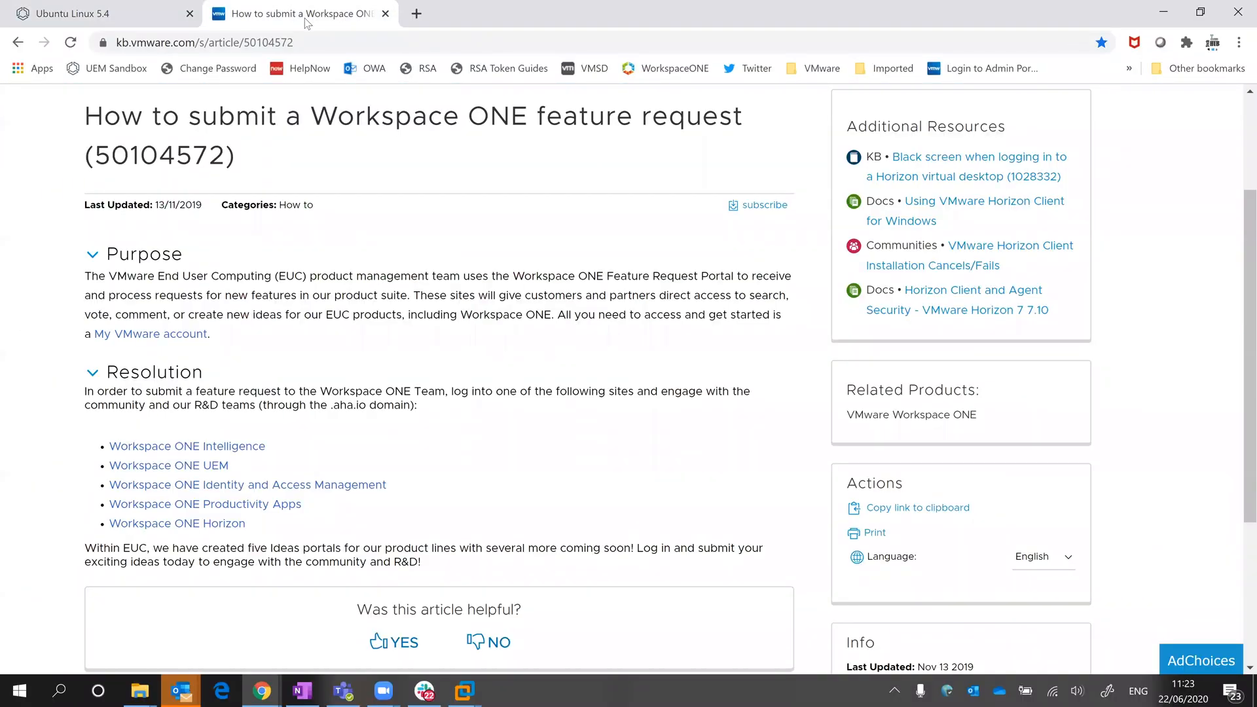
key(f11)
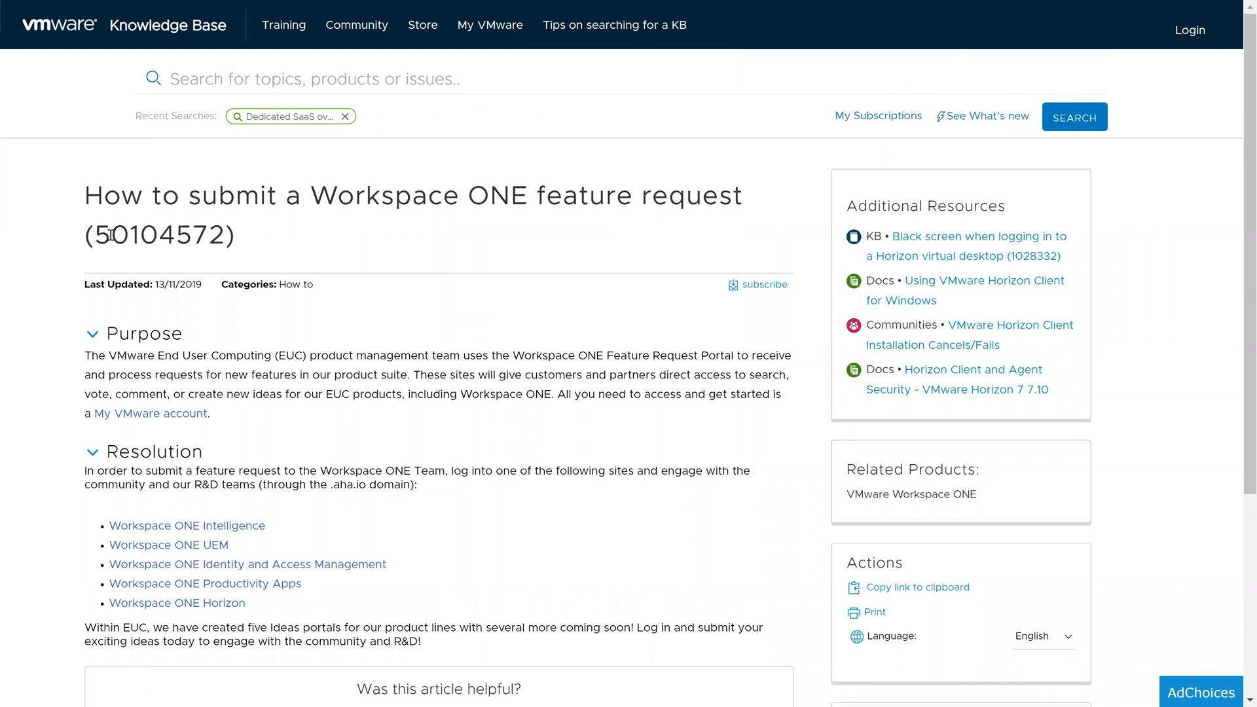
double_click(160, 235)
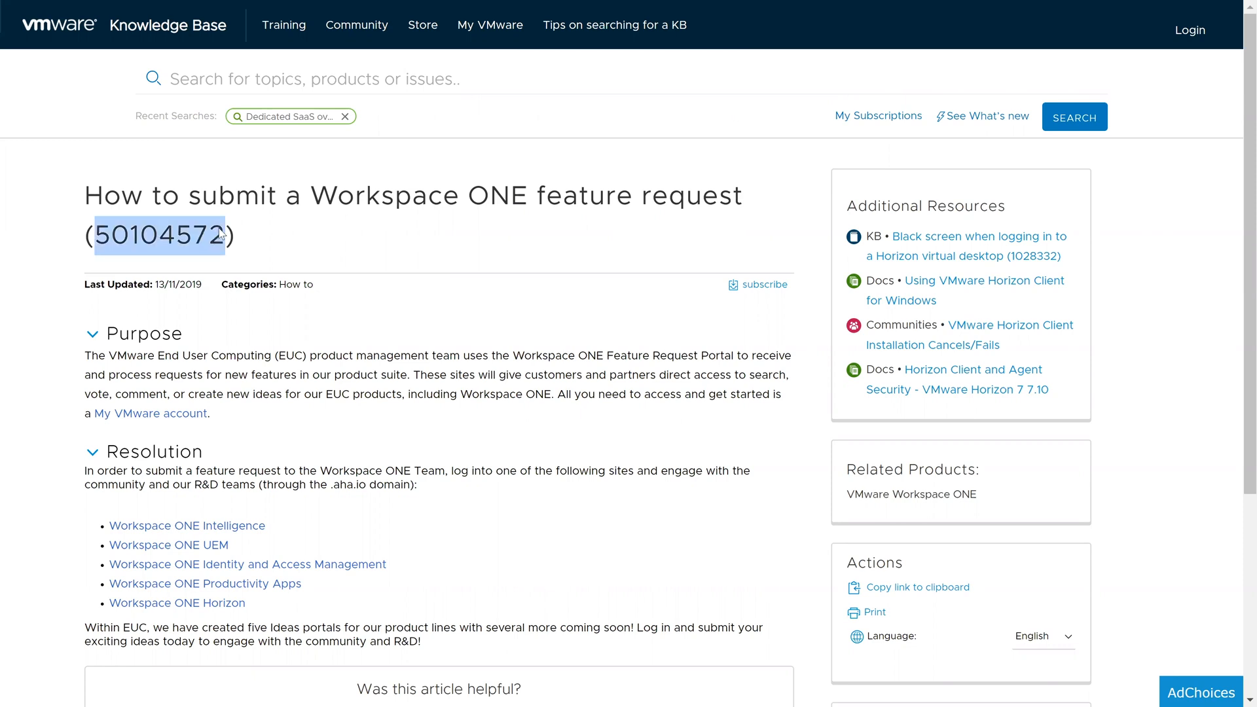
scroll(down, 3)
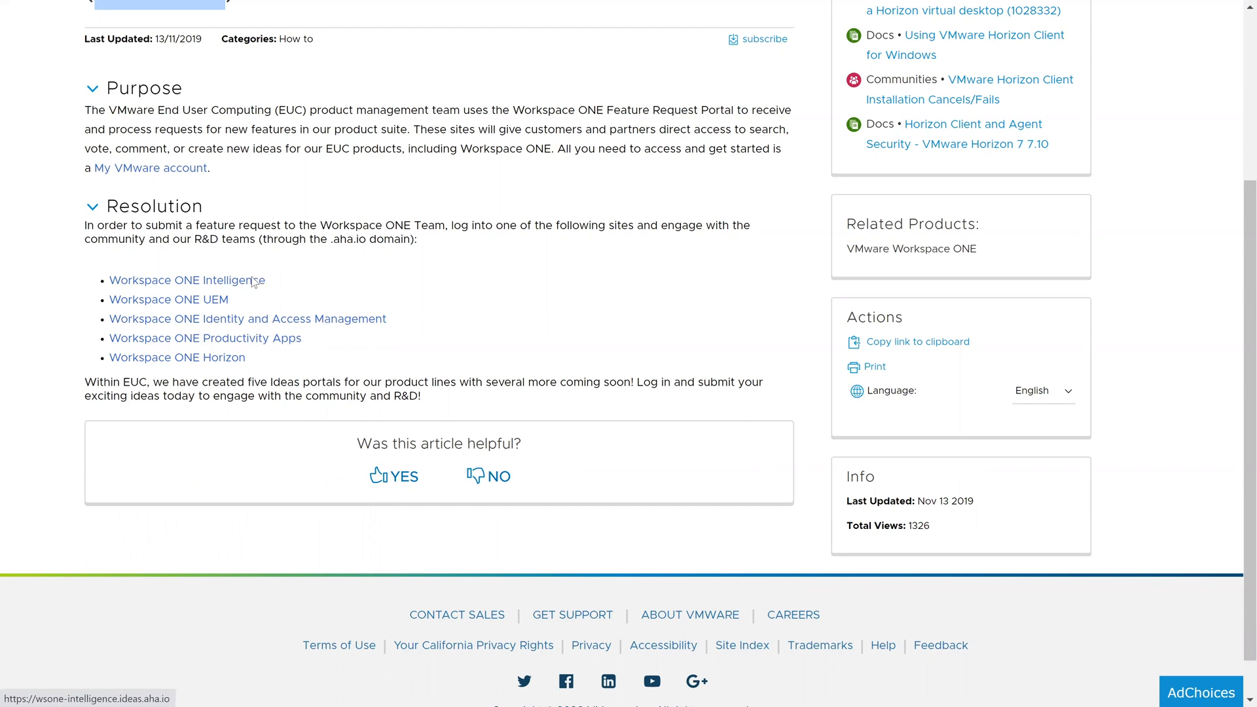
mouse_move(343, 300)
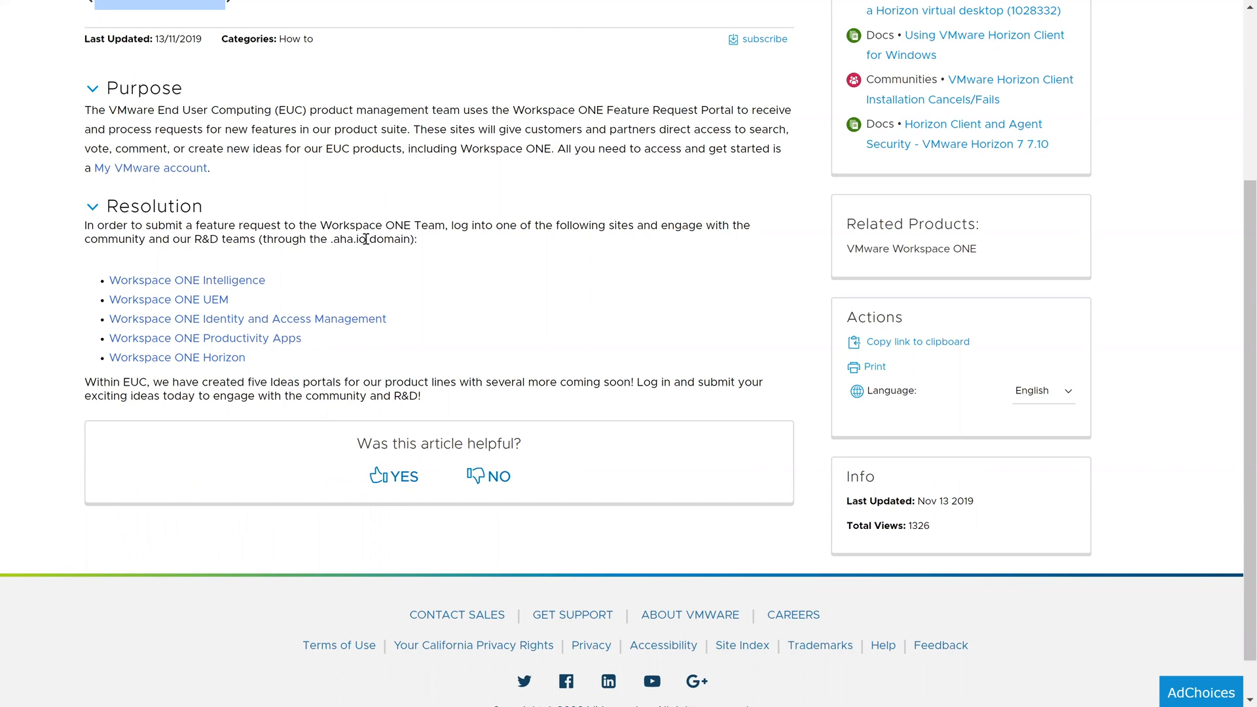
double_click(350, 239)
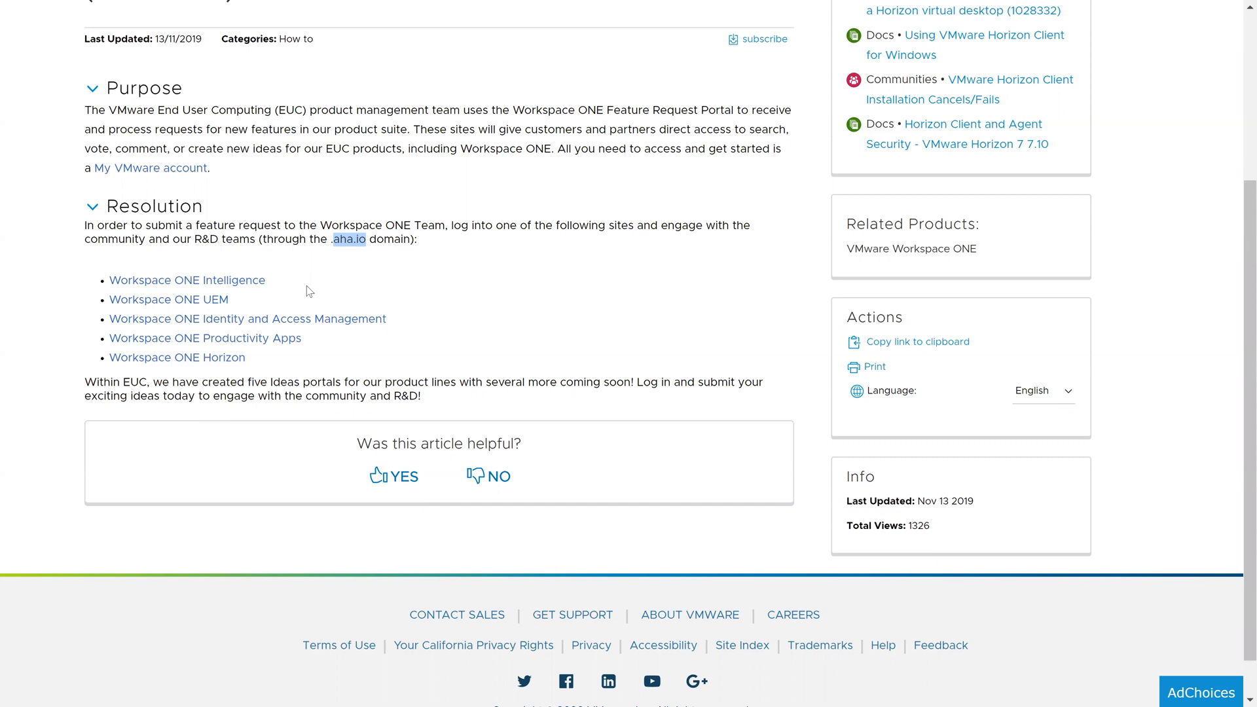
mouse_move(547, 318)
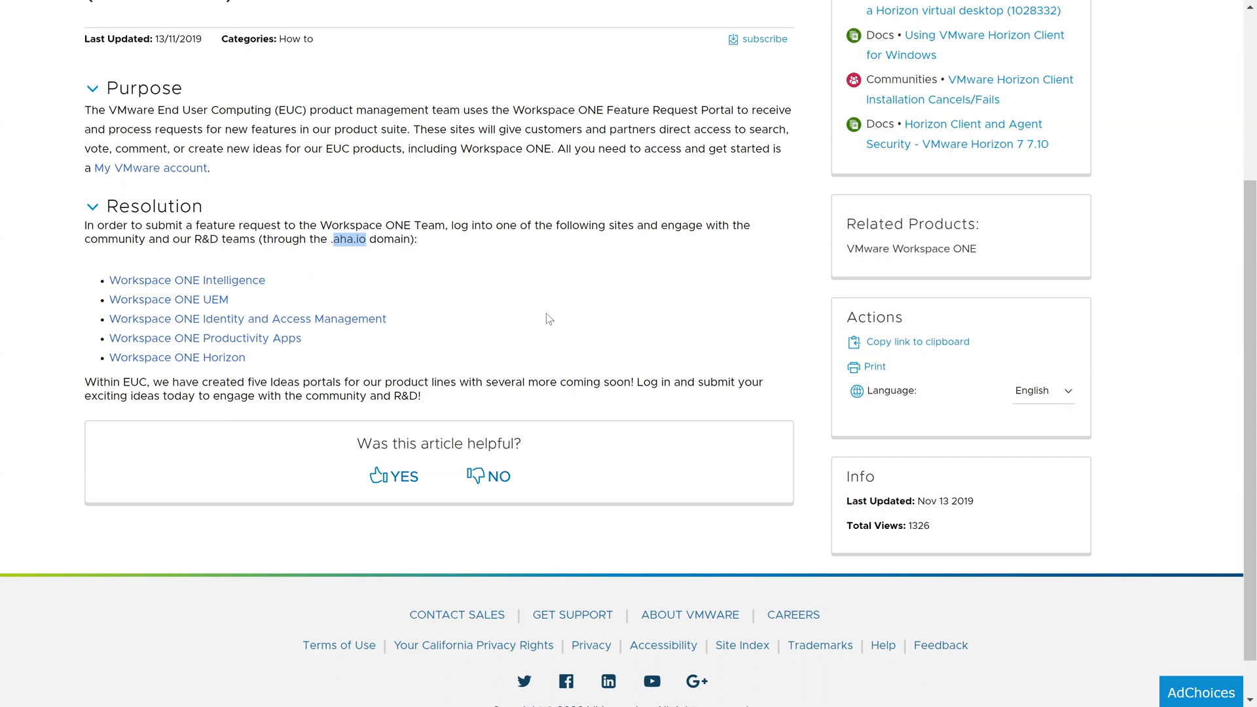
mouse_move(852, 289)
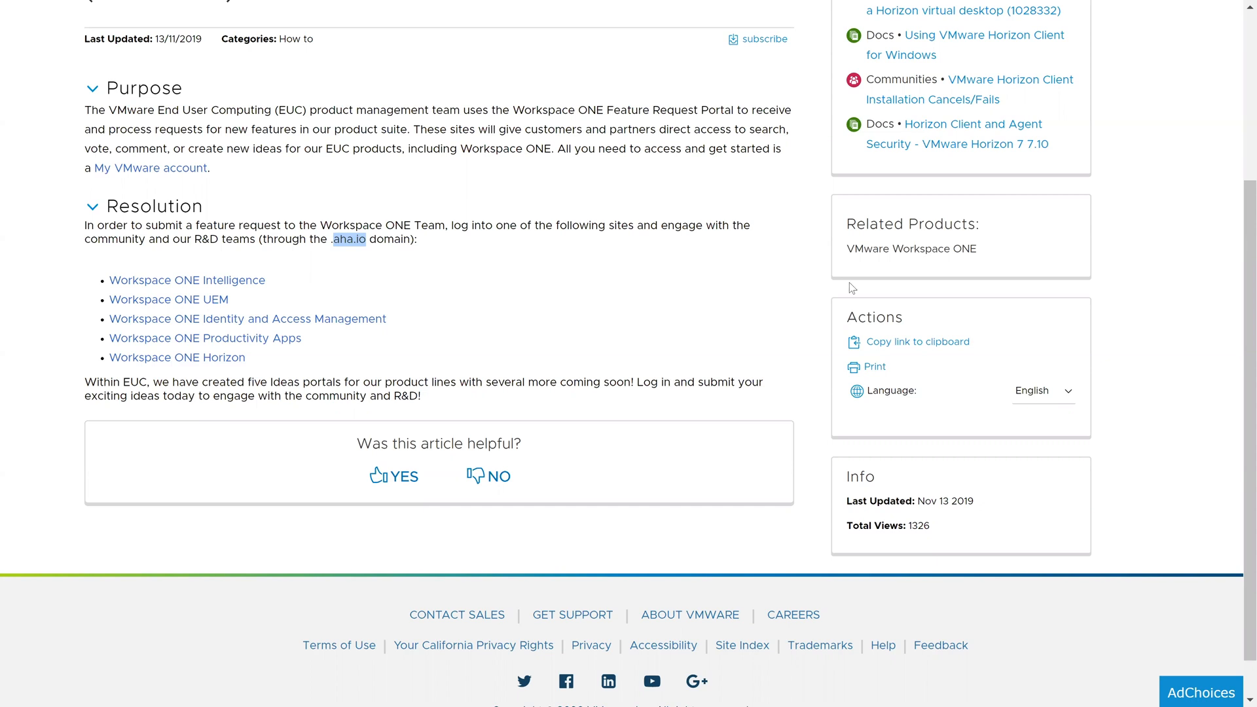